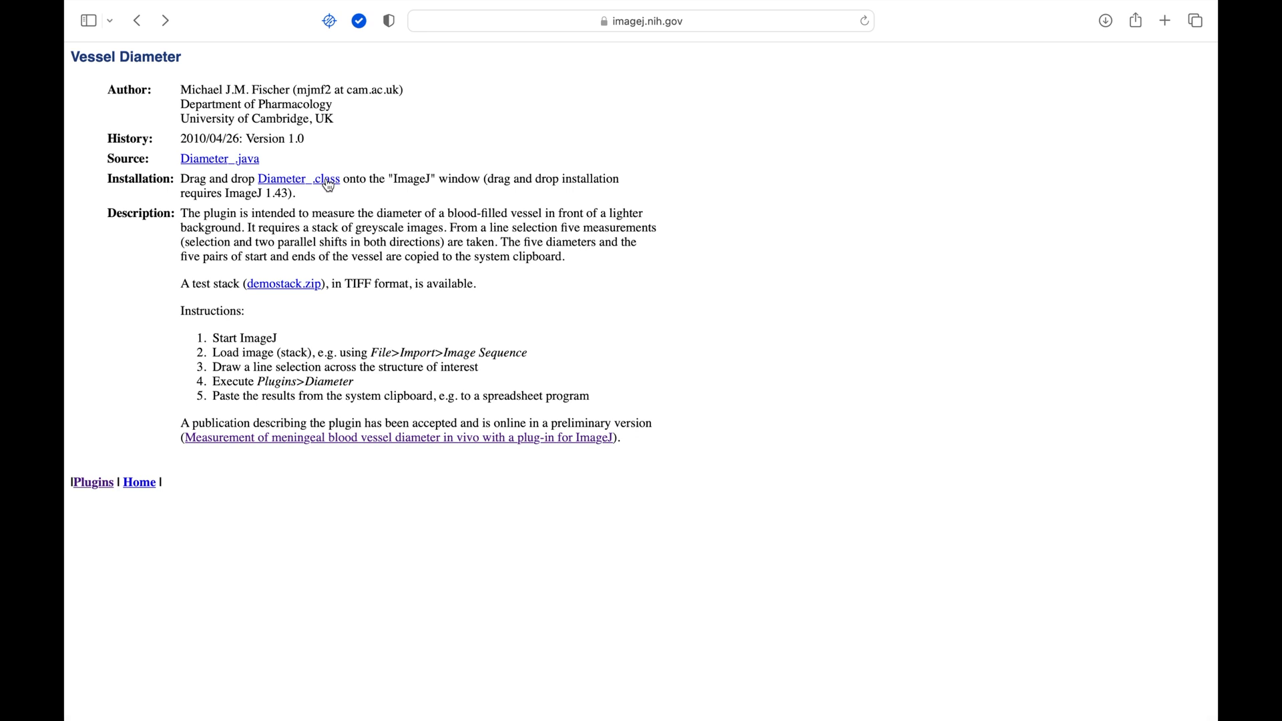
Download the Diameter_.class plugin file from the Vessel Diameter page
{"action": "right_click", "coordinate": [289, 179]}
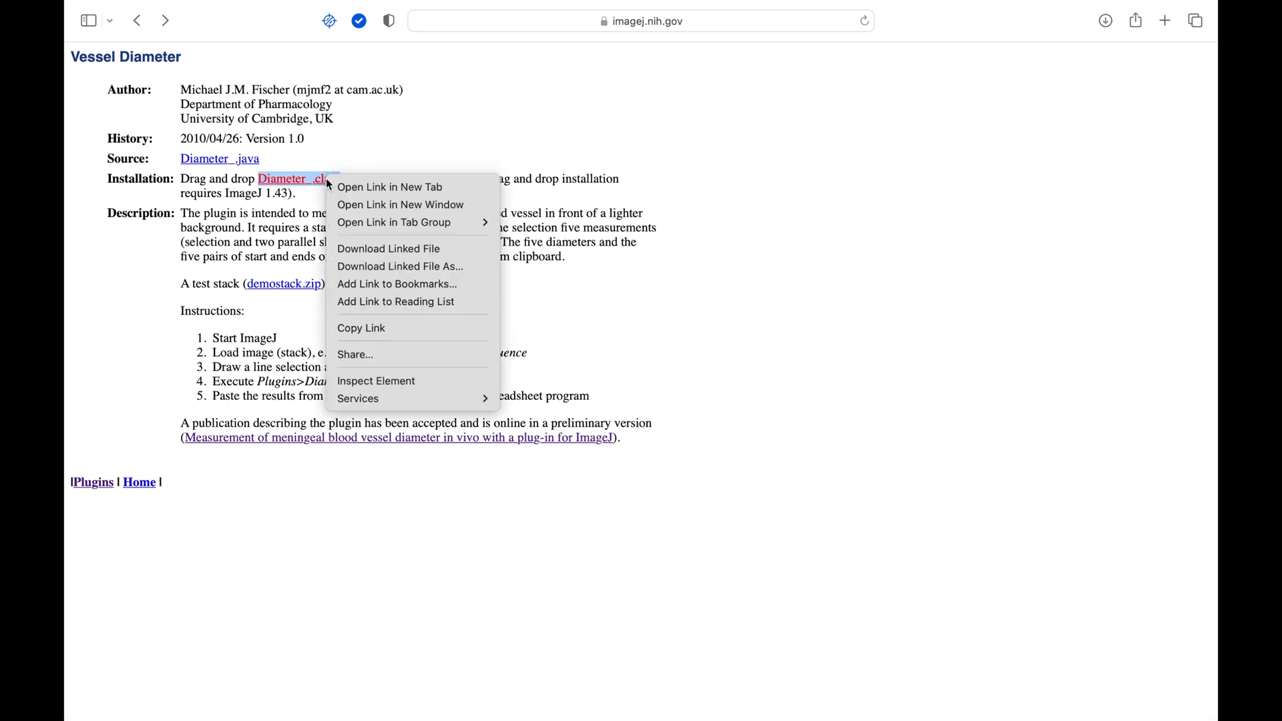
{"action": "left_click", "coordinate": [388, 249]}
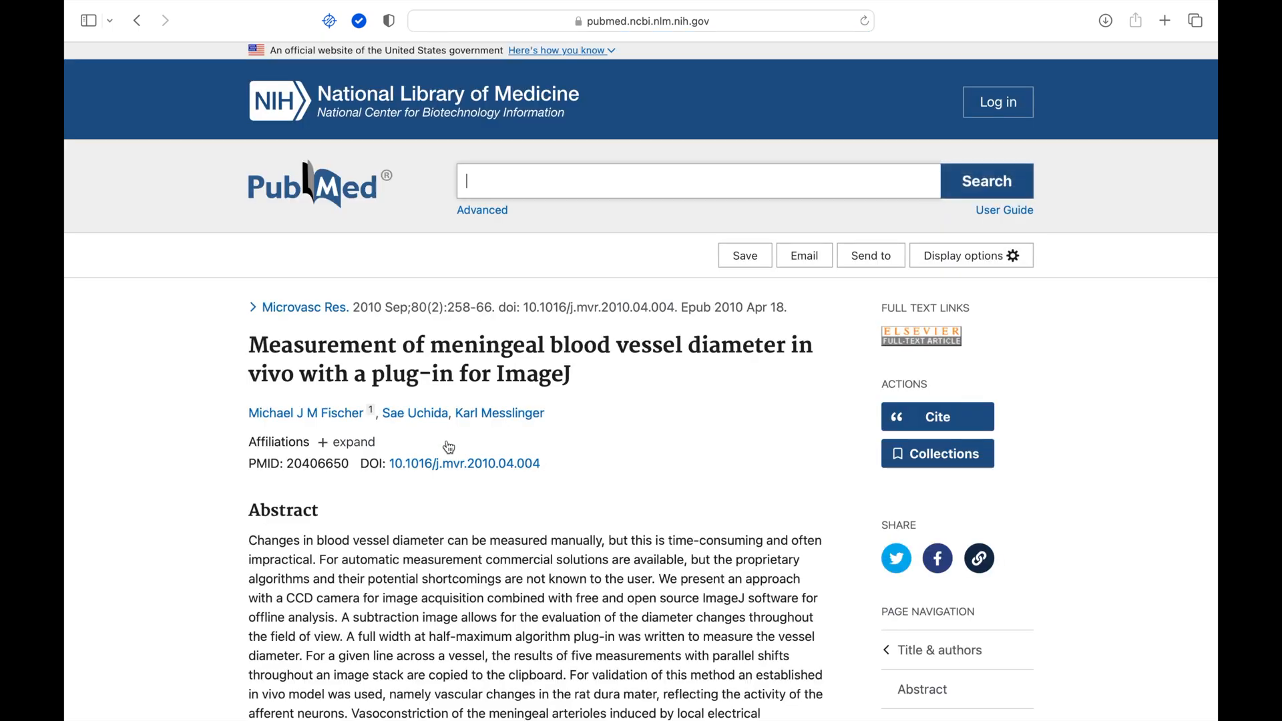
{"action": "scroll", "scroll_direction": "down", "scroll_amount": 3}
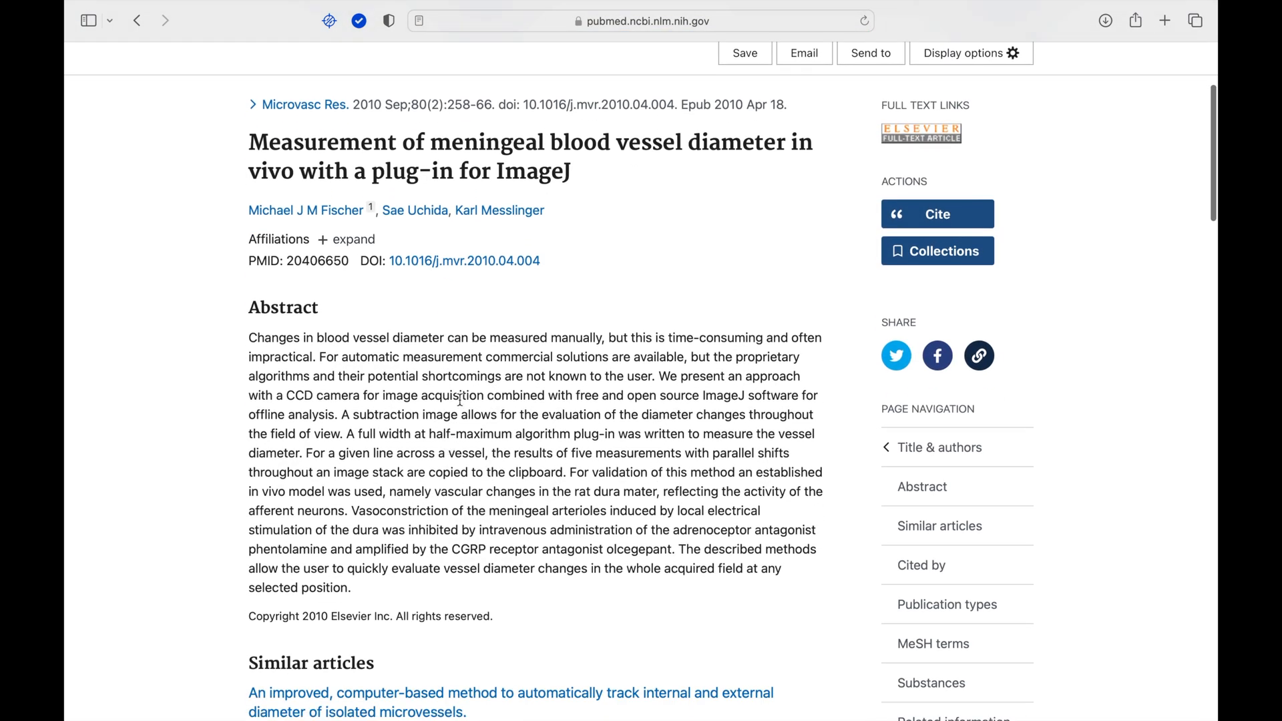
{"action": "mouse_move", "coordinate": [663, 181]}
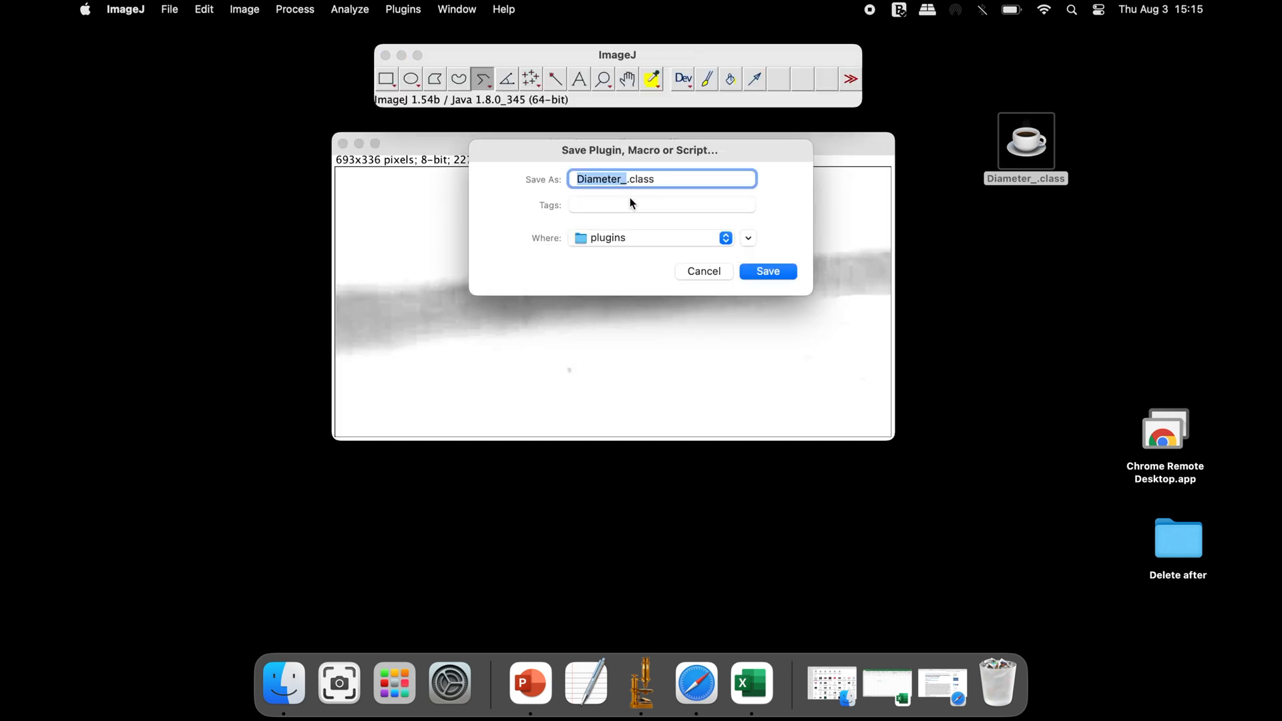
Save Diameter_.class into the ImageJ plugins folder so Diameter appears among the plugins
{"action": "left_click", "coordinate": [767, 271]}
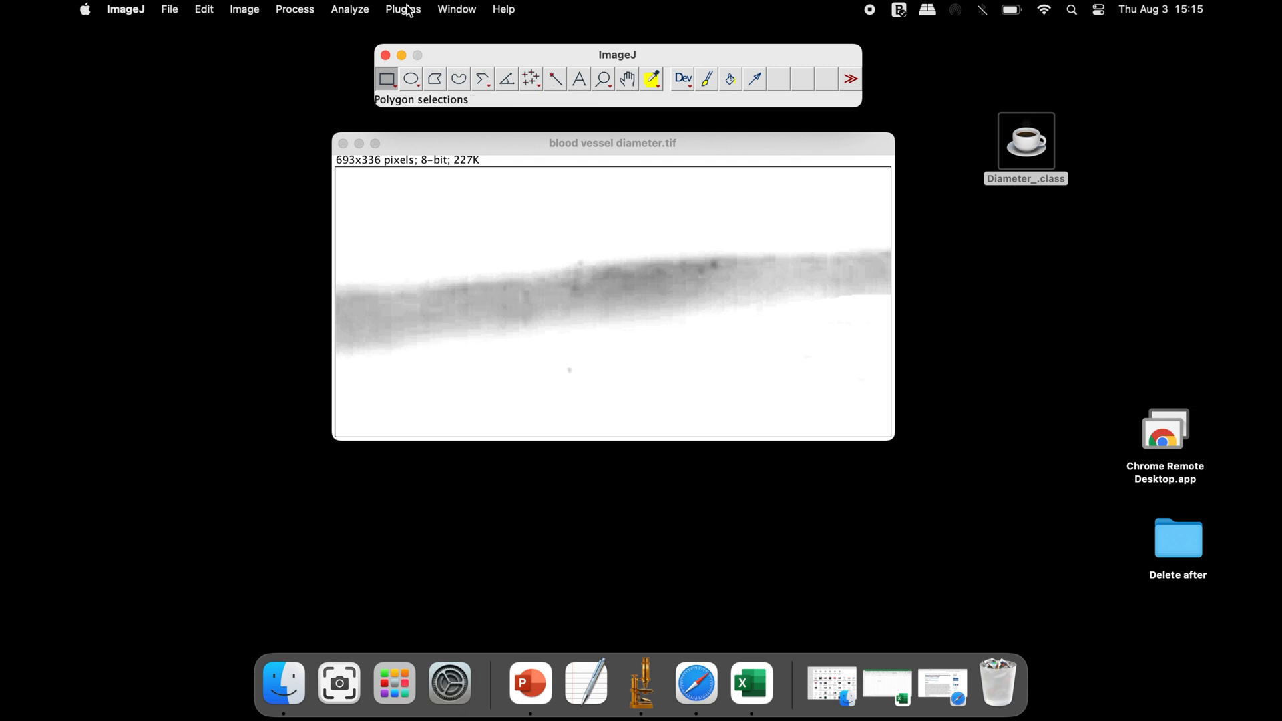
{"action": "left_click", "coordinate": [402, 10]}
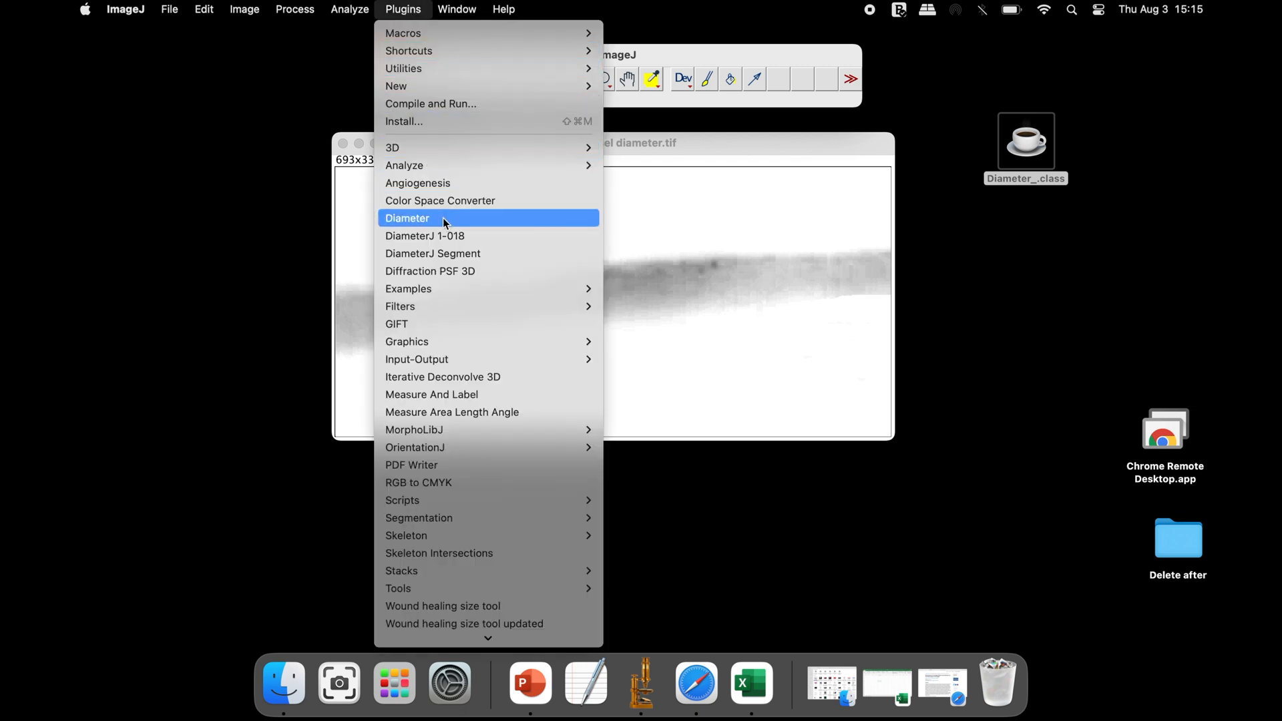
{"action": "mouse_move", "coordinate": [652, 140]}
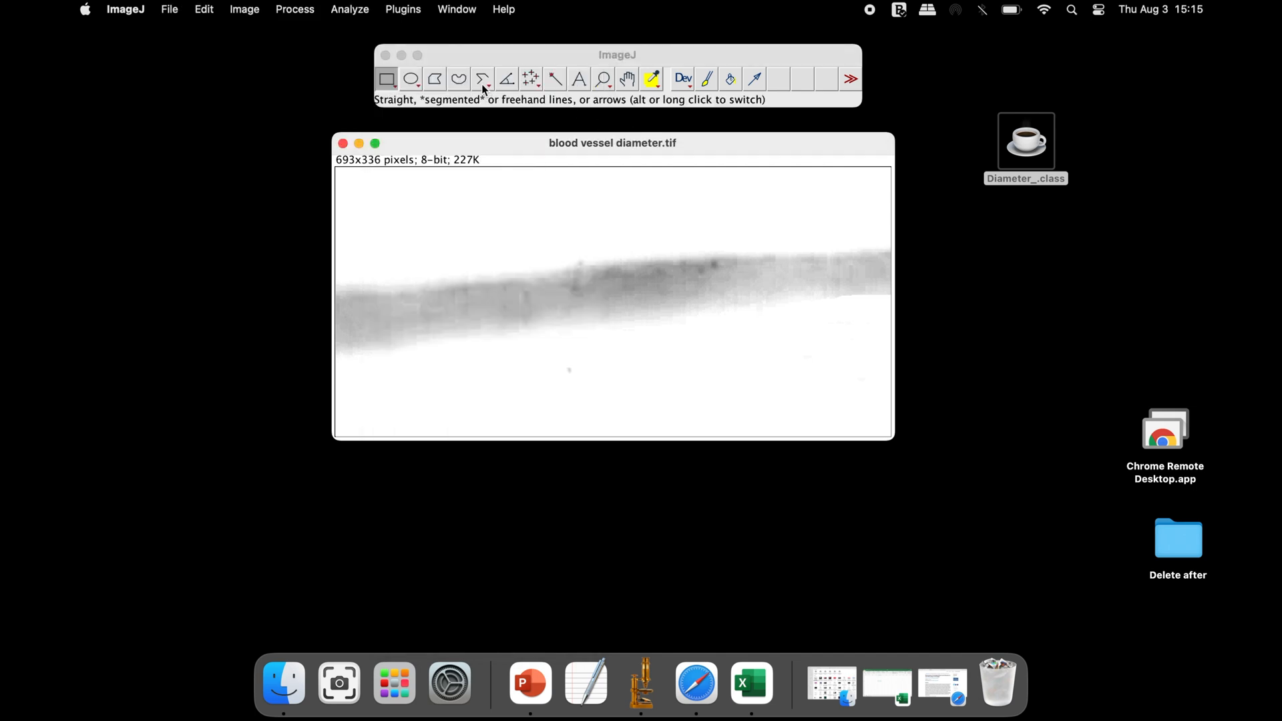
Draw a straight vertical line spanning the vessel width in blood vessel diameter.tif
{"action": "left_click", "coordinate": [482, 79]}
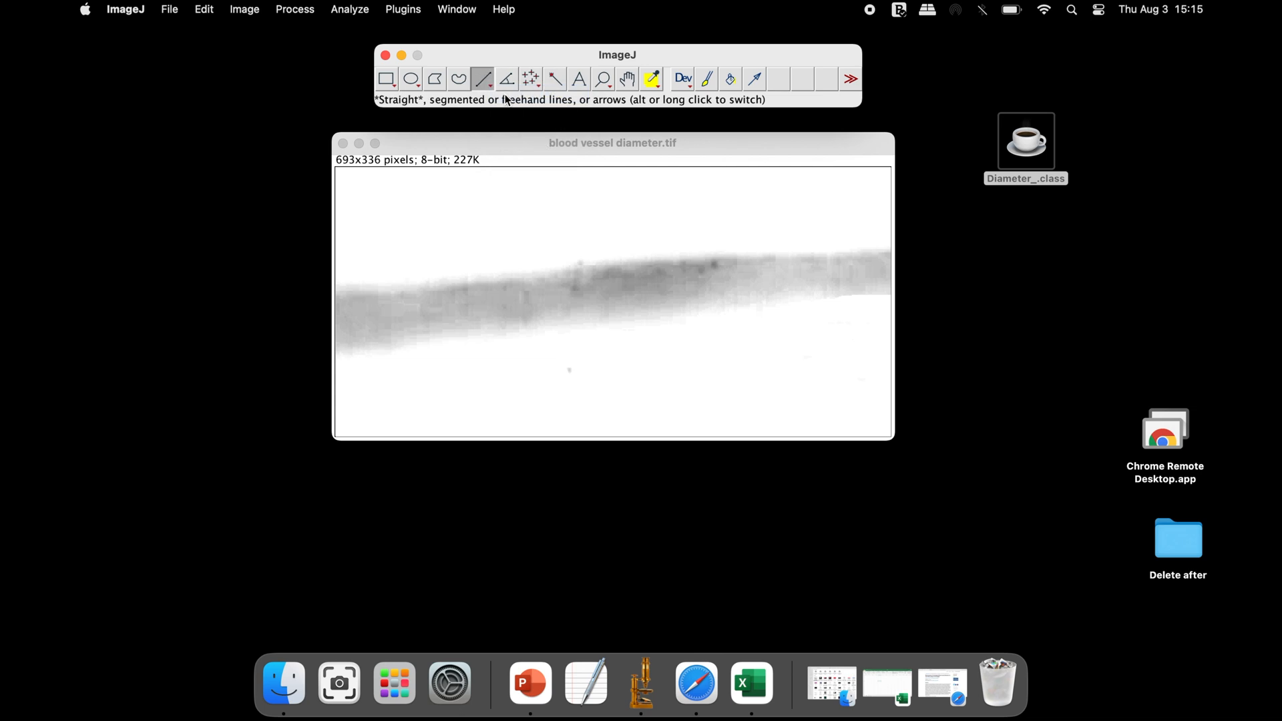
{"action": "mouse_move", "coordinate": [629, 261]}
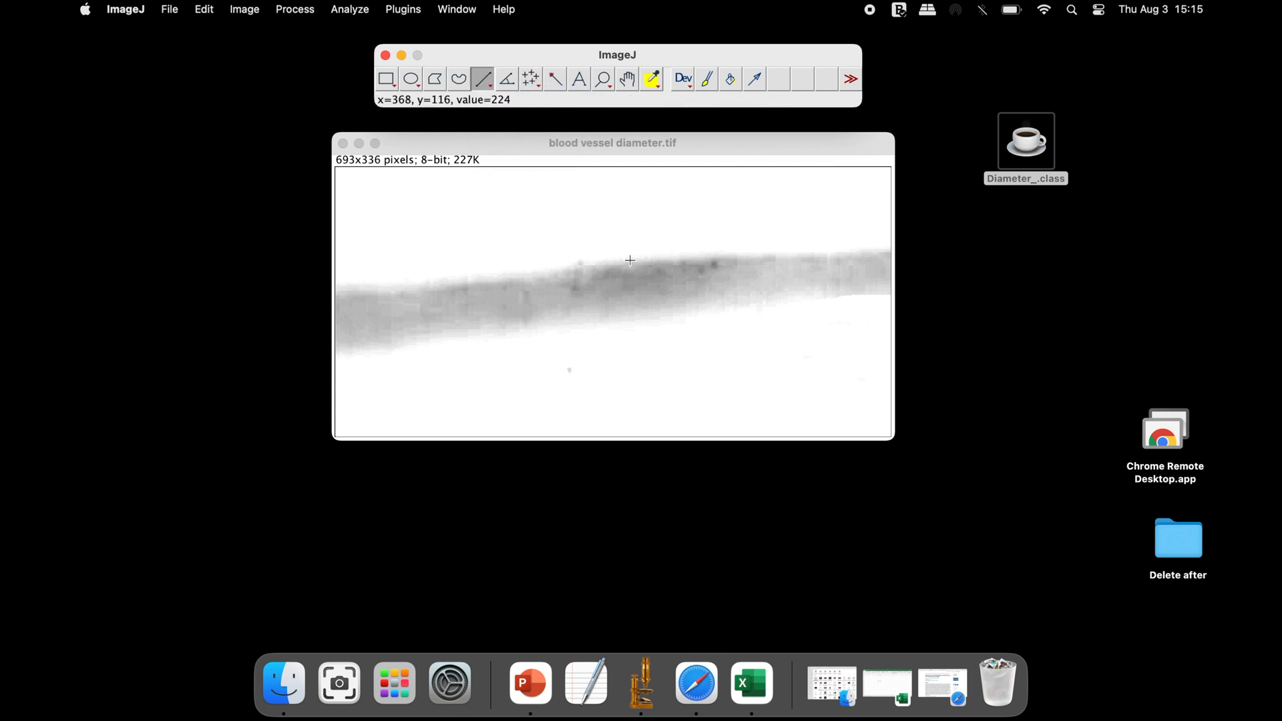
{"action": "left_click_drag", "start_coordinate": [630, 261], "coordinate": [630, 326]}
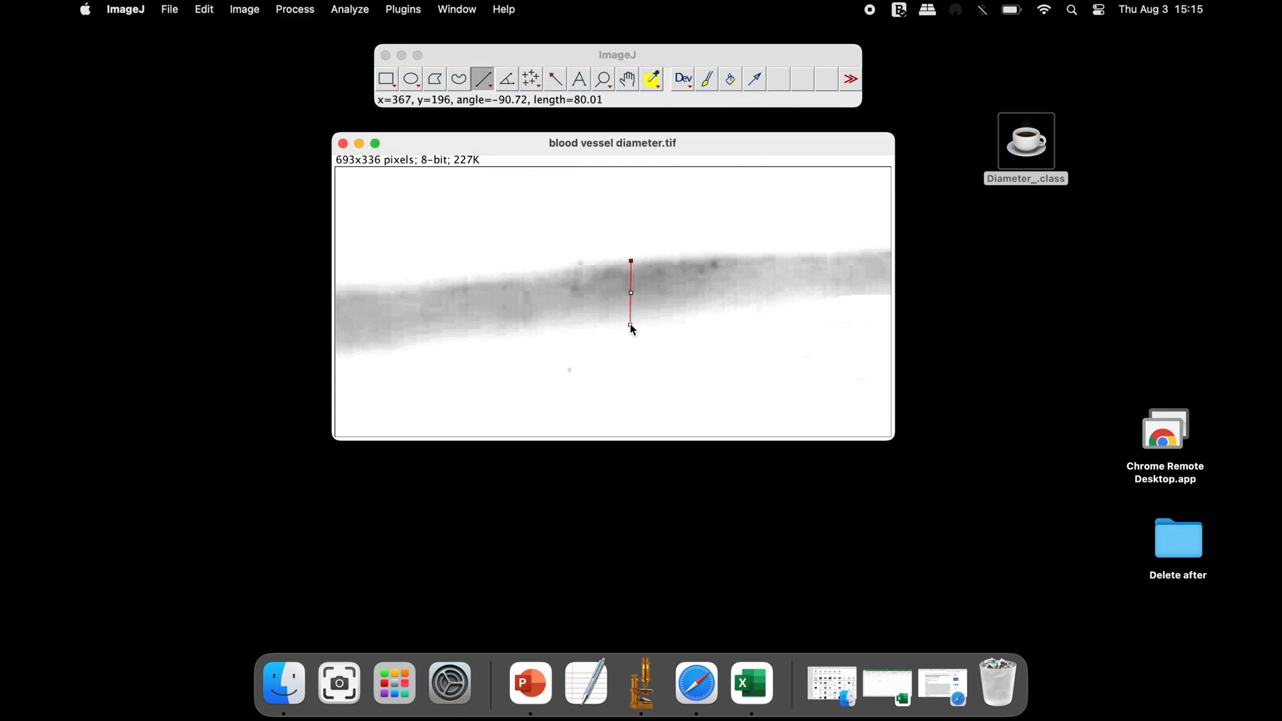
{"action": "left_click_drag", "start_coordinate": [630, 327], "coordinate": [632, 332]}
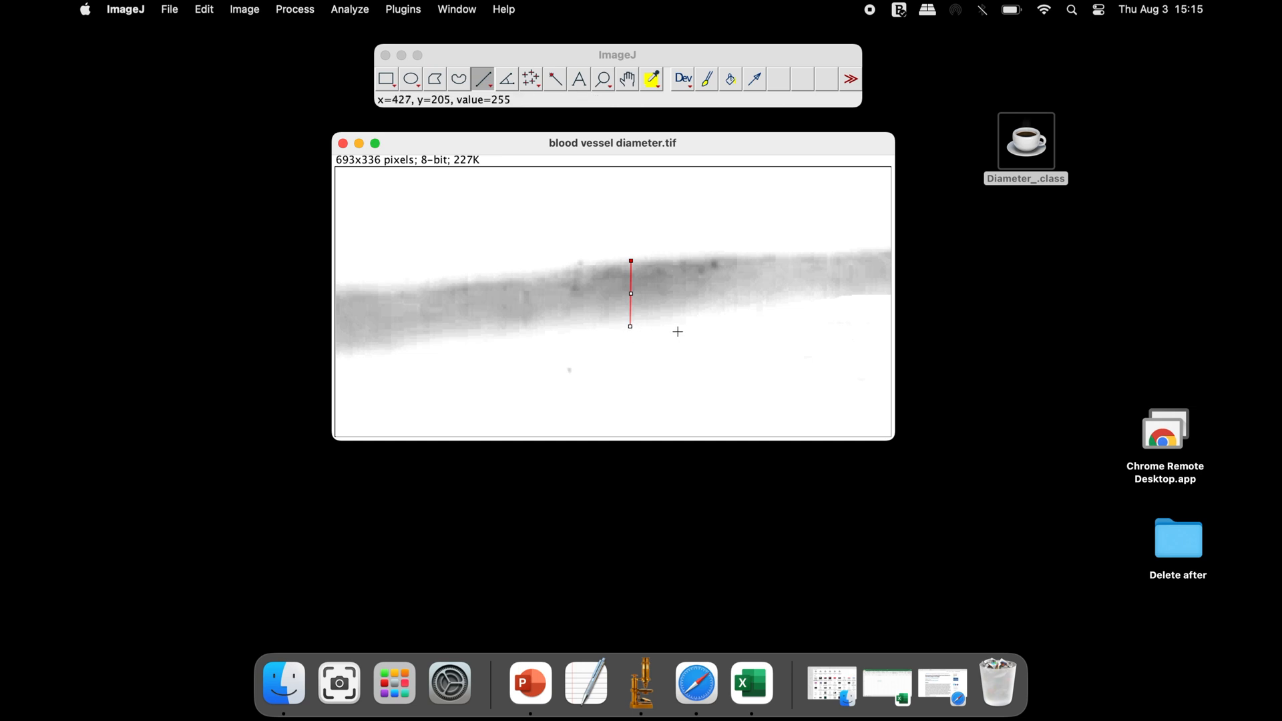
{"action": "left_click", "coordinate": [402, 10]}
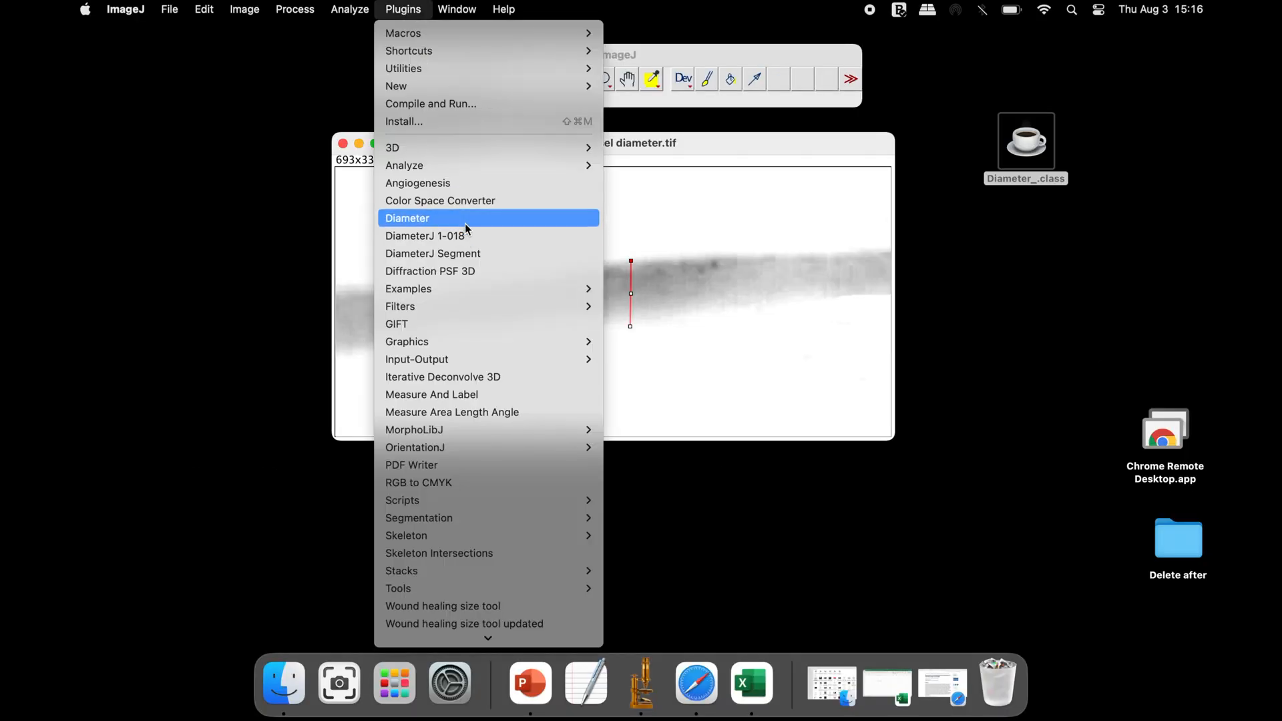
Run the Diameter plugin on the line drawn across the vessel
{"action": "left_click", "coordinate": [407, 218]}
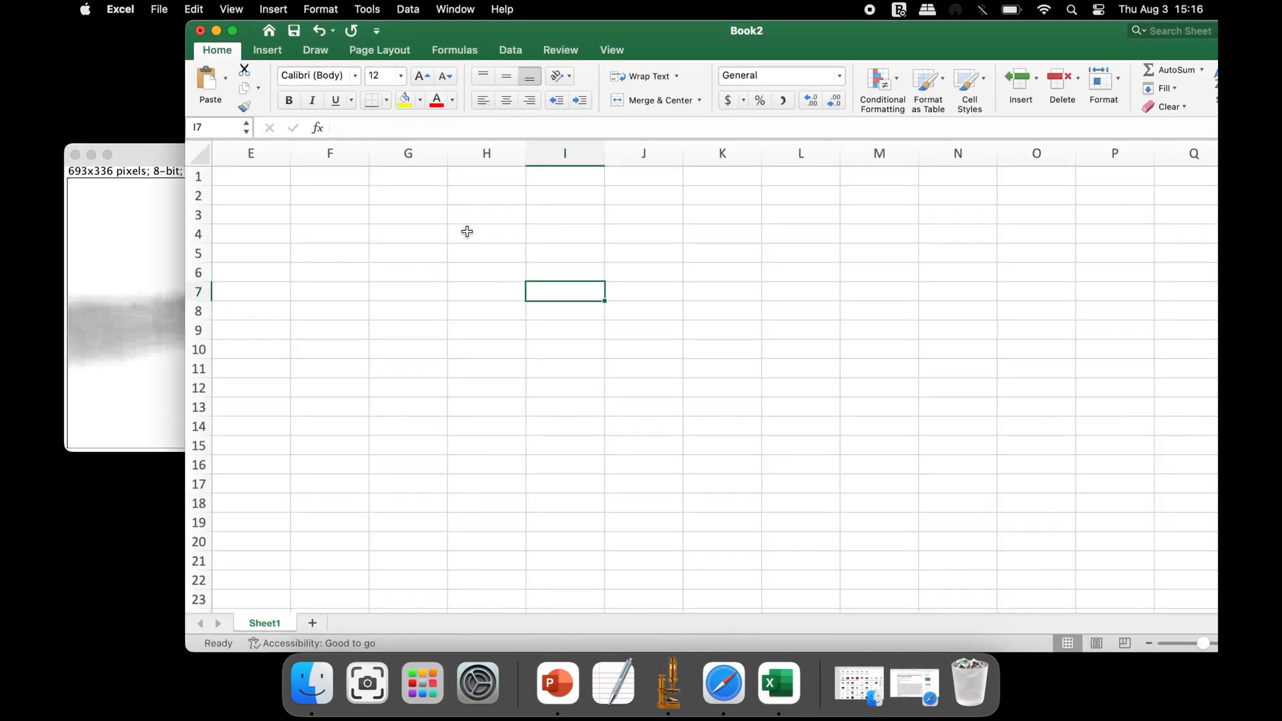
Paste the Diameter results (Diam1–Diam5 and start/end positions) into the sheet at F3
{"action": "right_click", "coordinate": [330, 214]}
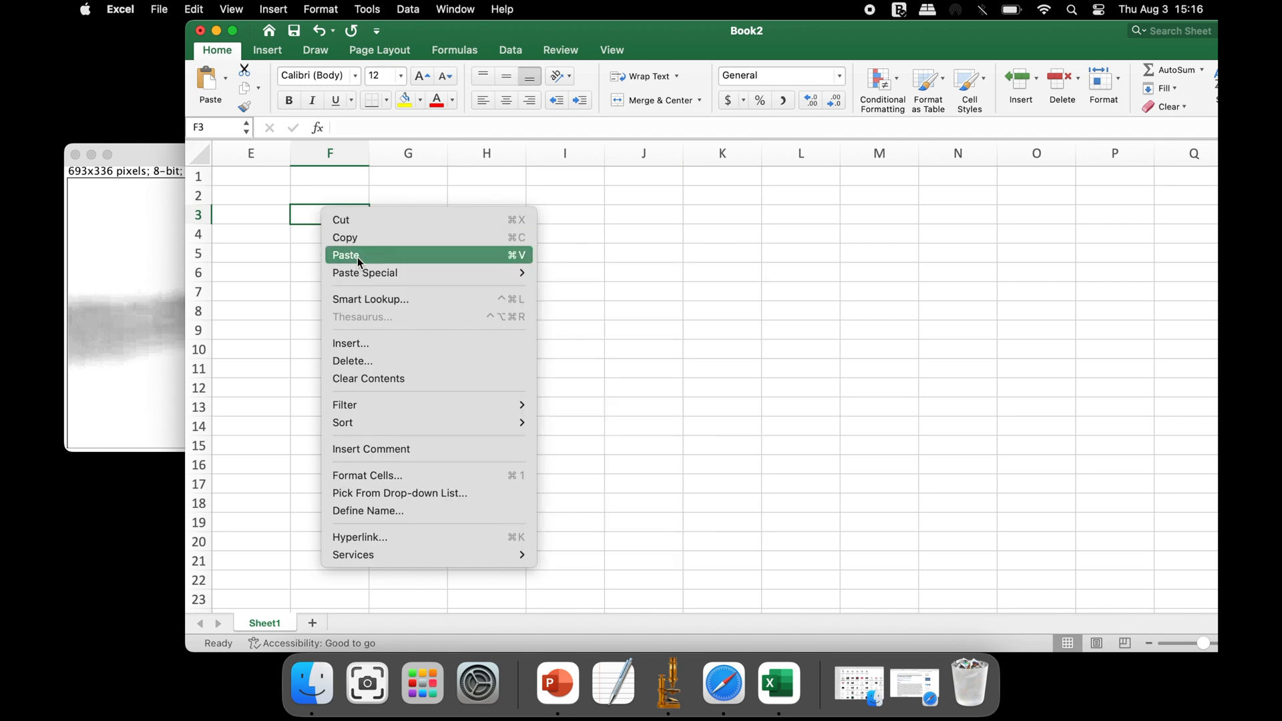
{"action": "left_click", "coordinate": [346, 255]}
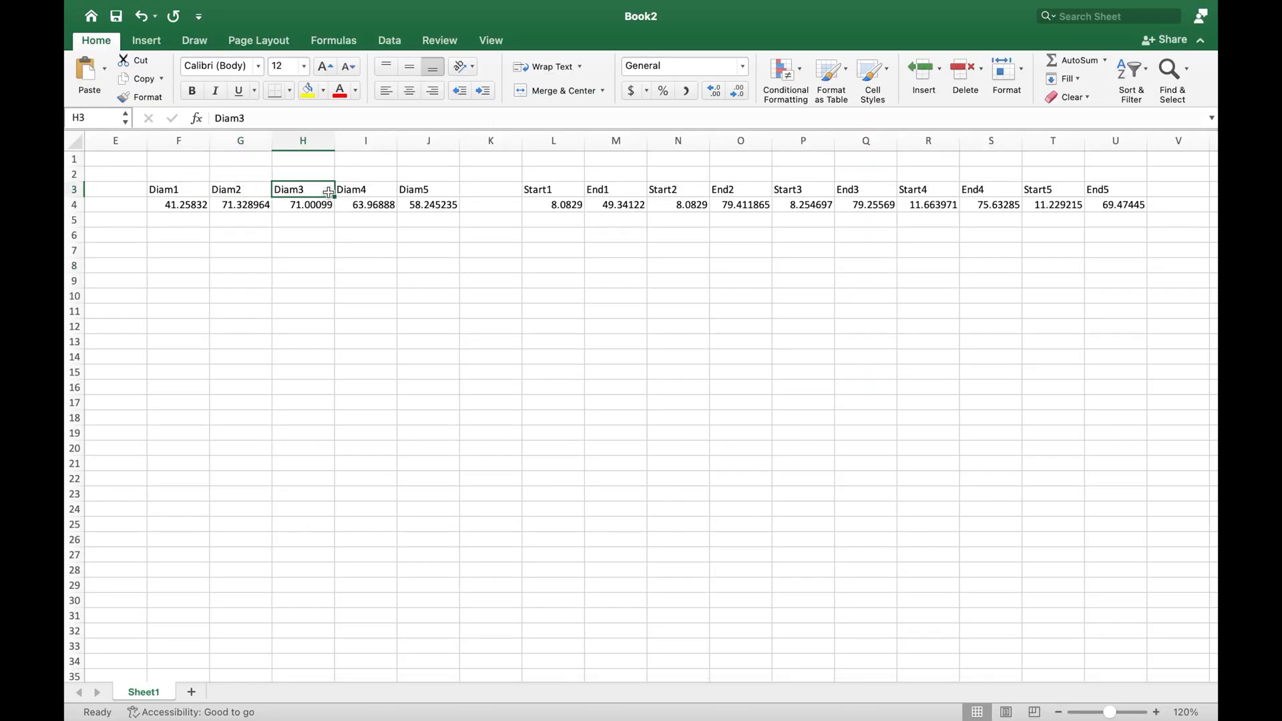
{"action": "left_click", "coordinate": [427, 189]}
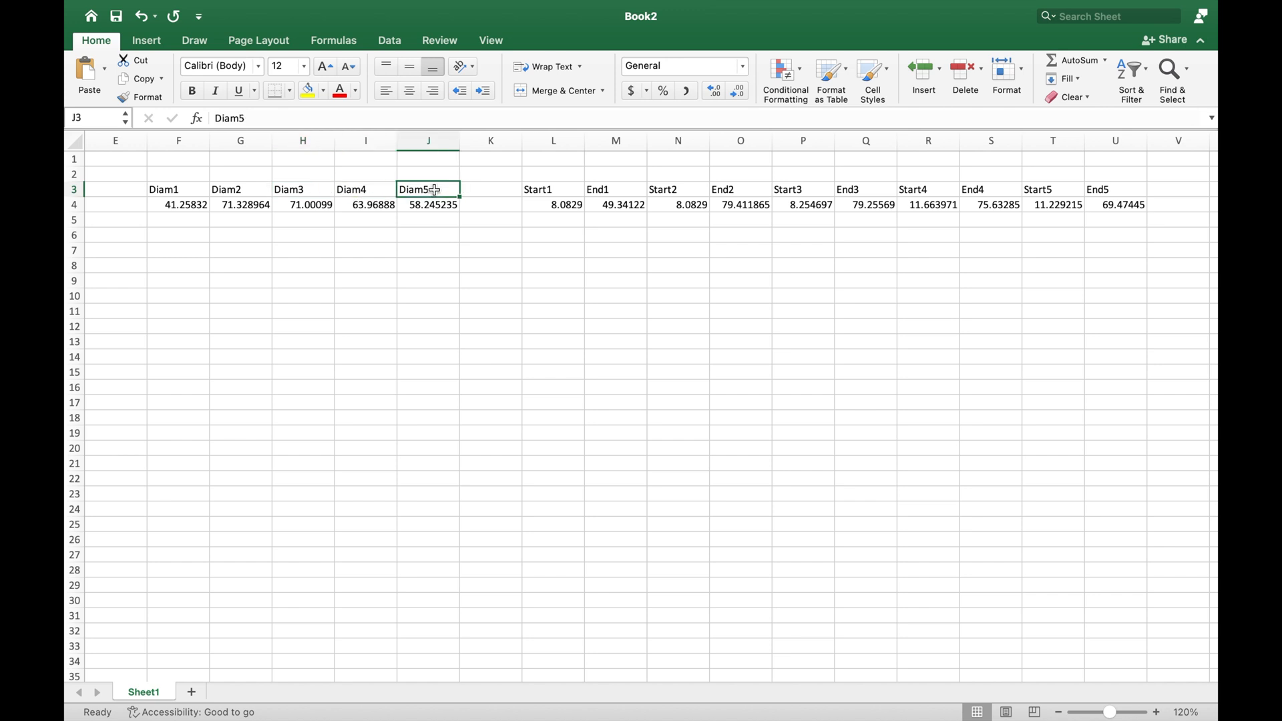
{"action": "left_click", "coordinate": [178, 204]}
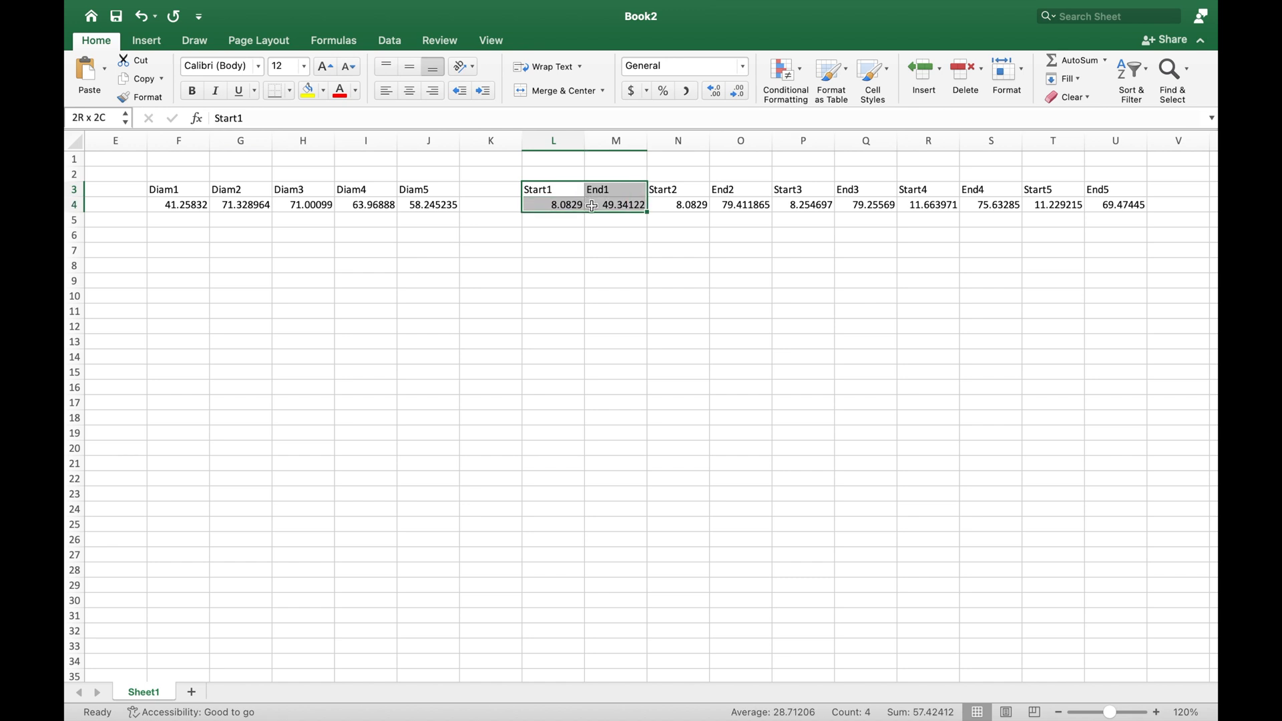
Add a Diam Avg column averaging the five diameters to 61.1604778
{"action": "type", "text": "D"}
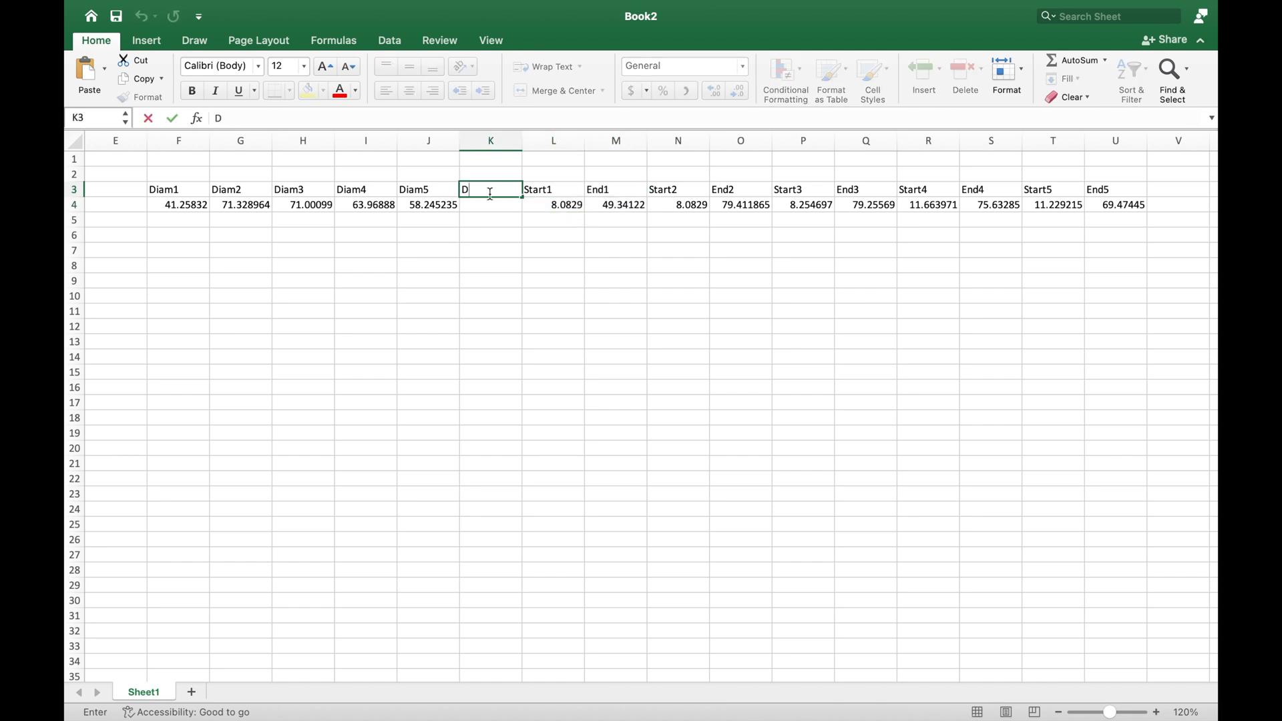
{"action": "type", "text": "iam Avg"}
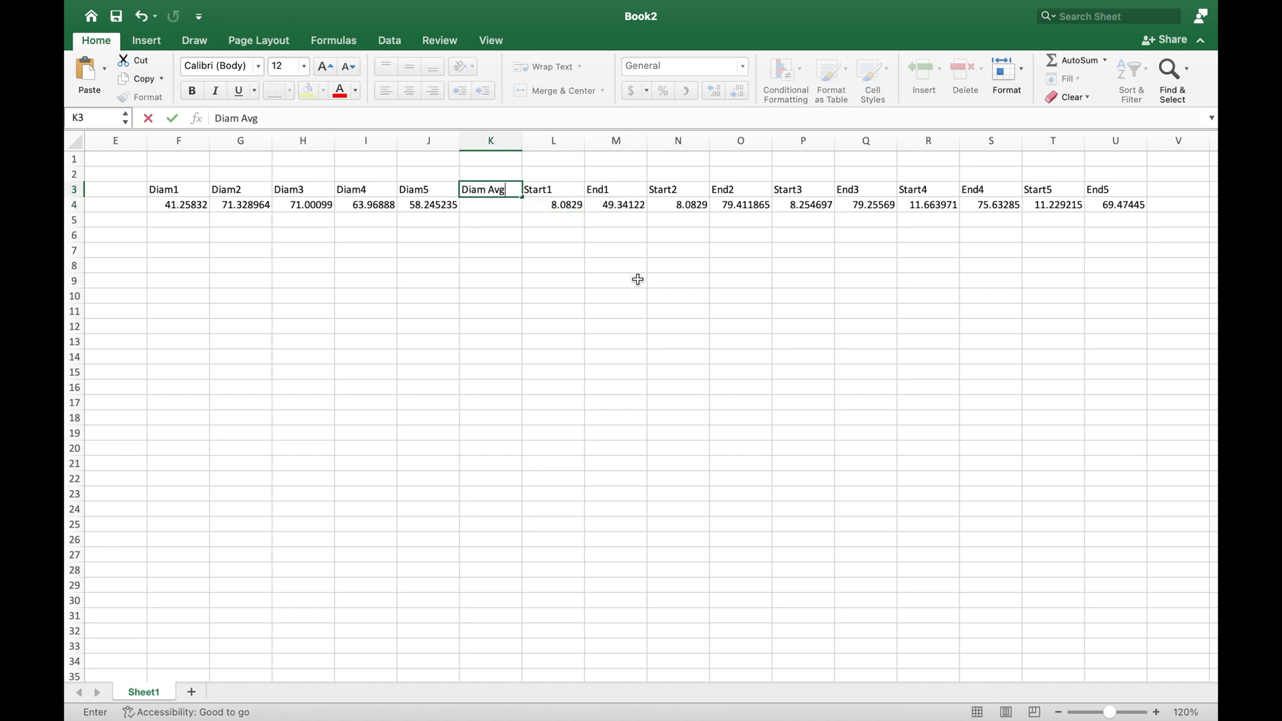
{"action": "left_click", "coordinate": [177, 204]}
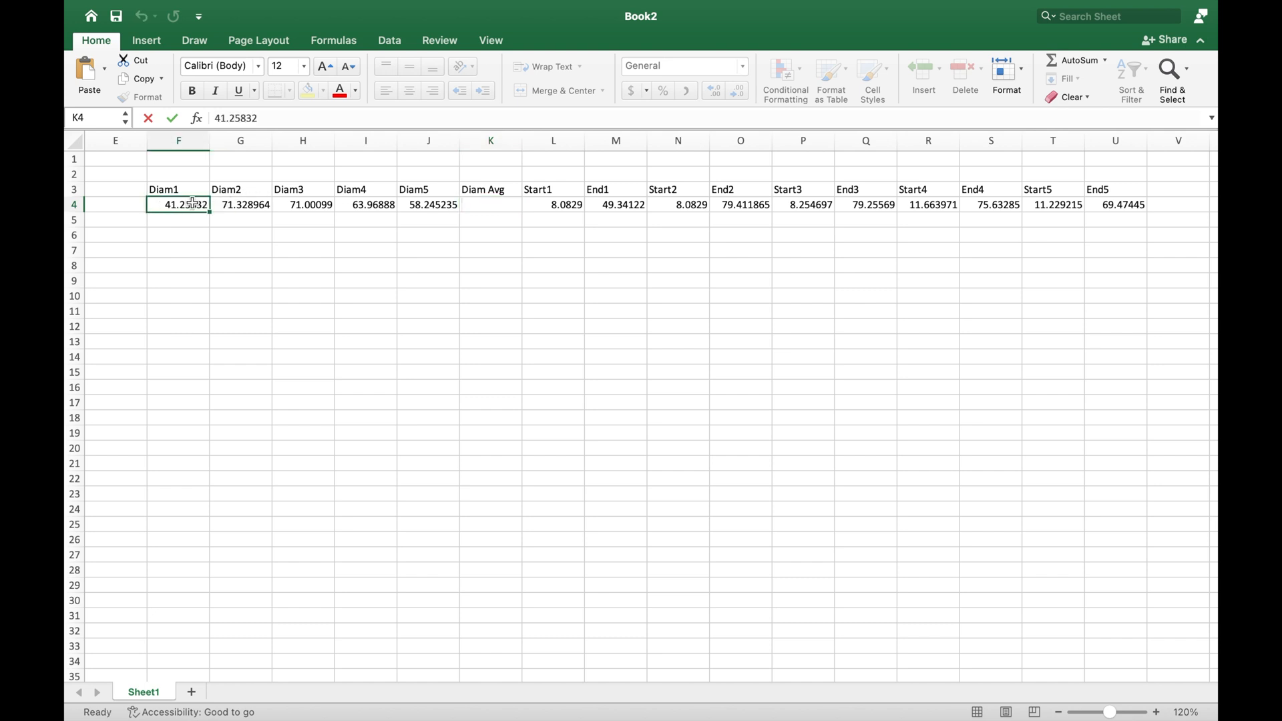
{"action": "left_click_drag", "start_coordinate": [177, 205], "coordinate": [427, 204]}
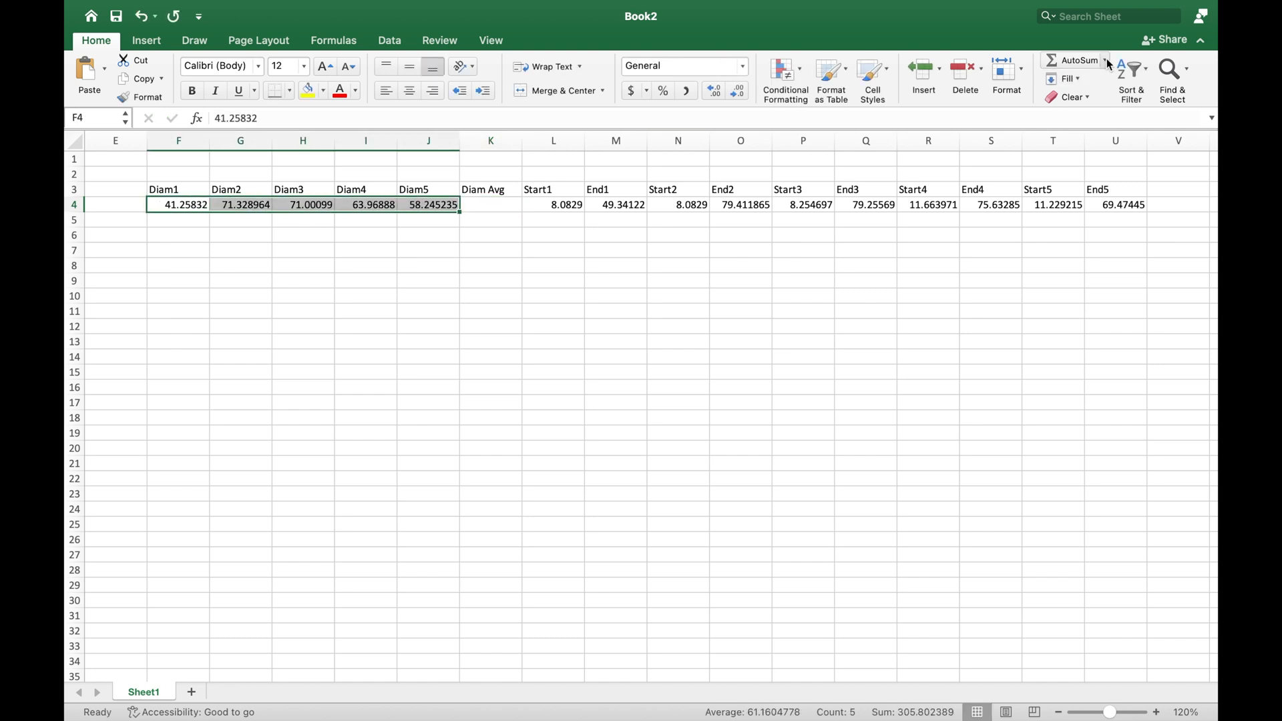
{"action": "left_click", "coordinate": [1078, 60]}
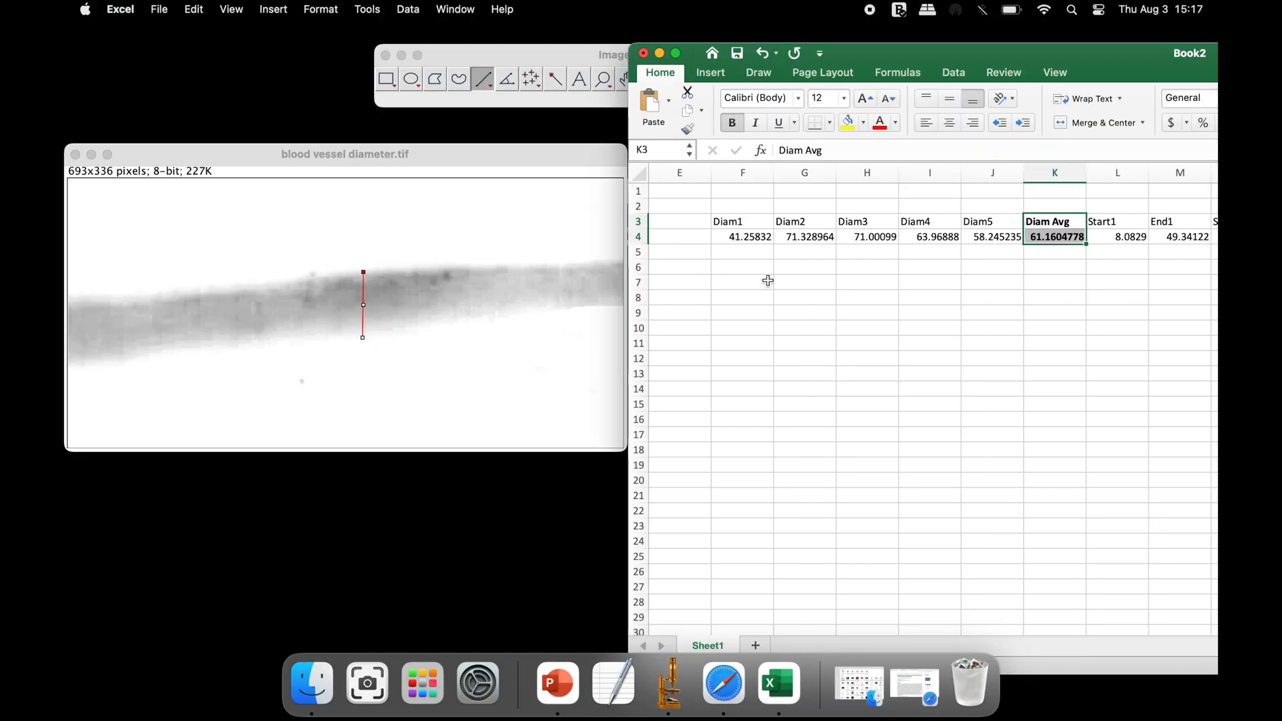
{"action": "mouse_move", "coordinate": [793, 358]}
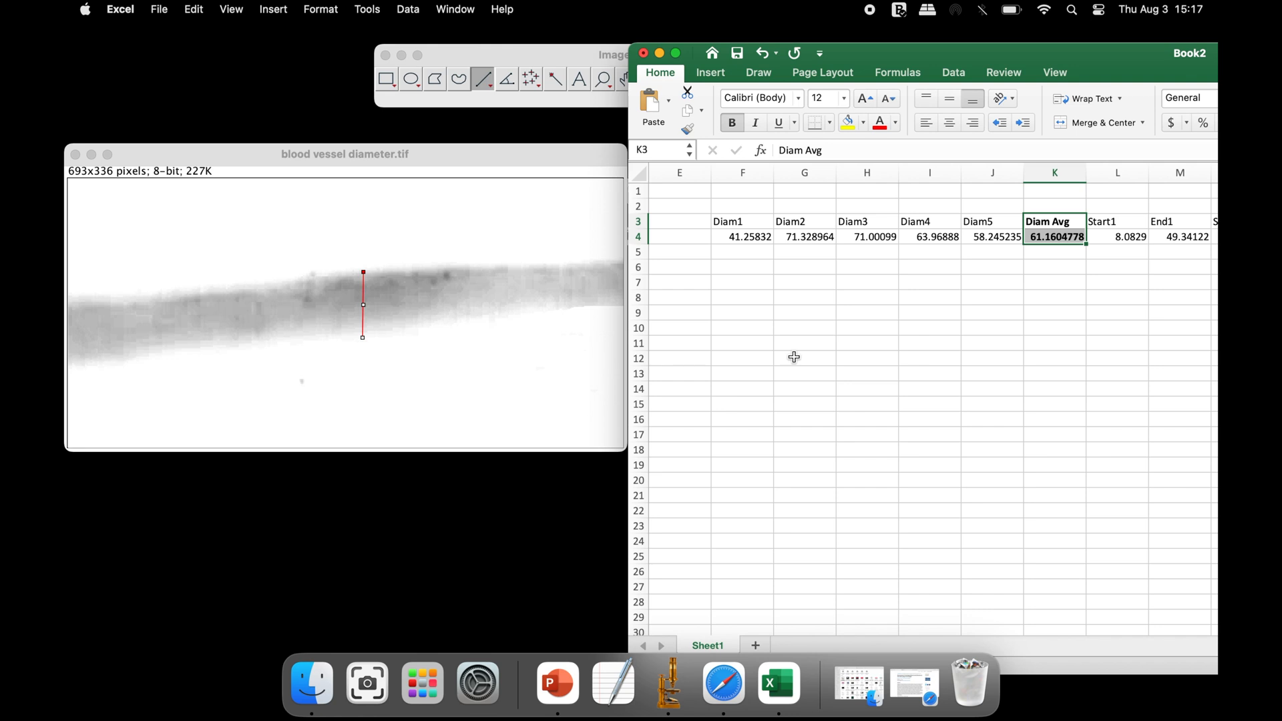
{"action": "left_click", "coordinate": [723, 682]}
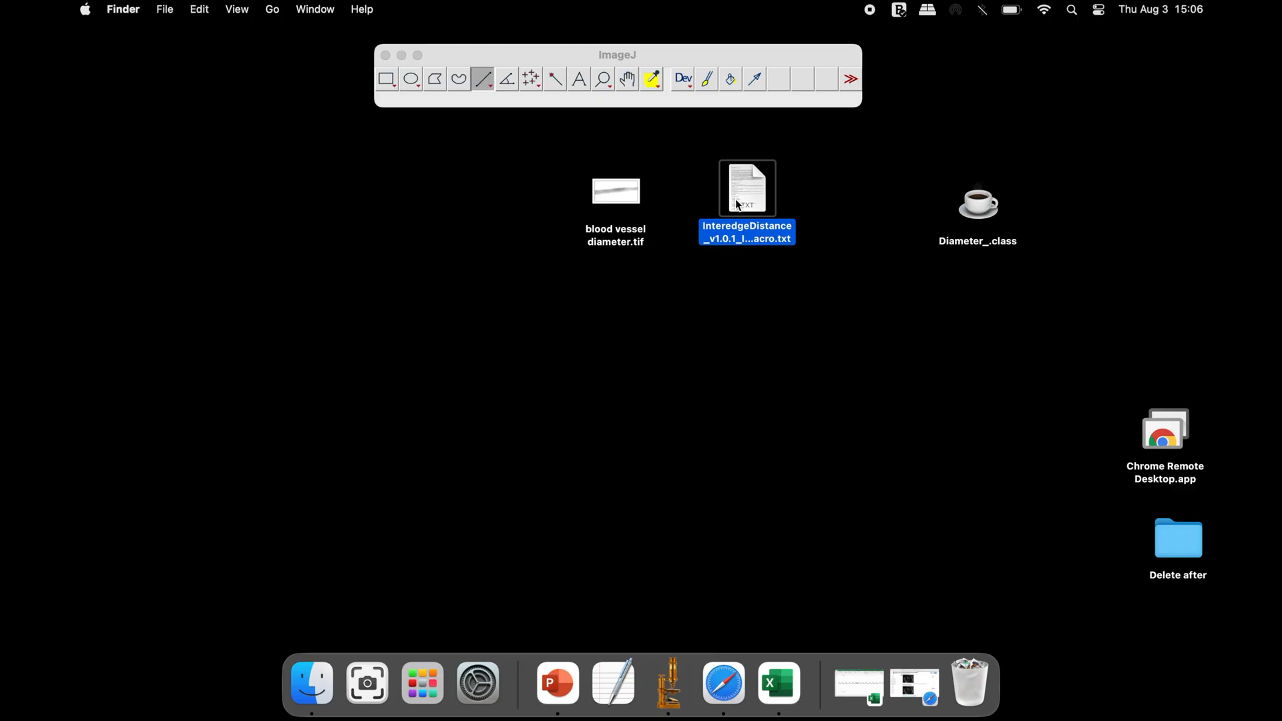
Open the InteredgeDistance macro text file from the desktop and bring ImageJ forward
{"action": "double_click", "coordinate": [745, 187]}
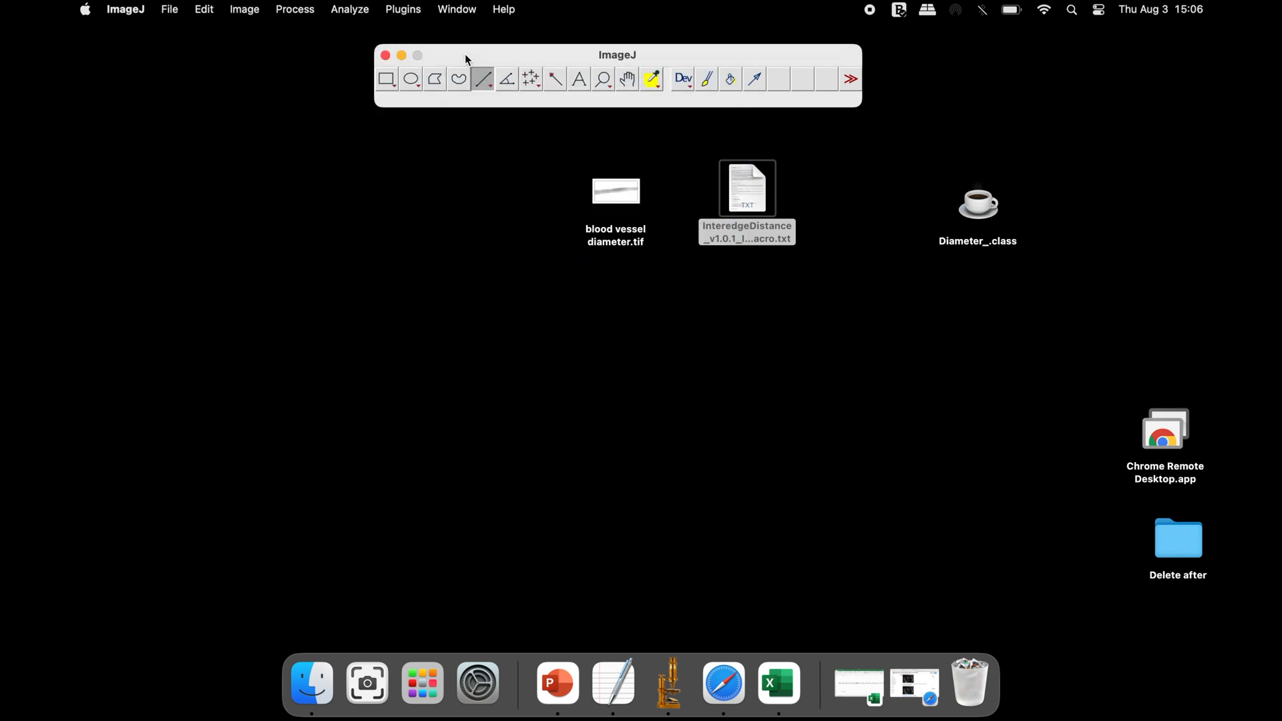
{"action": "left_click", "coordinate": [402, 10]}
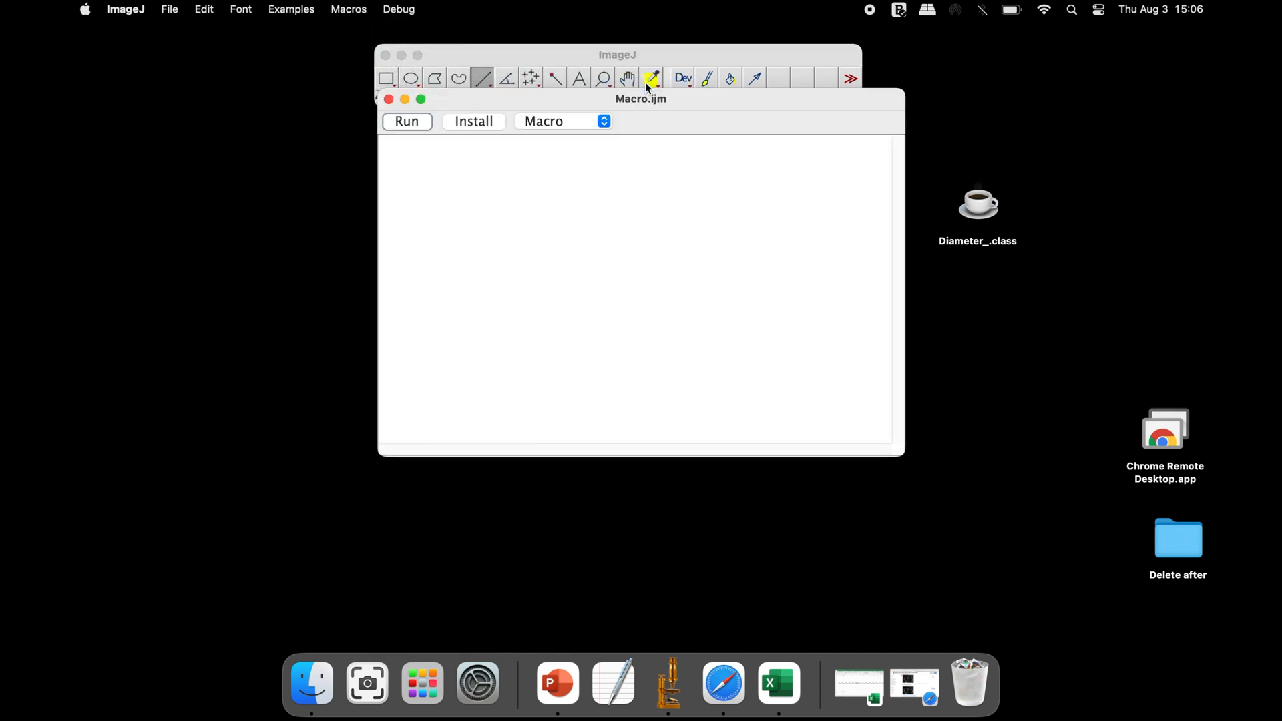
Paste the InteredgeDistance code into the macro editor and save it as Diameter Macro.ijm on the Desktop
{"action": "left_click", "coordinate": [203, 9]}
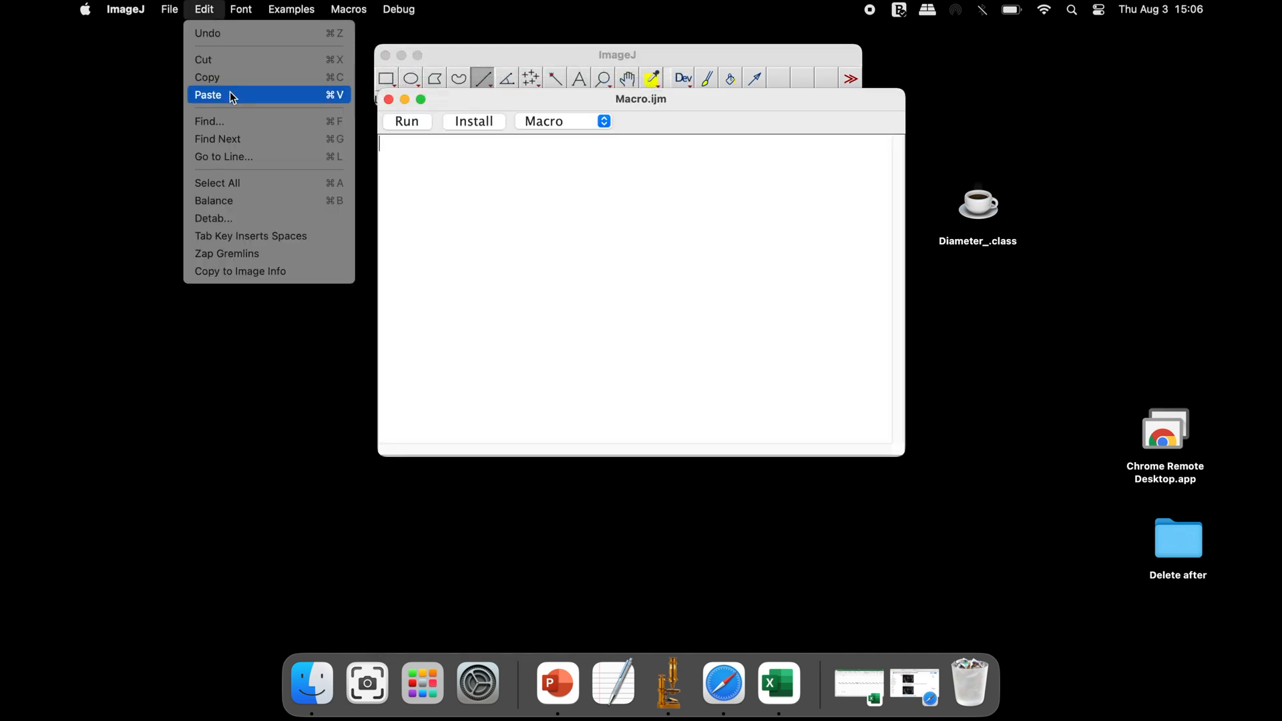
{"action": "left_click", "coordinate": [208, 94]}
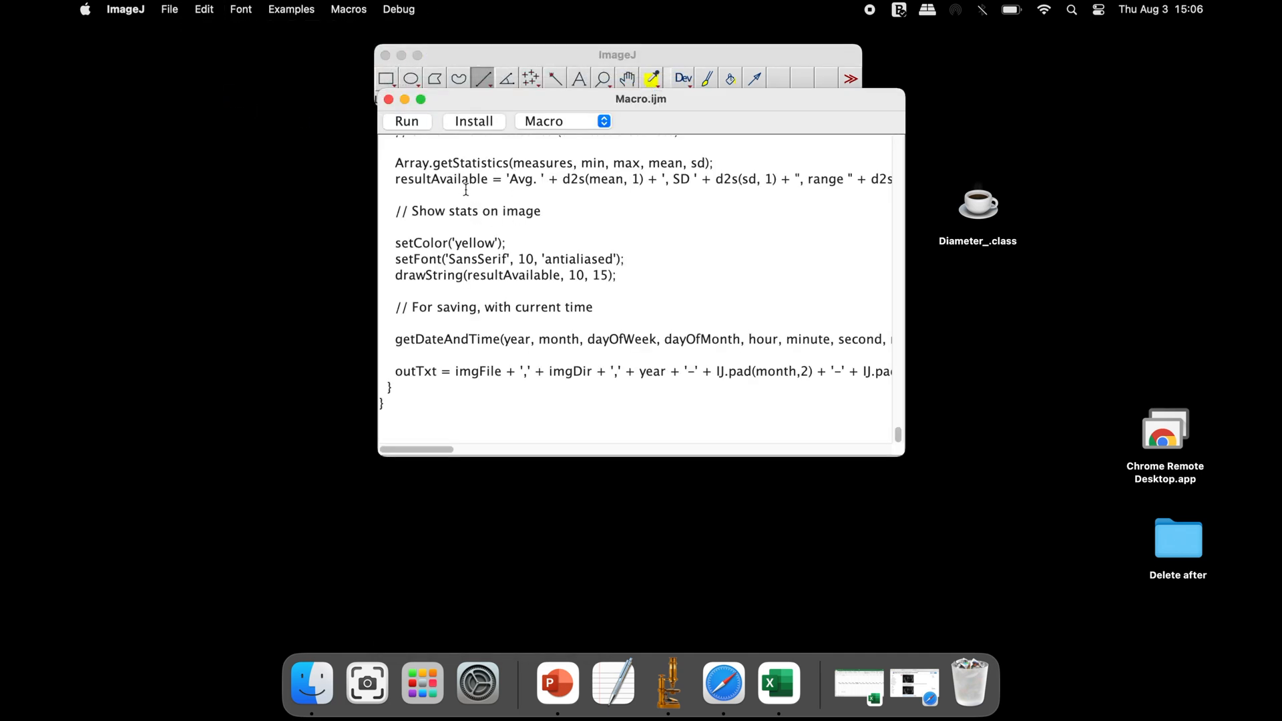
{"action": "left_click", "coordinate": [170, 10]}
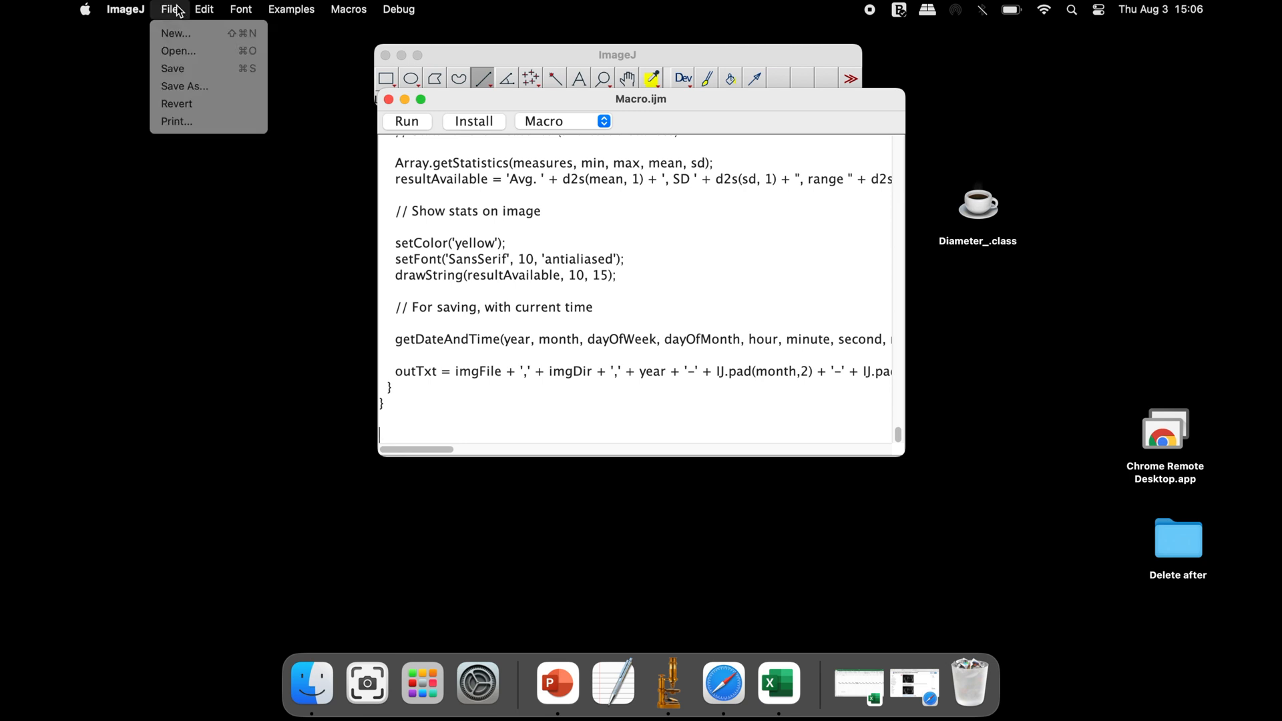
{"action": "left_click", "coordinate": [183, 86]}
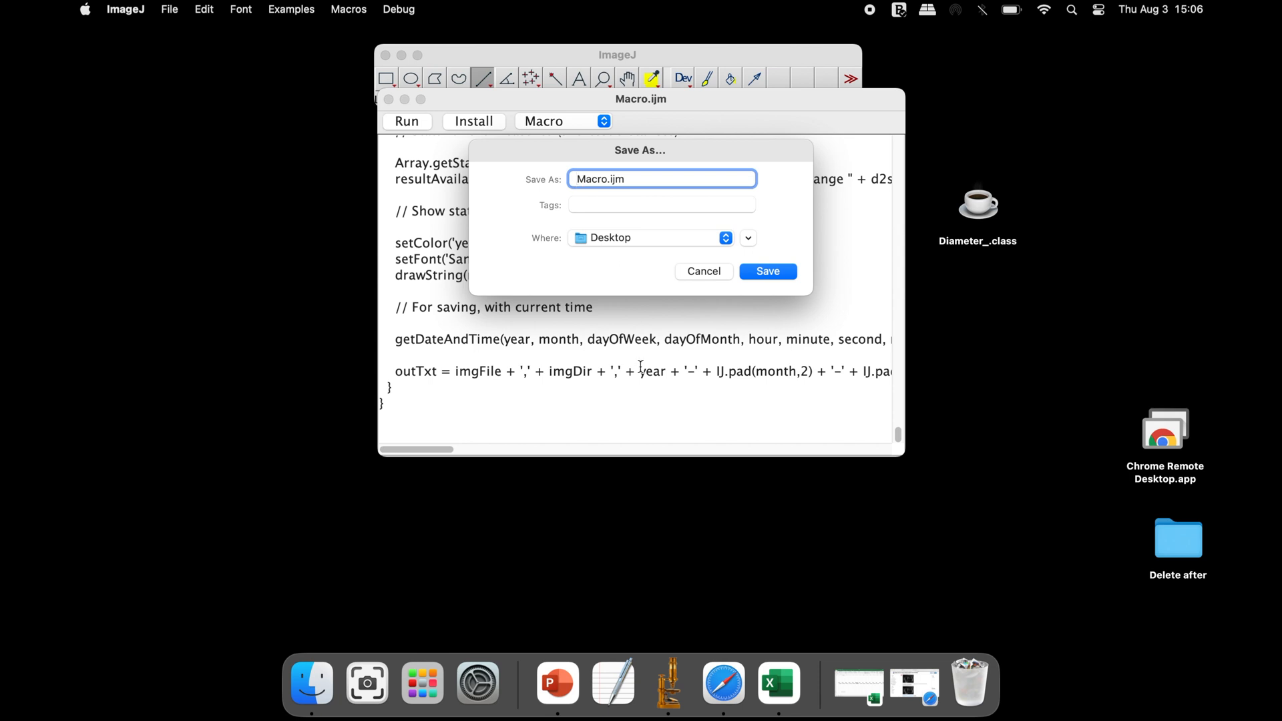
{"action": "type", "text": "Diameter"}
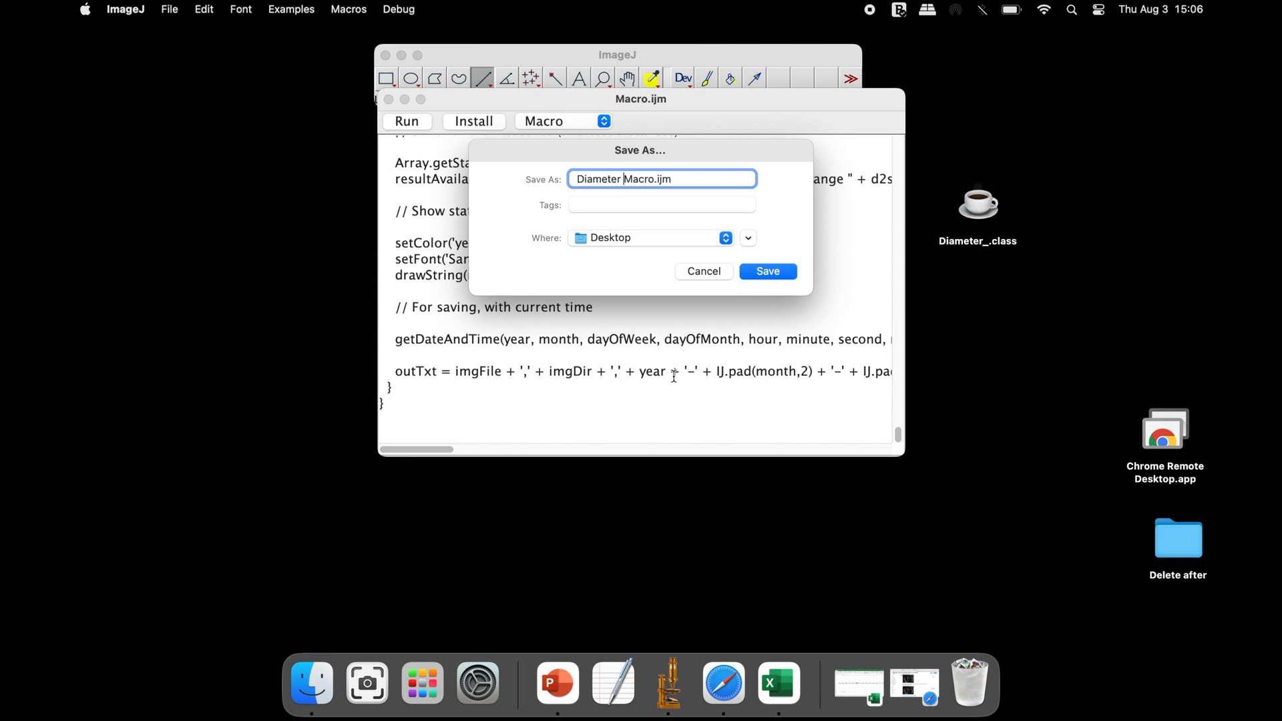
{"action": "left_click", "coordinate": [766, 271]}
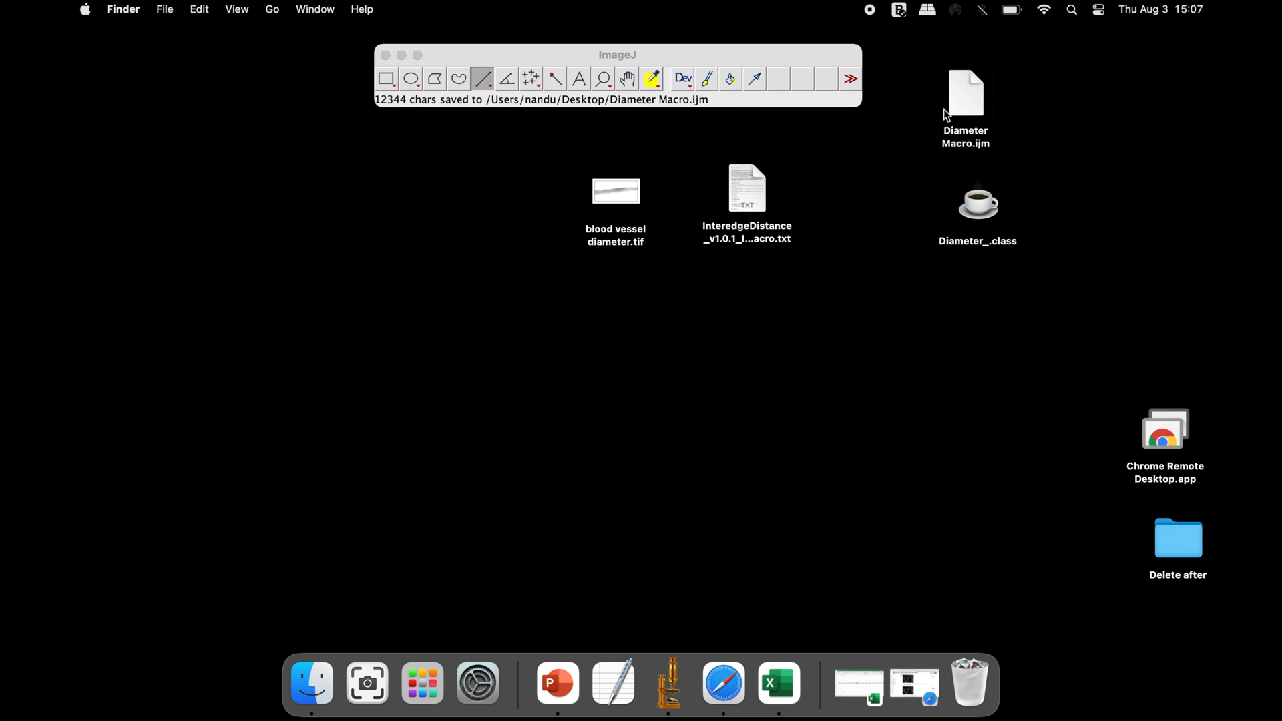
{"action": "mouse_move", "coordinate": [613, 682]}
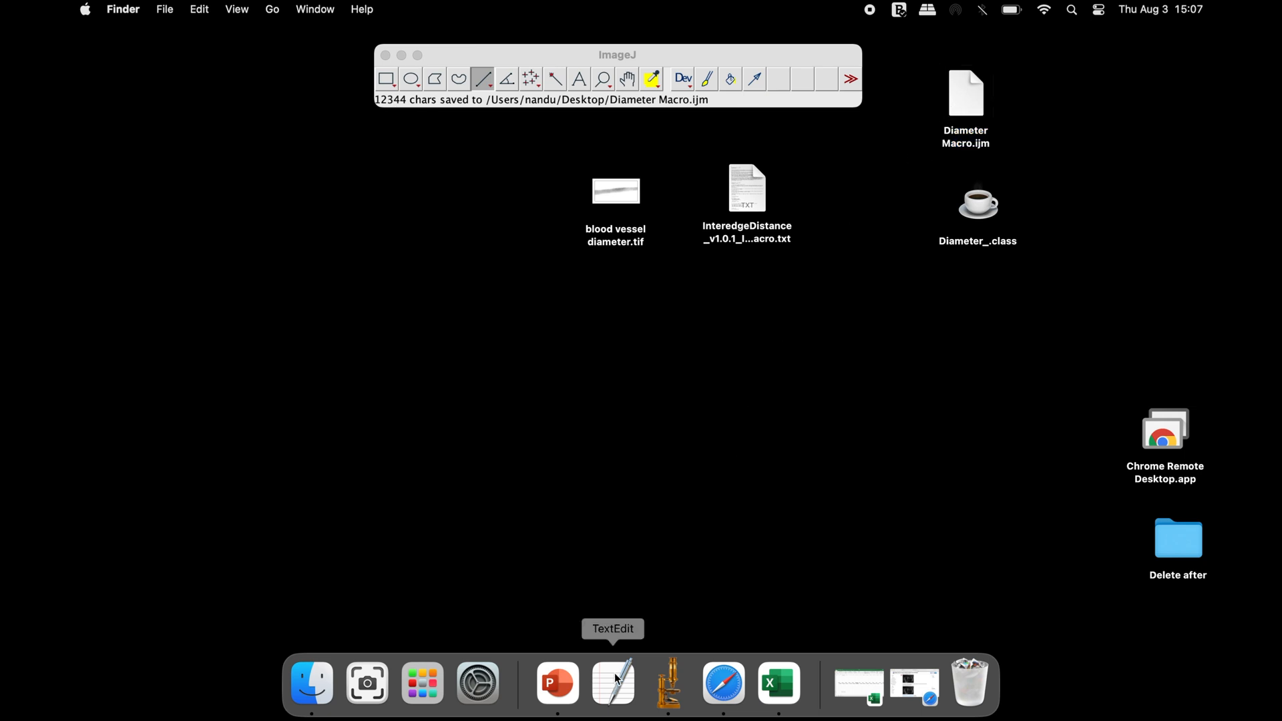
Create an empty TextEdit file saved as my results.txt on the Desktop, then reopen Diameter Macro.ijm
{"action": "left_click", "coordinate": [613, 682]}
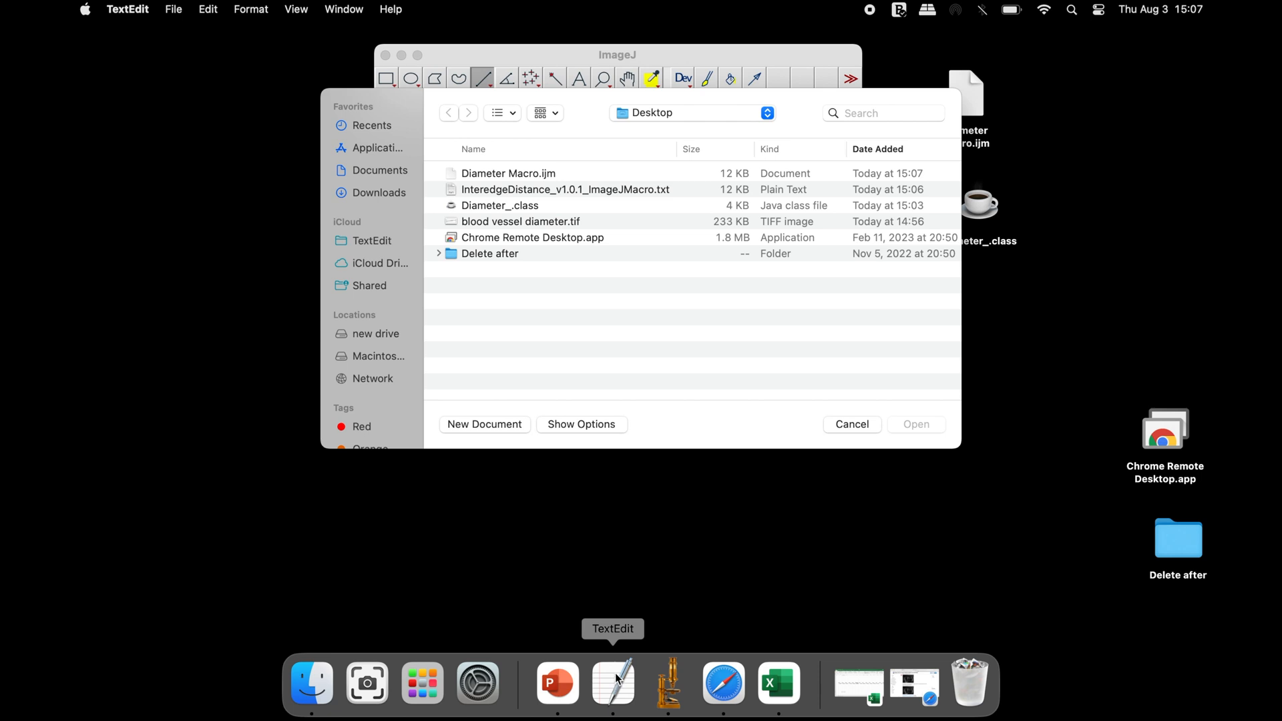
{"action": "left_click", "coordinate": [850, 425]}
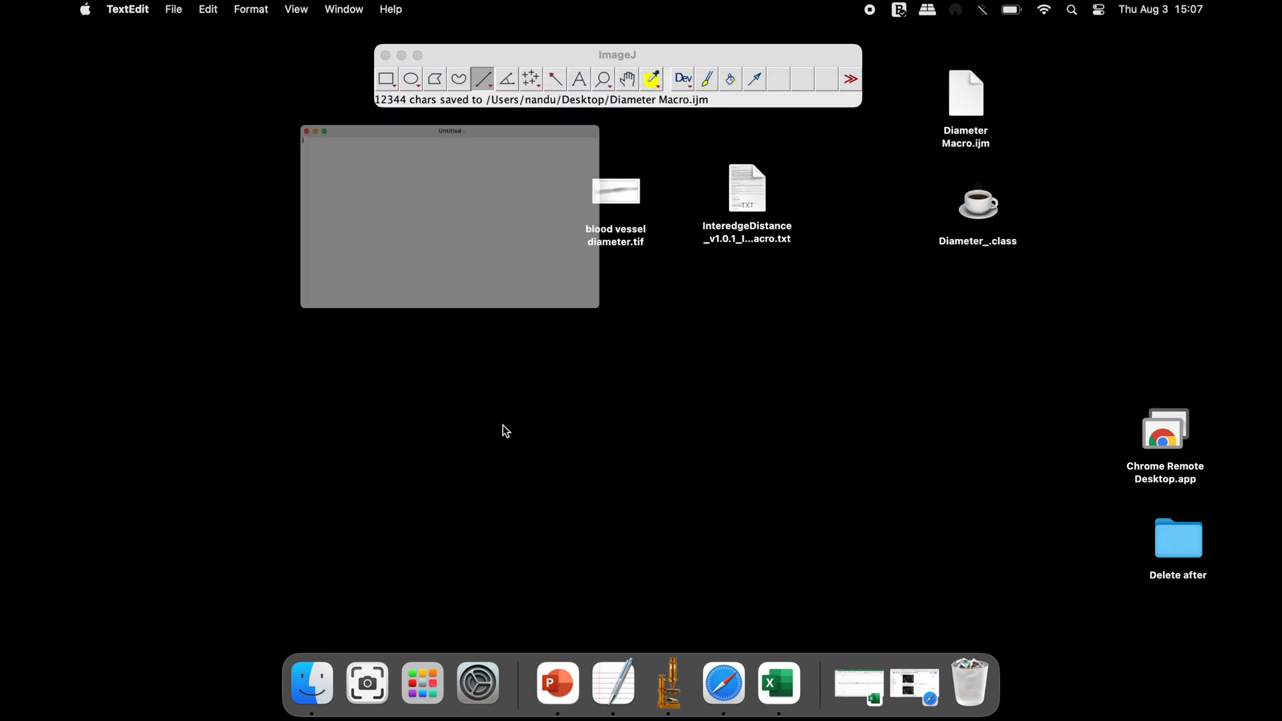
{"action": "left_click", "coordinate": [172, 10]}
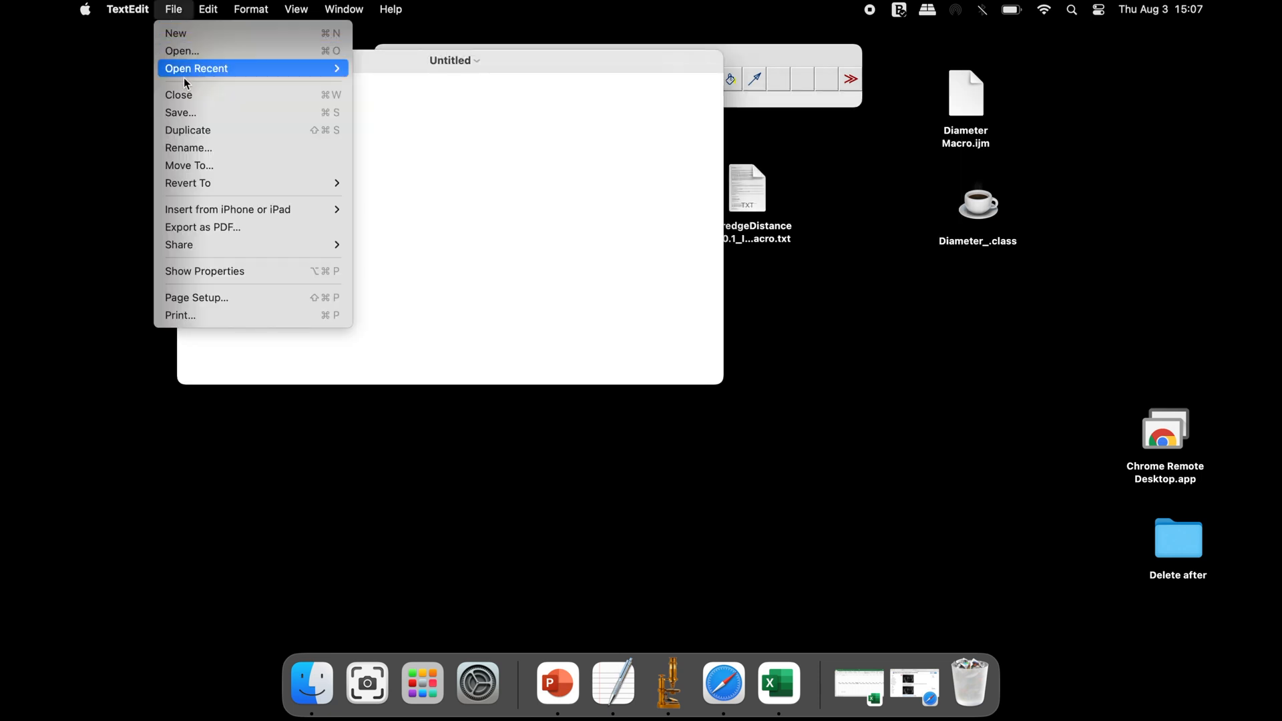
{"action": "left_click", "coordinate": [181, 112]}
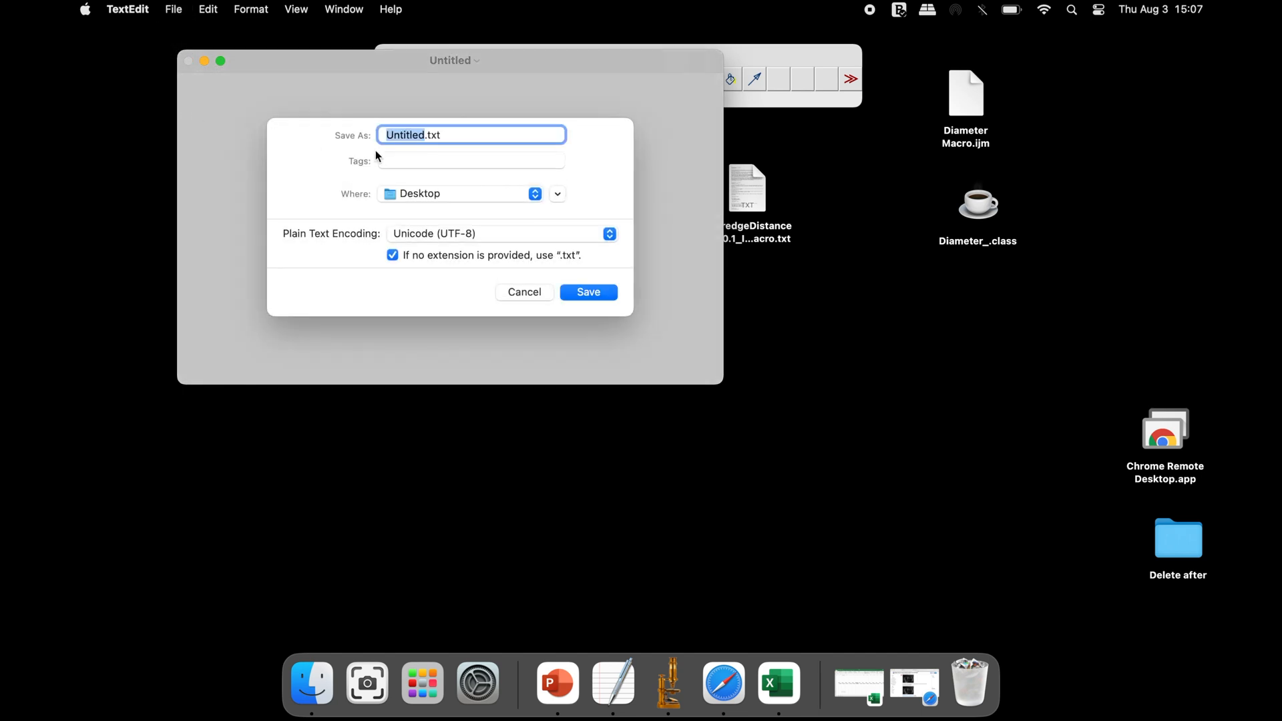
{"action": "type", "text": "my results.txt"}
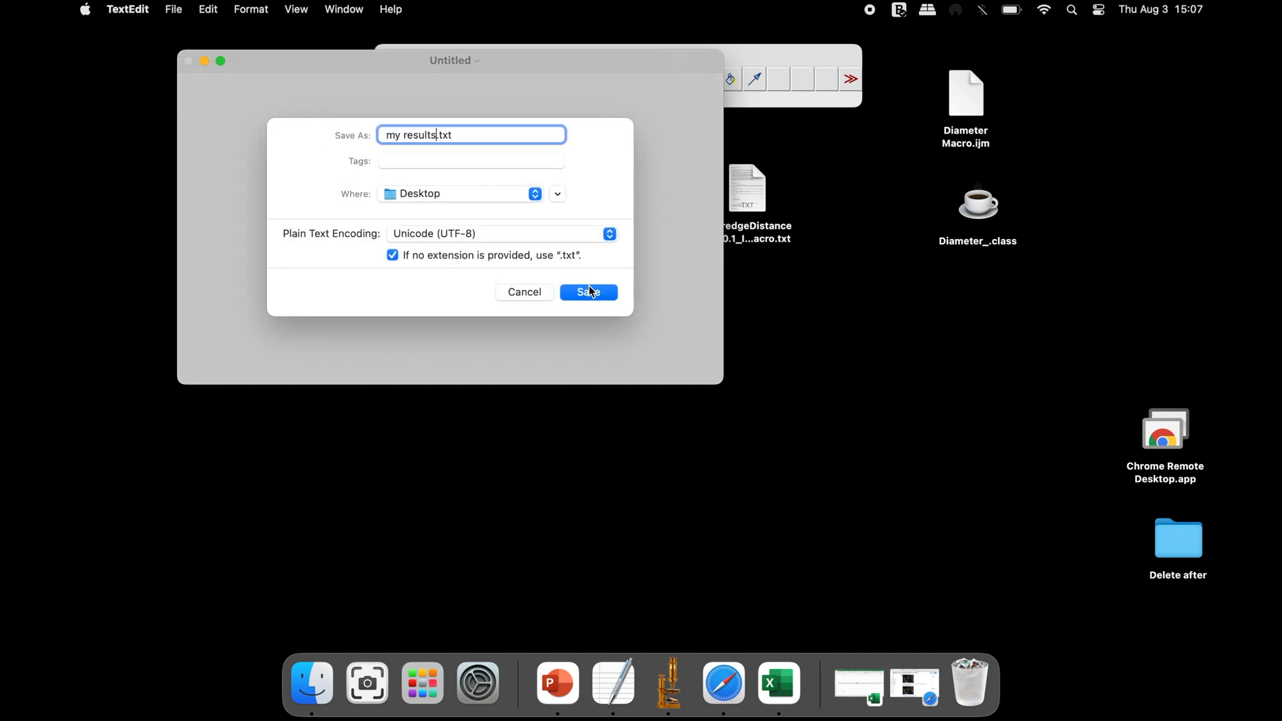
{"action": "left_click", "coordinate": [587, 292]}
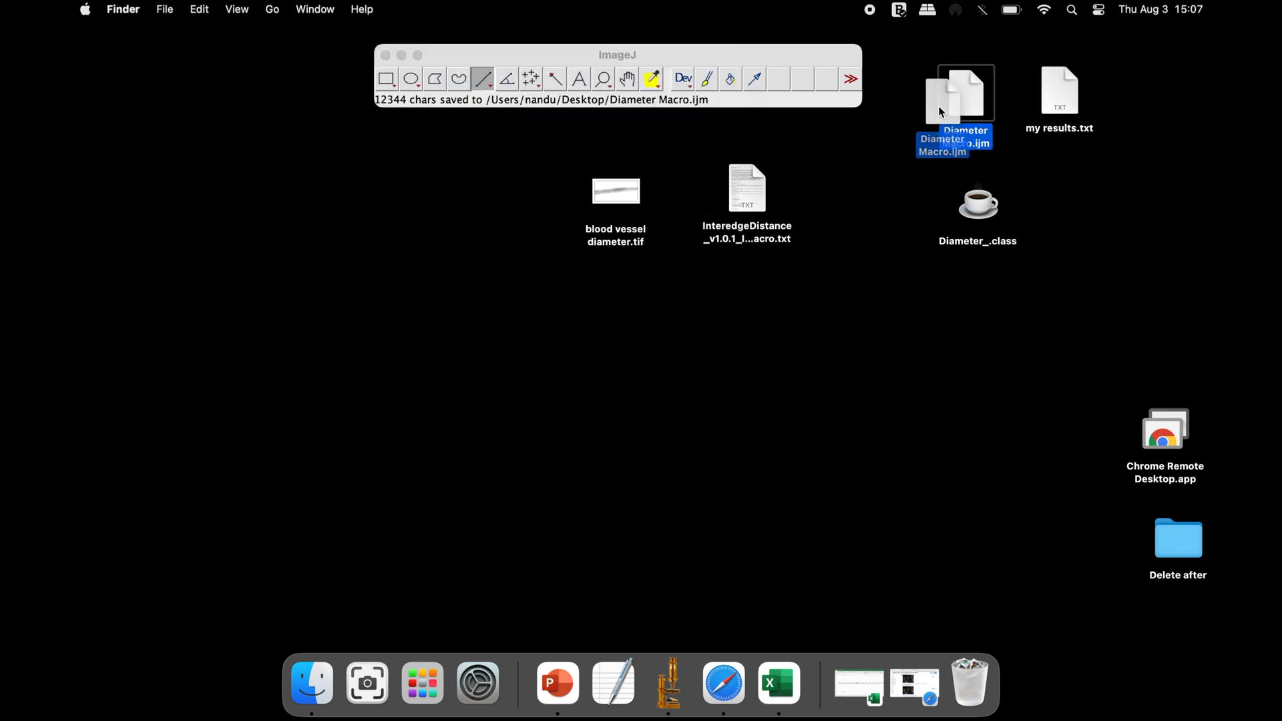
{"action": "double_click", "coordinate": [964, 92]}
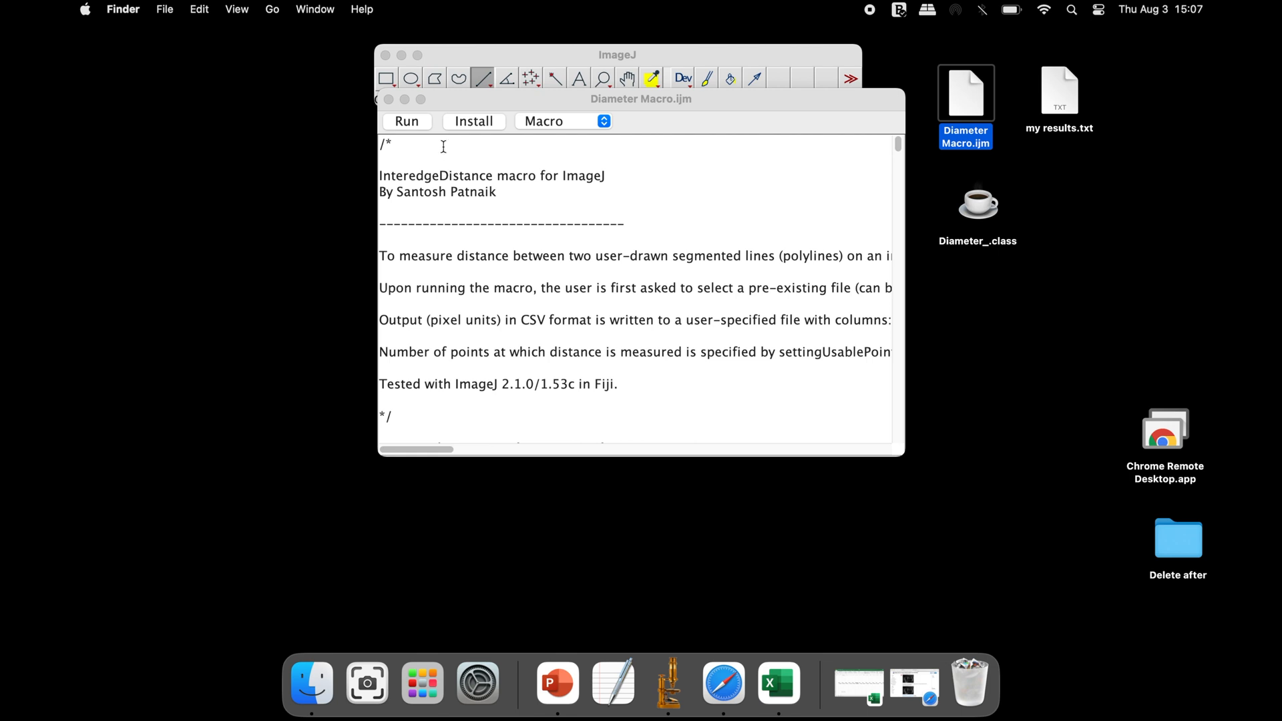
Run the Diameter Macro and choose my results.txt as its output file
{"action": "left_click", "coordinate": [406, 121]}
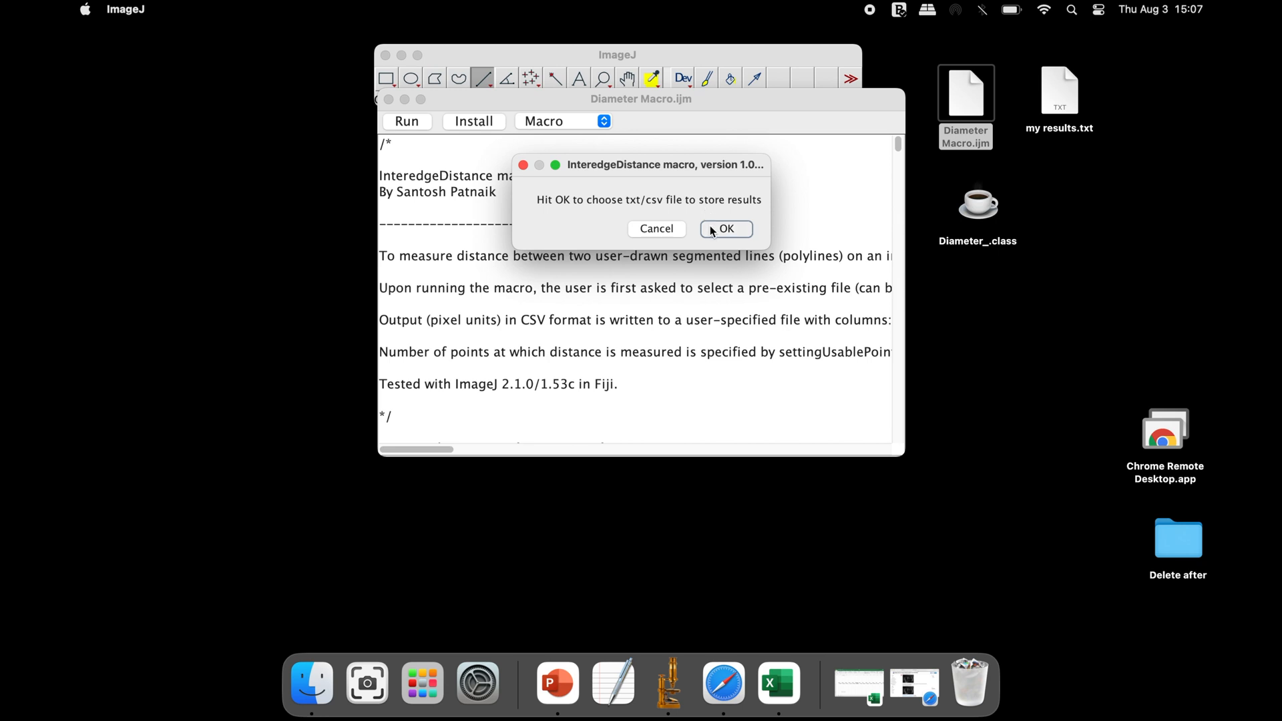
{"action": "left_click", "coordinate": [725, 228]}
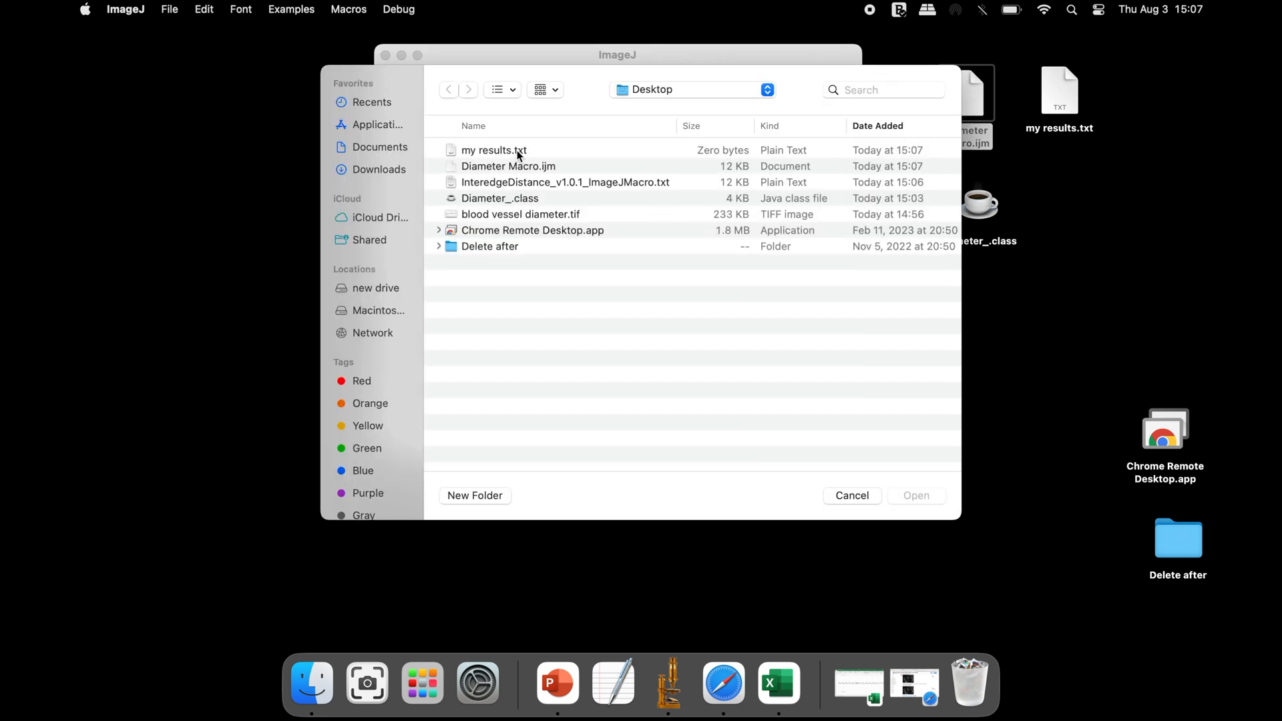
{"action": "left_click", "coordinate": [494, 150]}
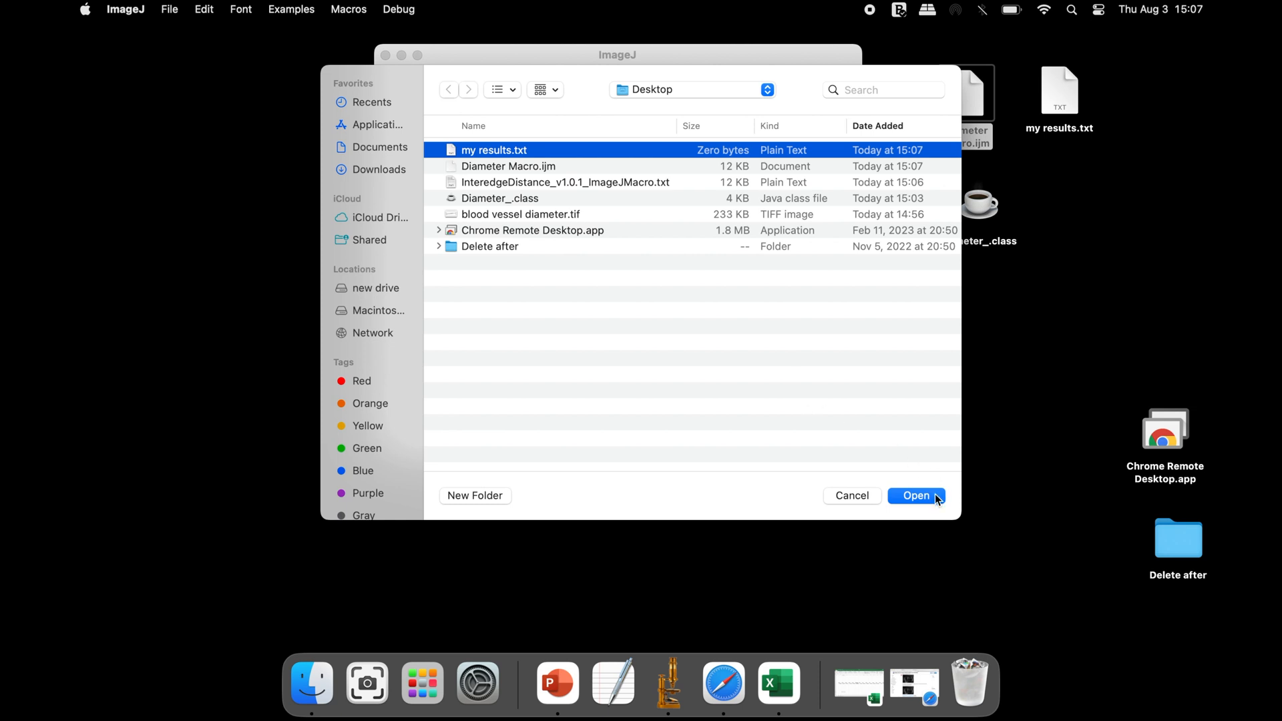
{"action": "left_click", "coordinate": [916, 496]}
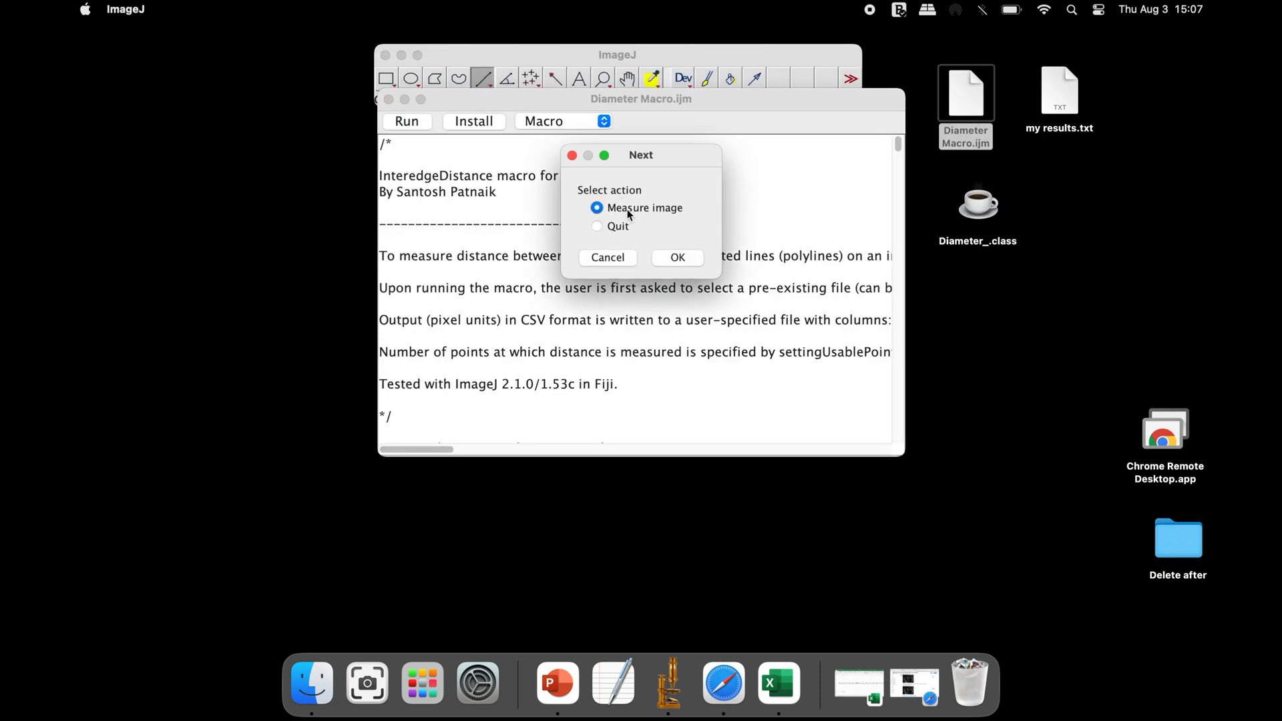
{"action": "mouse_move", "coordinate": [653, 223]}
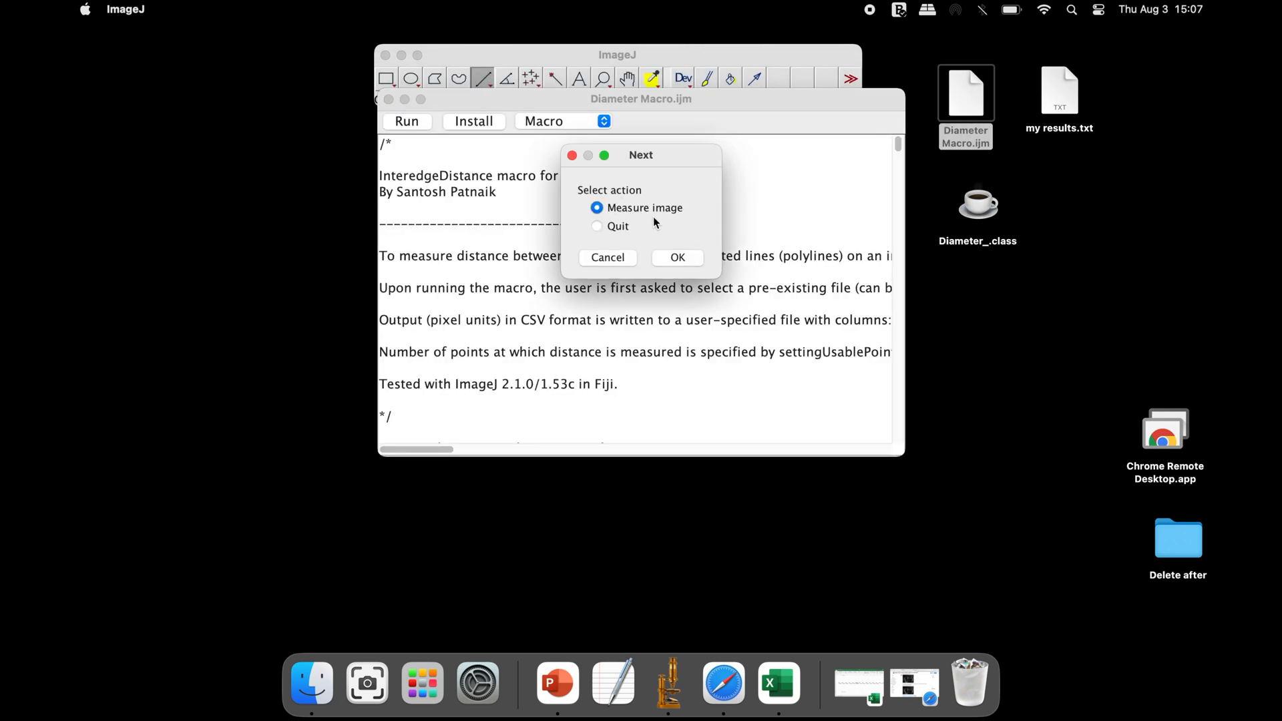
Choose Measure image and open blood vessel diameter.tif for measuring
{"action": "left_click", "coordinate": [677, 257]}
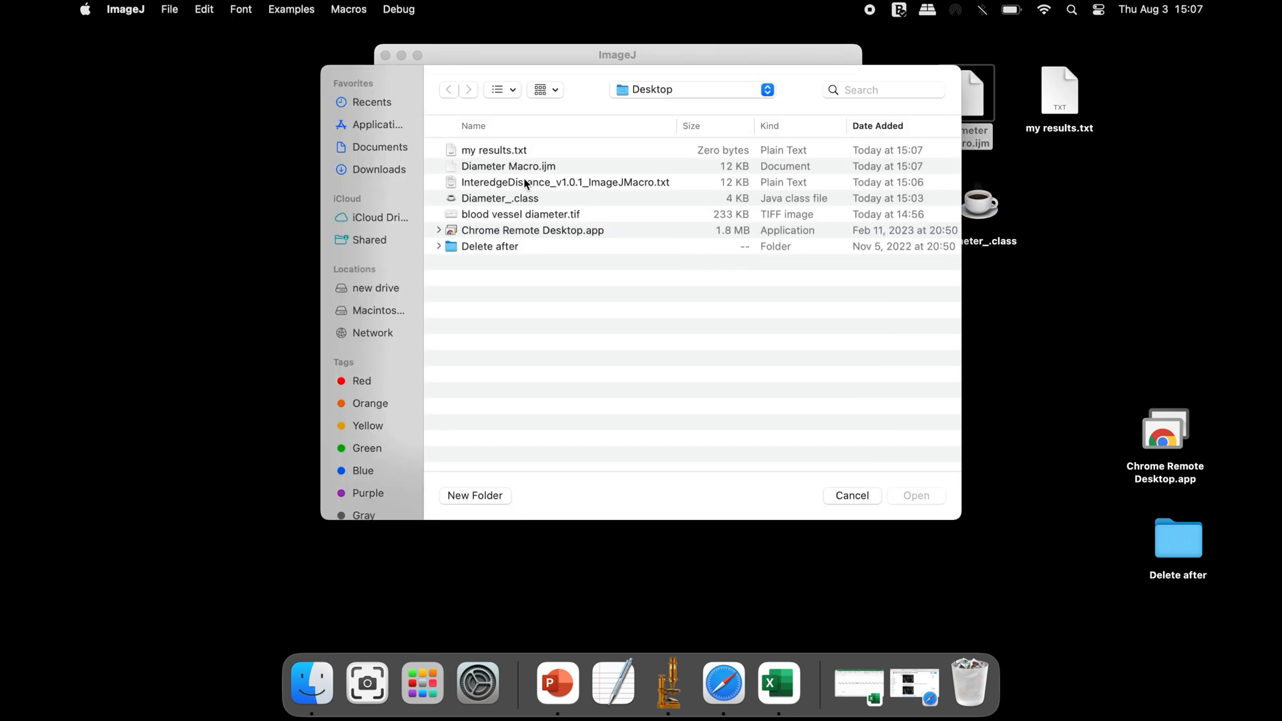
{"action": "left_click", "coordinate": [519, 213]}
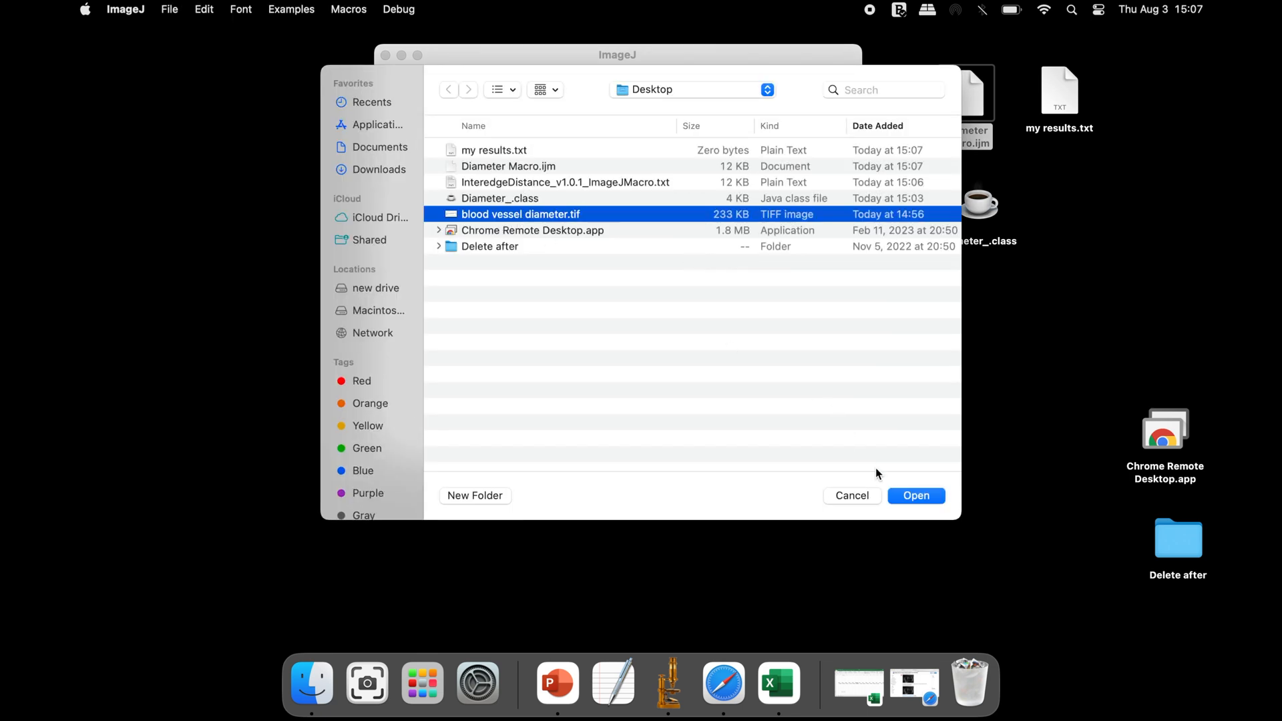
{"action": "left_click", "coordinate": [916, 495]}
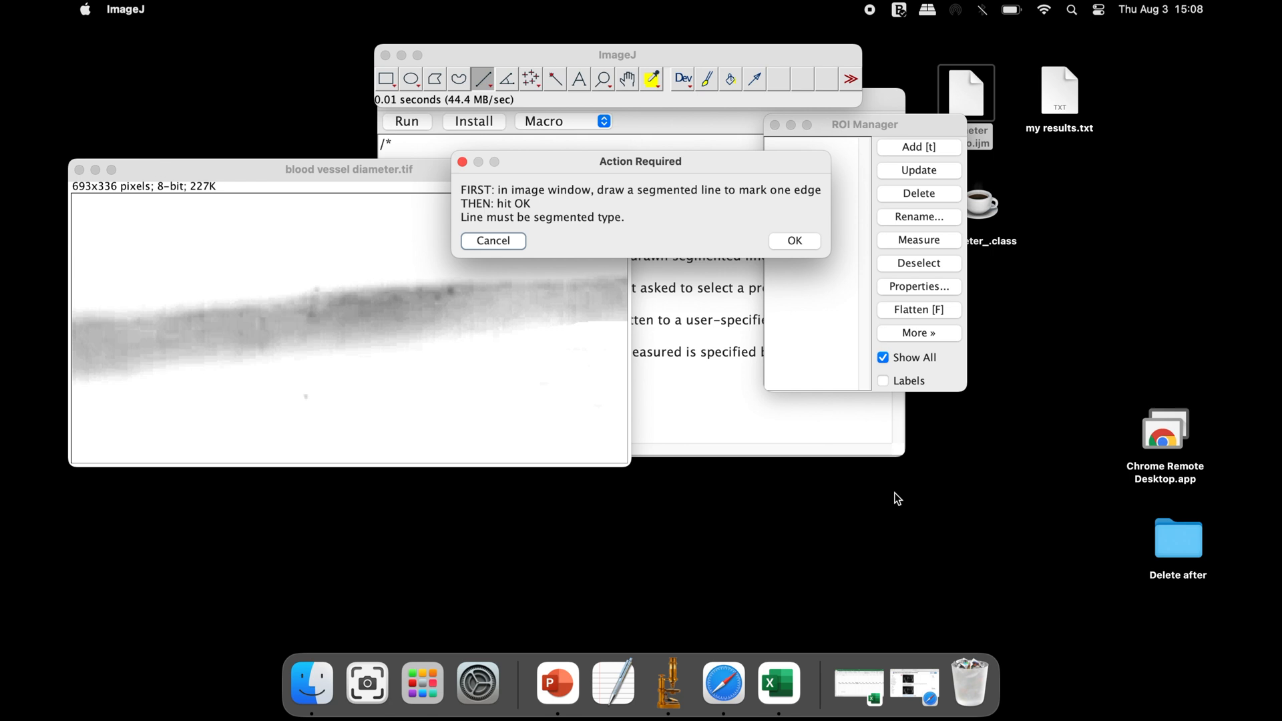
{"action": "mouse_move", "coordinate": [539, 203]}
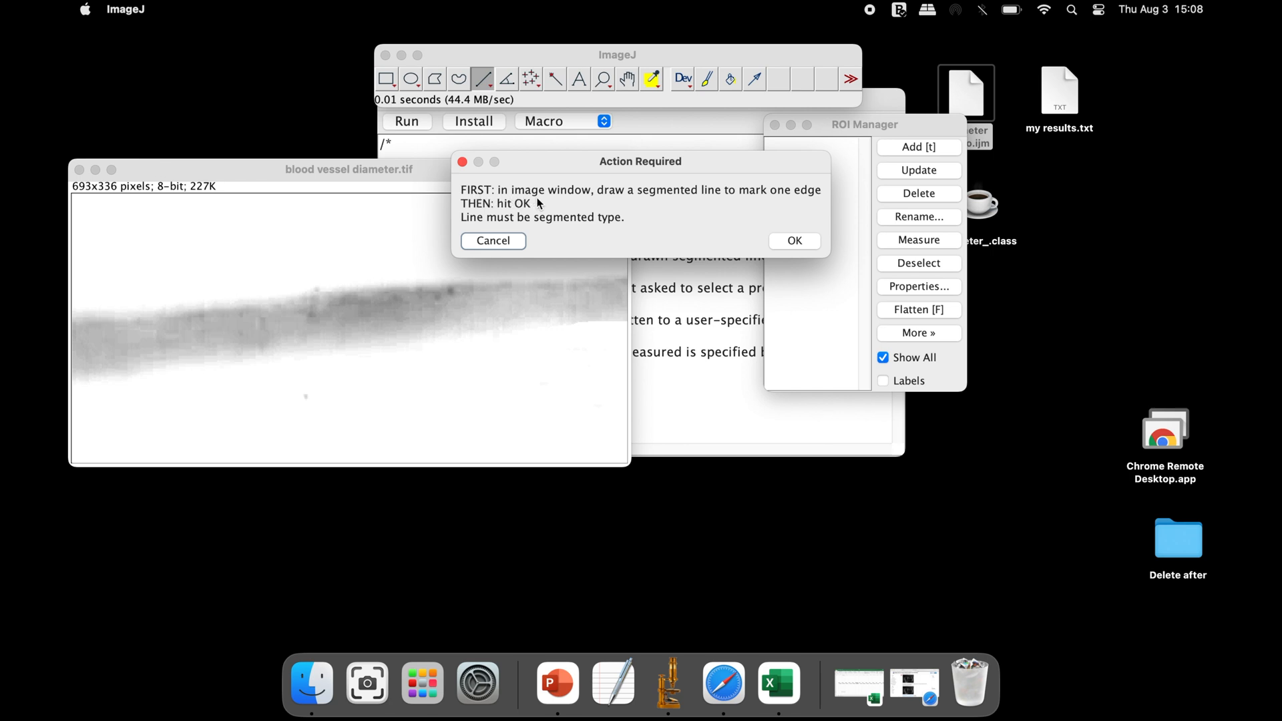
{"action": "mouse_move", "coordinate": [720, 203]}
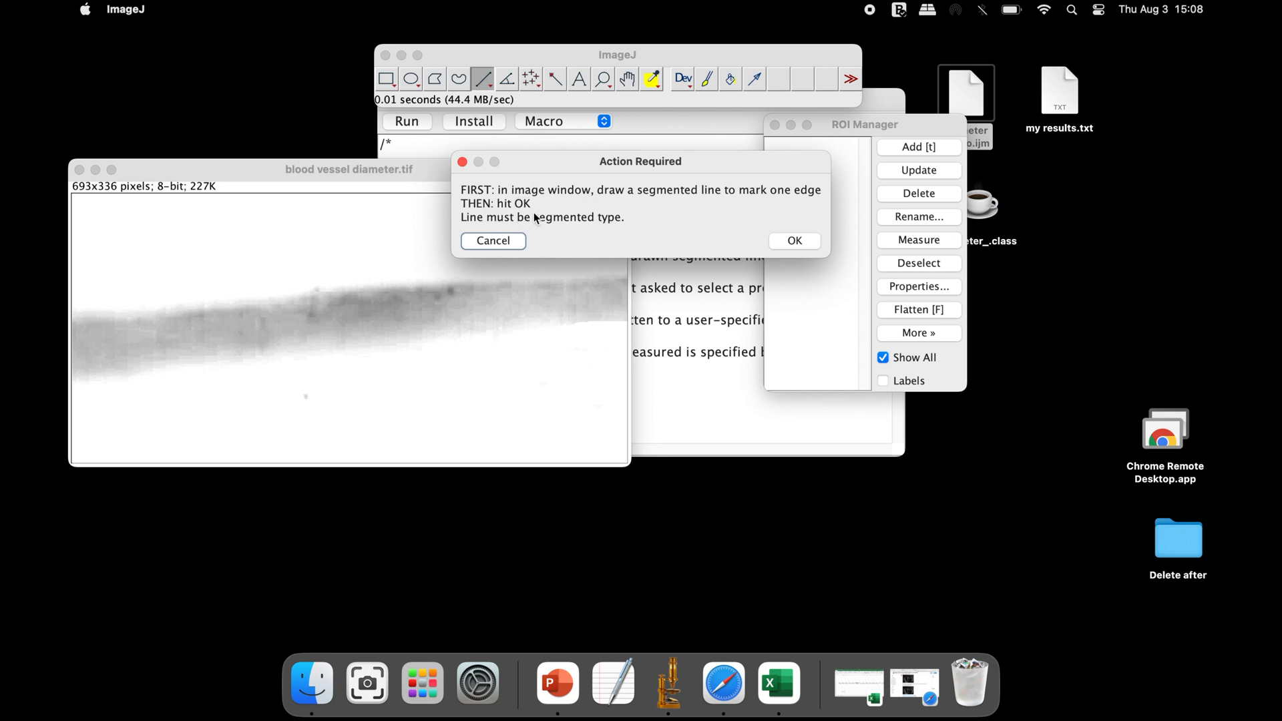
Arrange the windows and trace a segmented line along the vessel's upper edge
{"action": "left_click_drag", "start_coordinate": [347, 170], "coordinate": [407, 136]}
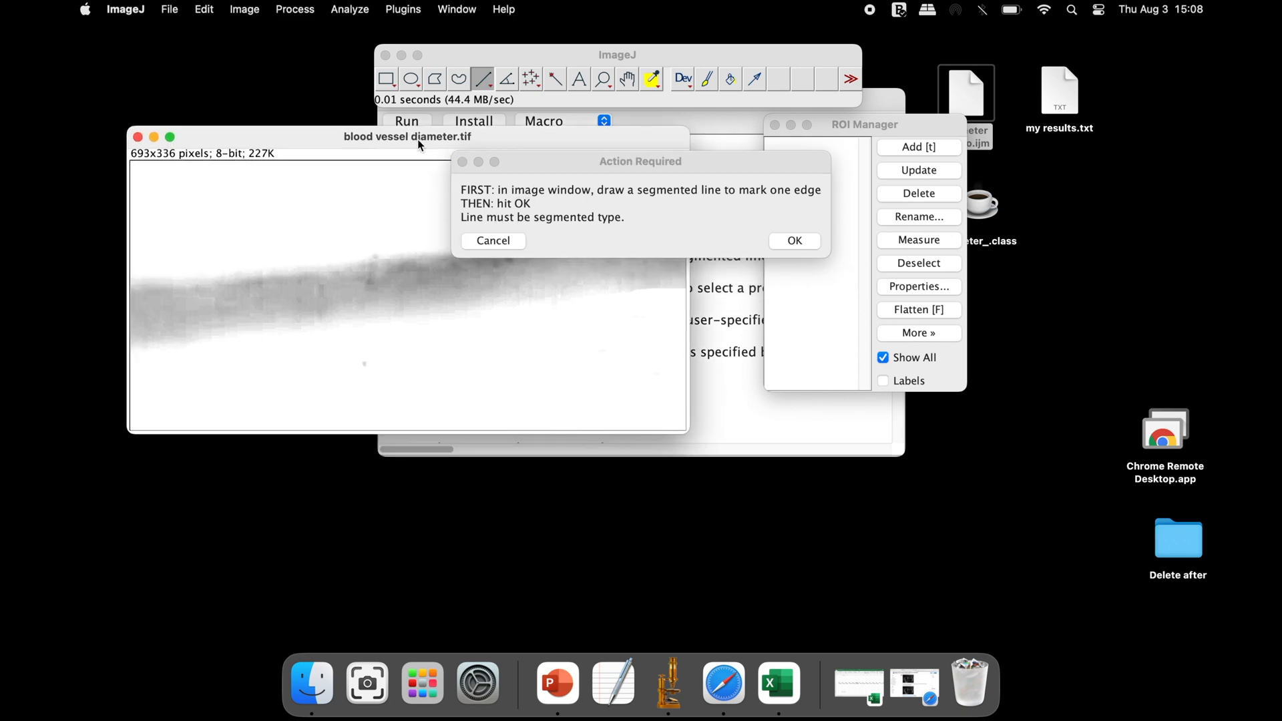
{"action": "left_click_drag", "start_coordinate": [640, 161], "coordinate": [920, 130]}
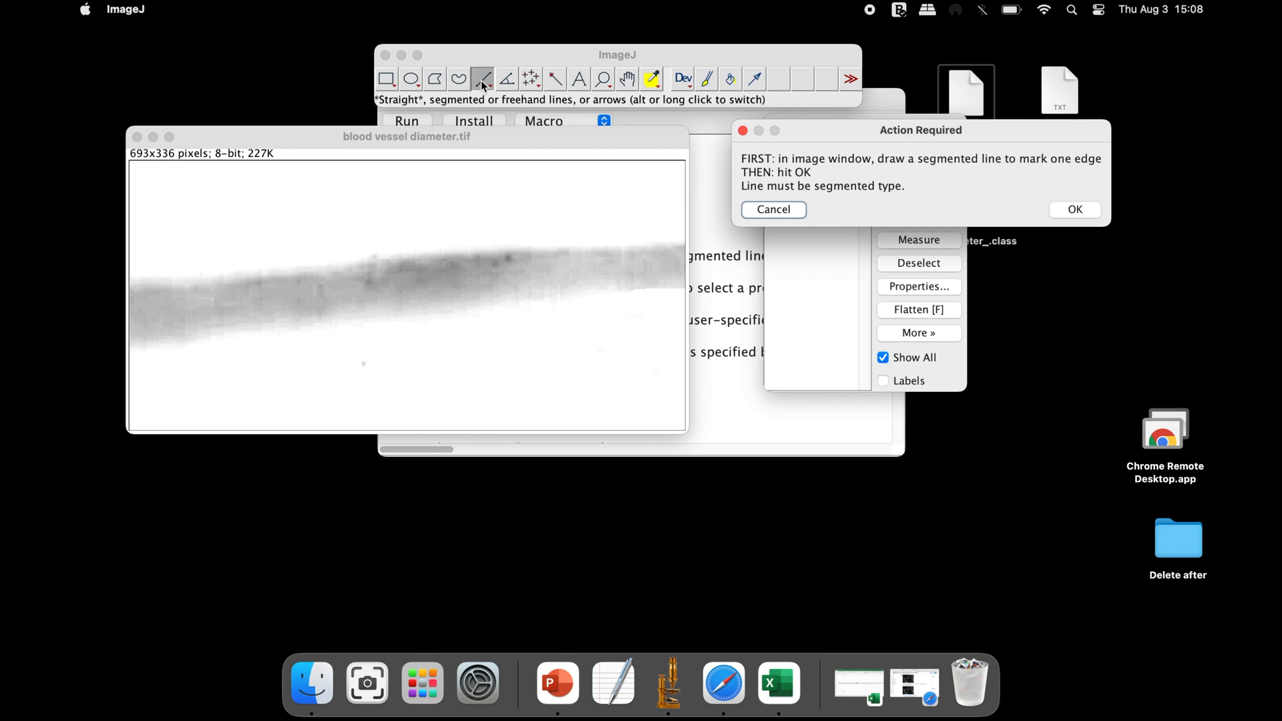
{"action": "left_click", "coordinate": [483, 79]}
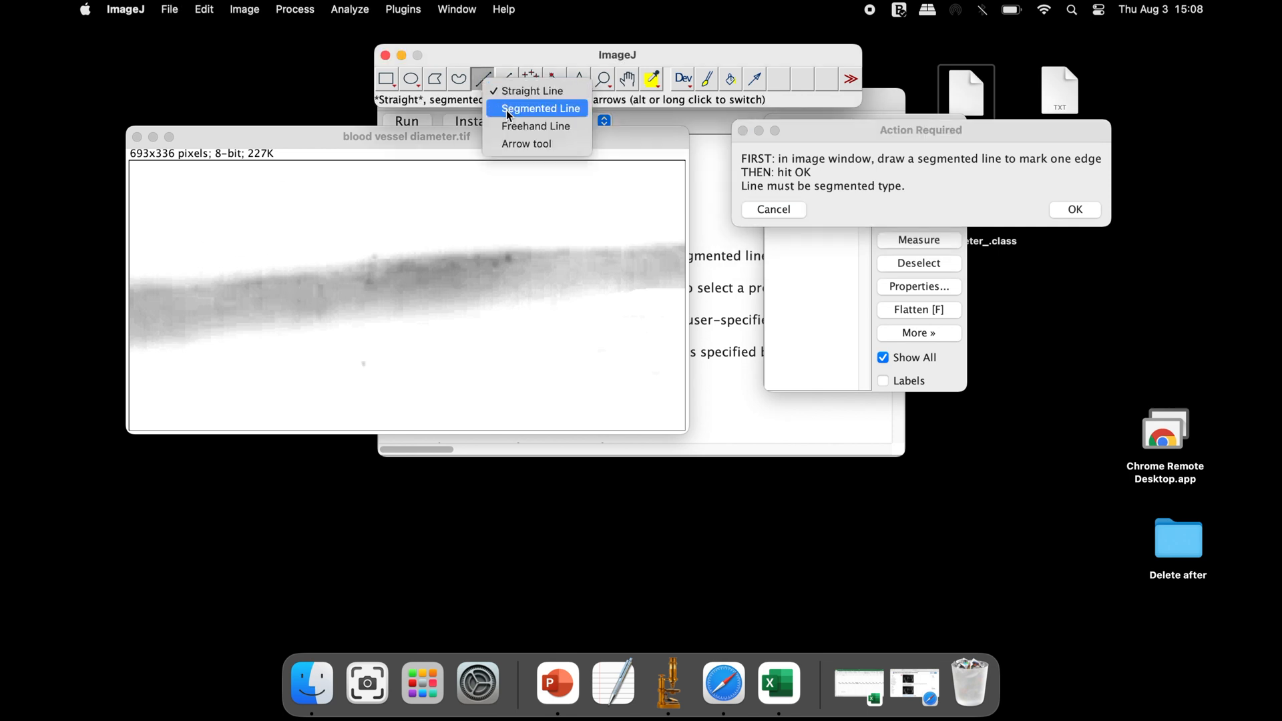
{"action": "left_click", "coordinate": [541, 108]}
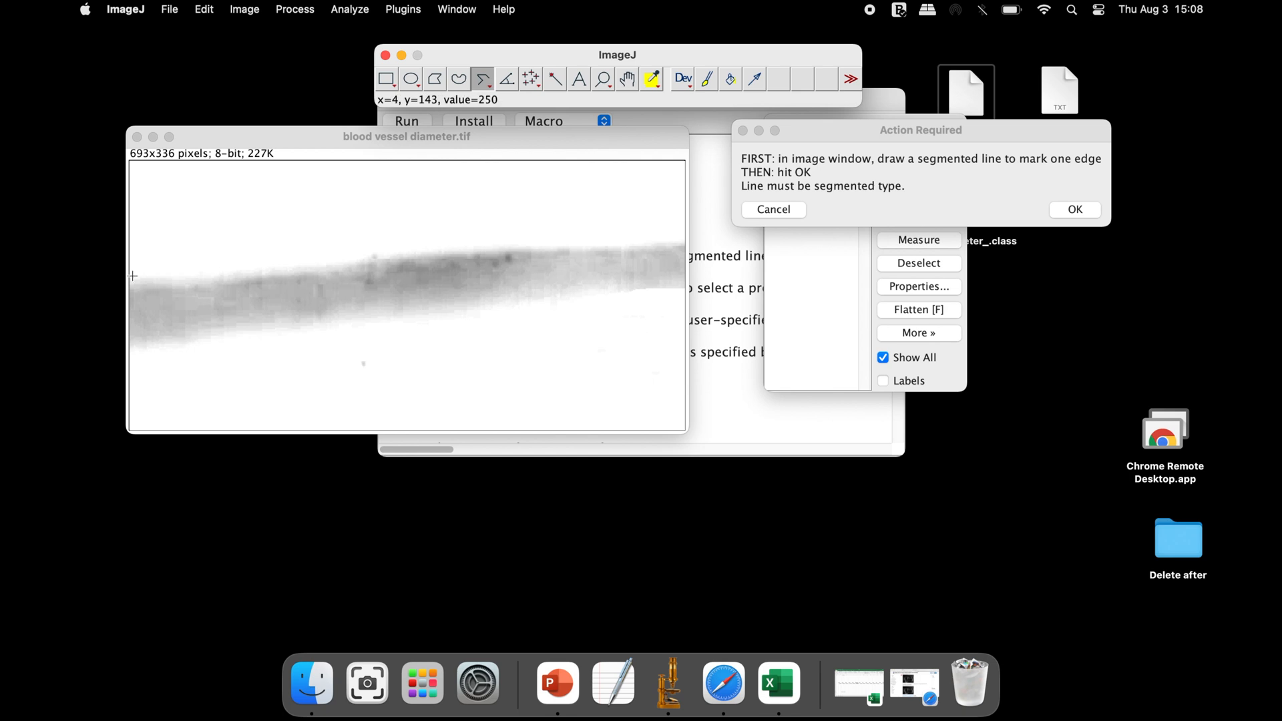
{"action": "left_click_drag", "start_coordinate": [133, 278], "coordinate": [169, 280]}
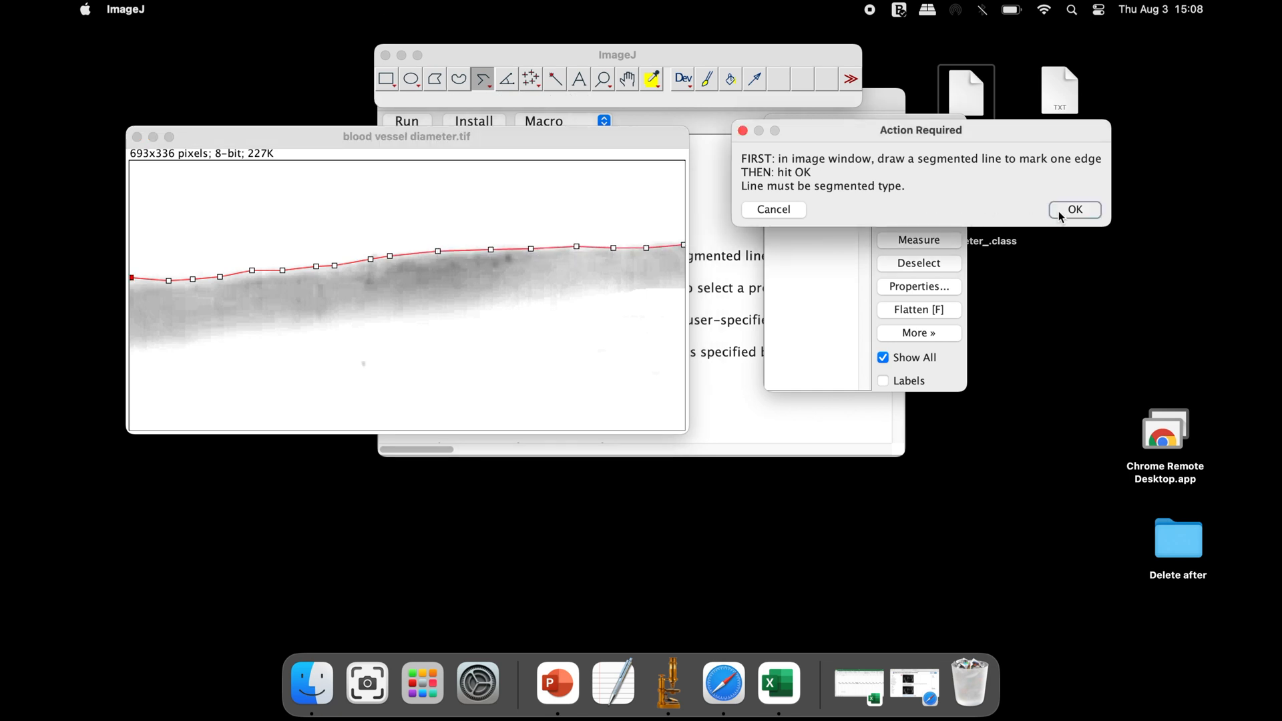
Confirm the first line, trace the lower edge, and measure: mean 67.4 px, SD 9.9, range 52–78
{"action": "left_click", "coordinate": [1073, 210]}
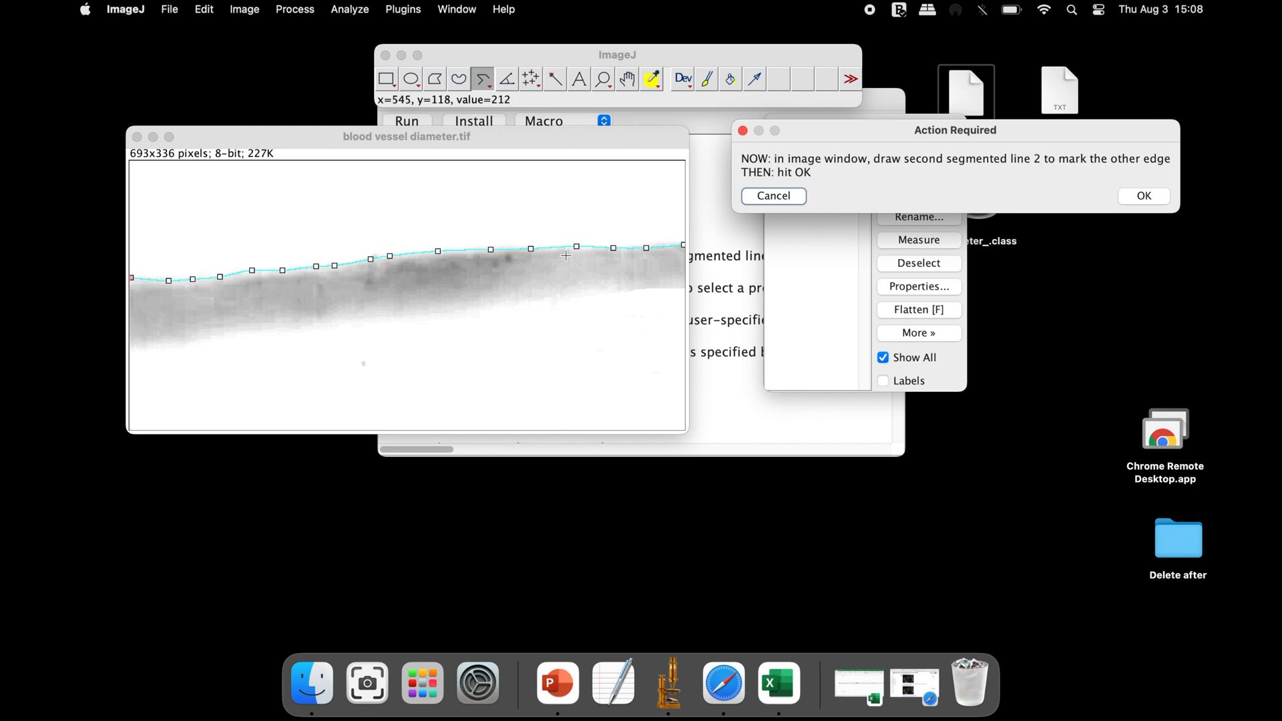
{"action": "mouse_move", "coordinate": [821, 170]}
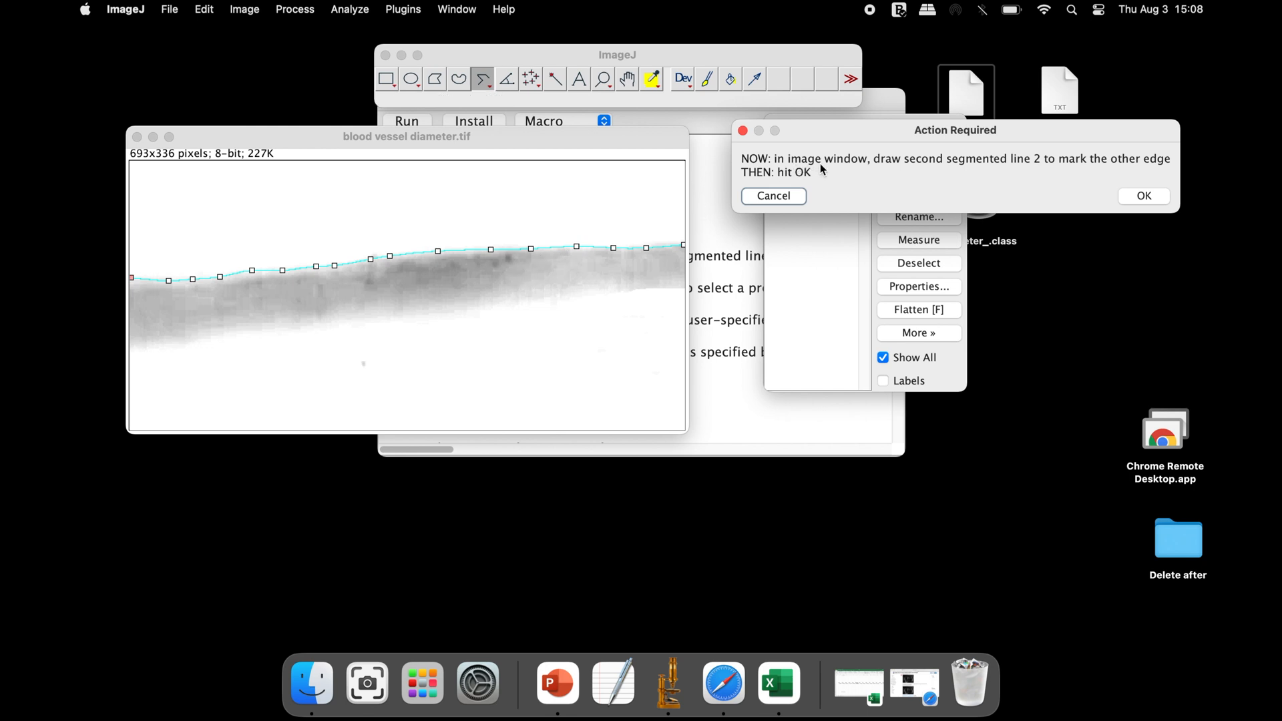
{"action": "mouse_move", "coordinate": [1058, 172]}
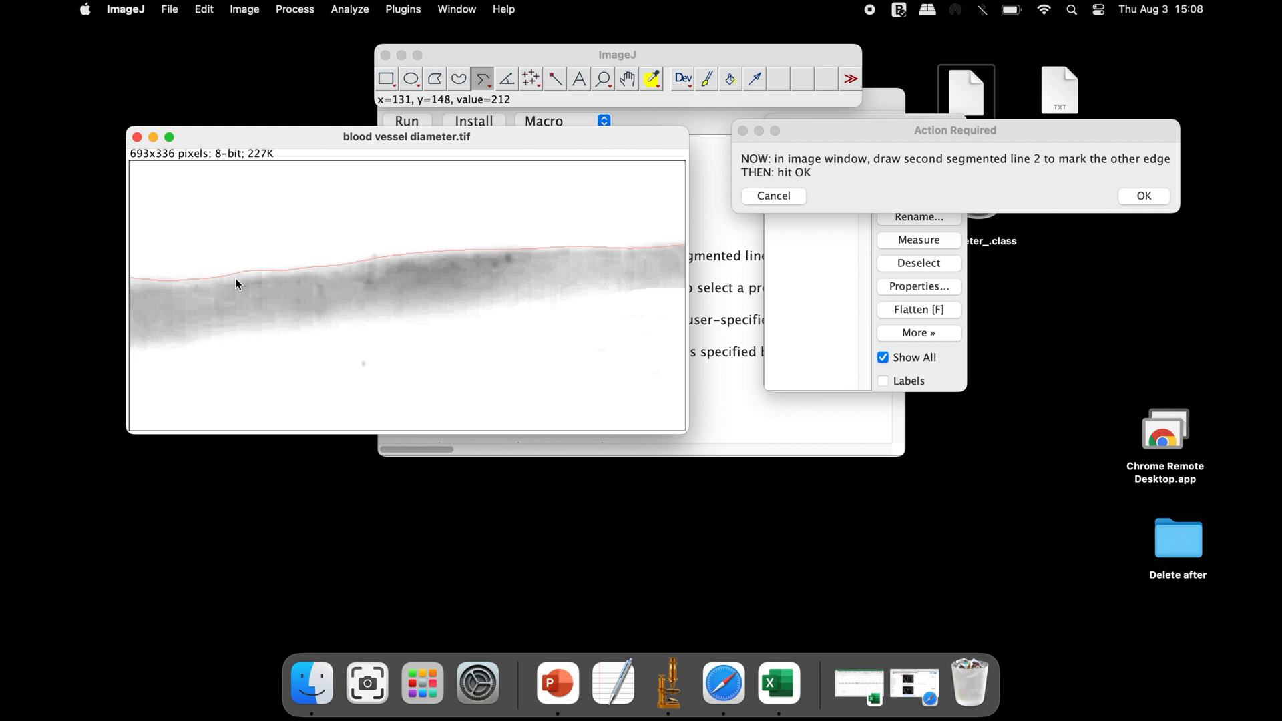
{"action": "mouse_move", "coordinate": [134, 362]}
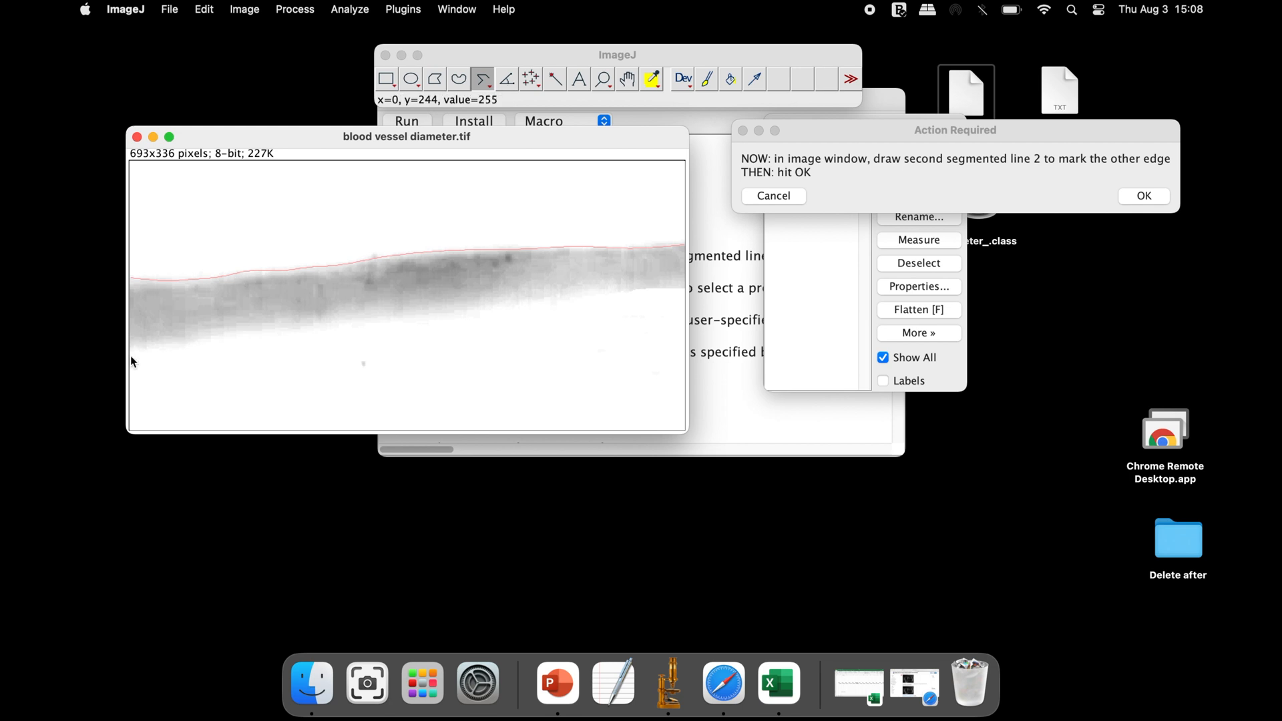
{"action": "left_click_drag", "start_coordinate": [132, 344], "coordinate": [166, 349]}
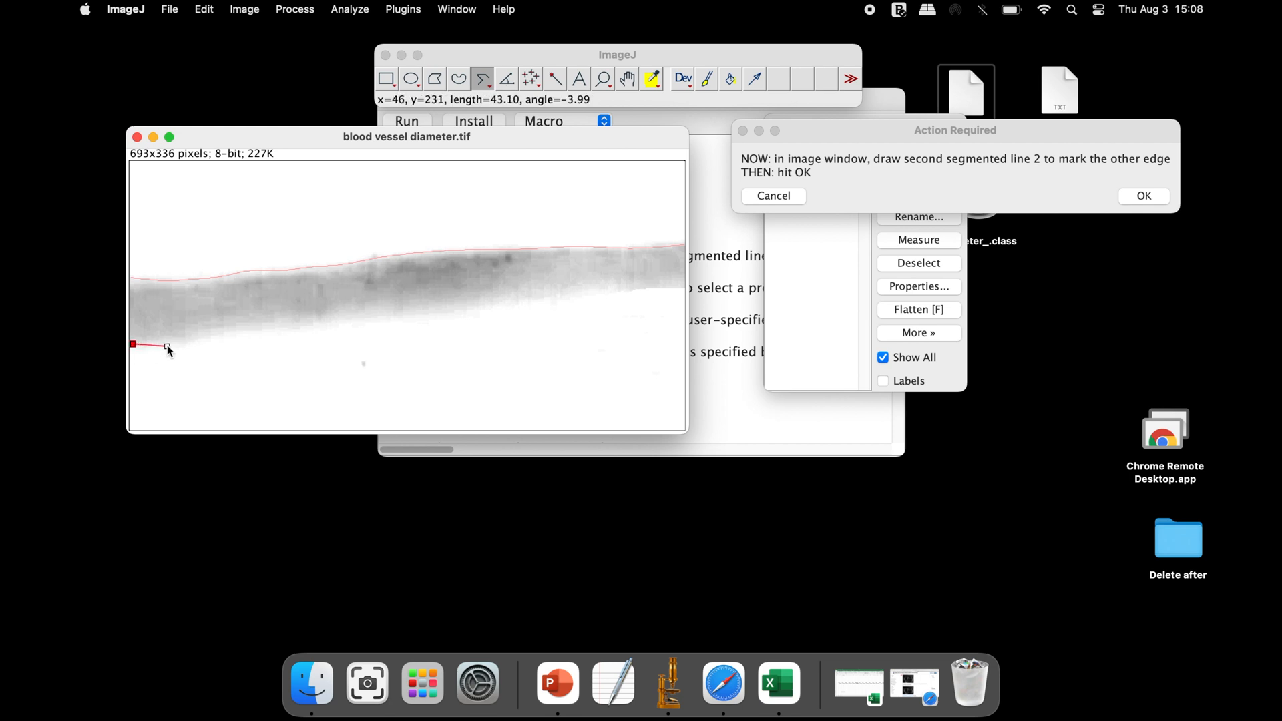
{"action": "left_click_drag", "start_coordinate": [134, 345], "coordinate": [366, 319]}
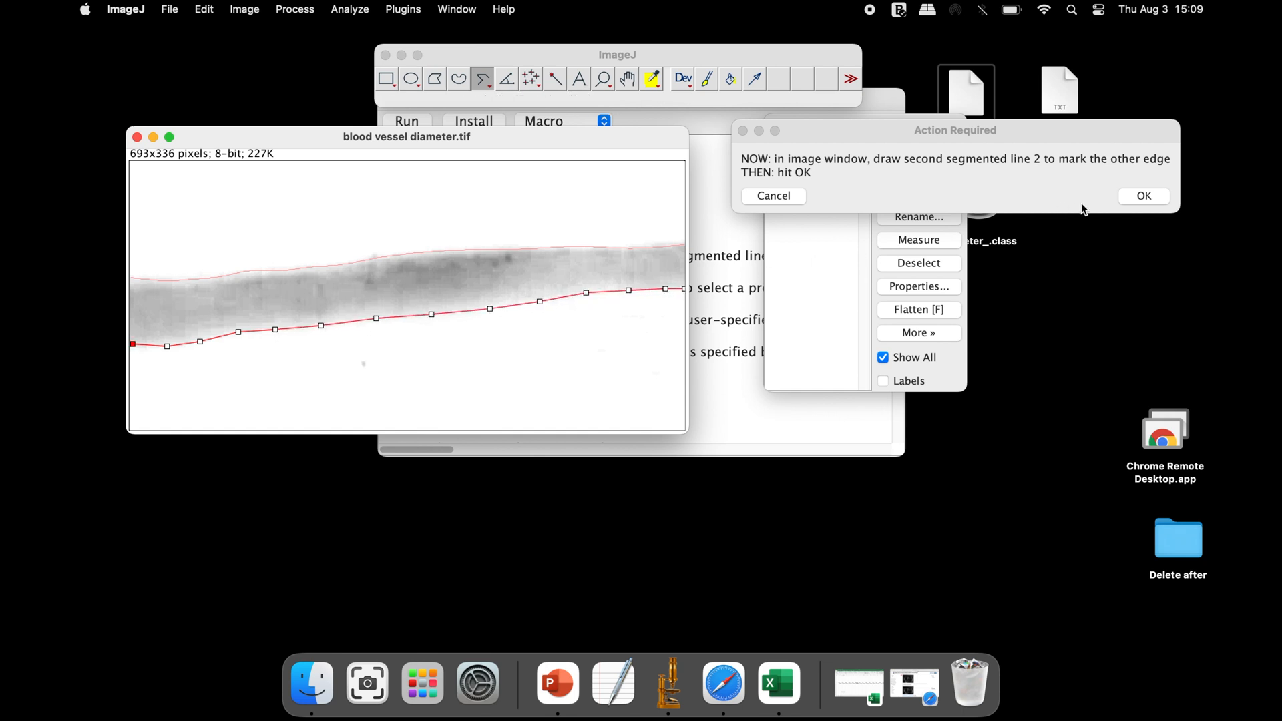
{"action": "left_click", "coordinate": [1143, 195]}
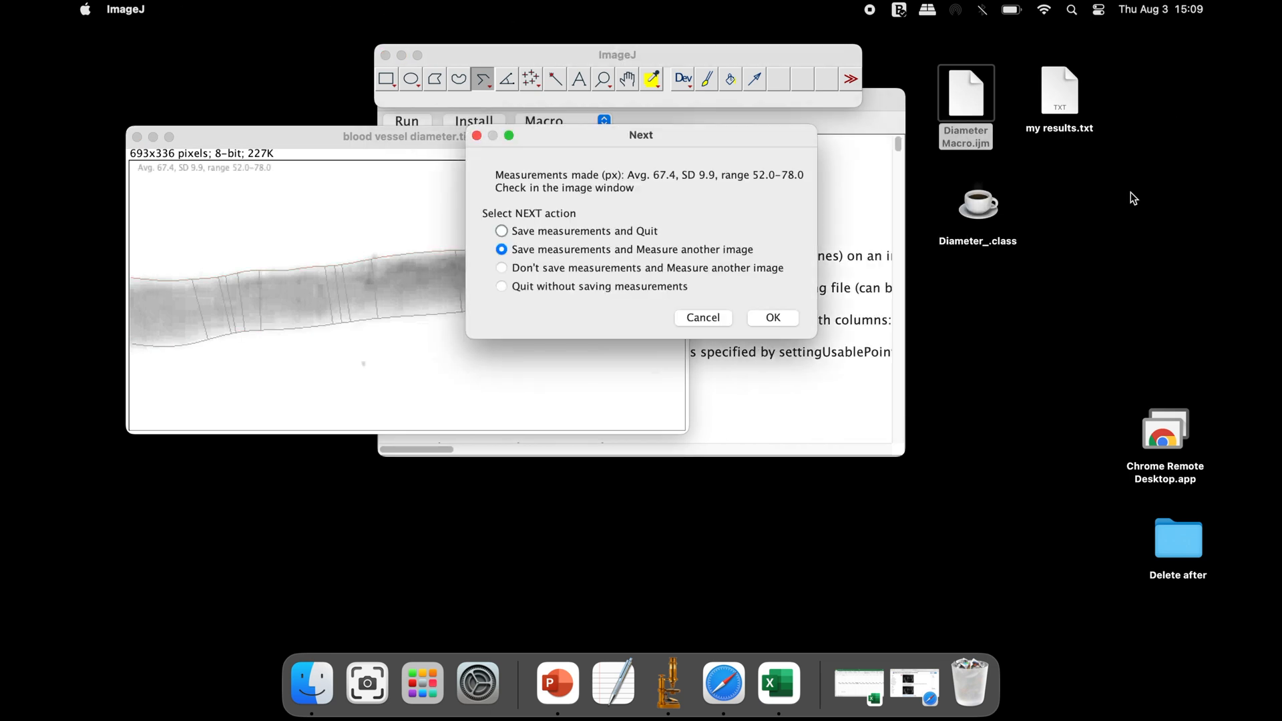
Choose 'Save measurements and Quit' so my results.txt is written to the desktop
{"action": "left_click_drag", "start_coordinate": [641, 135], "coordinate": [726, 135]}
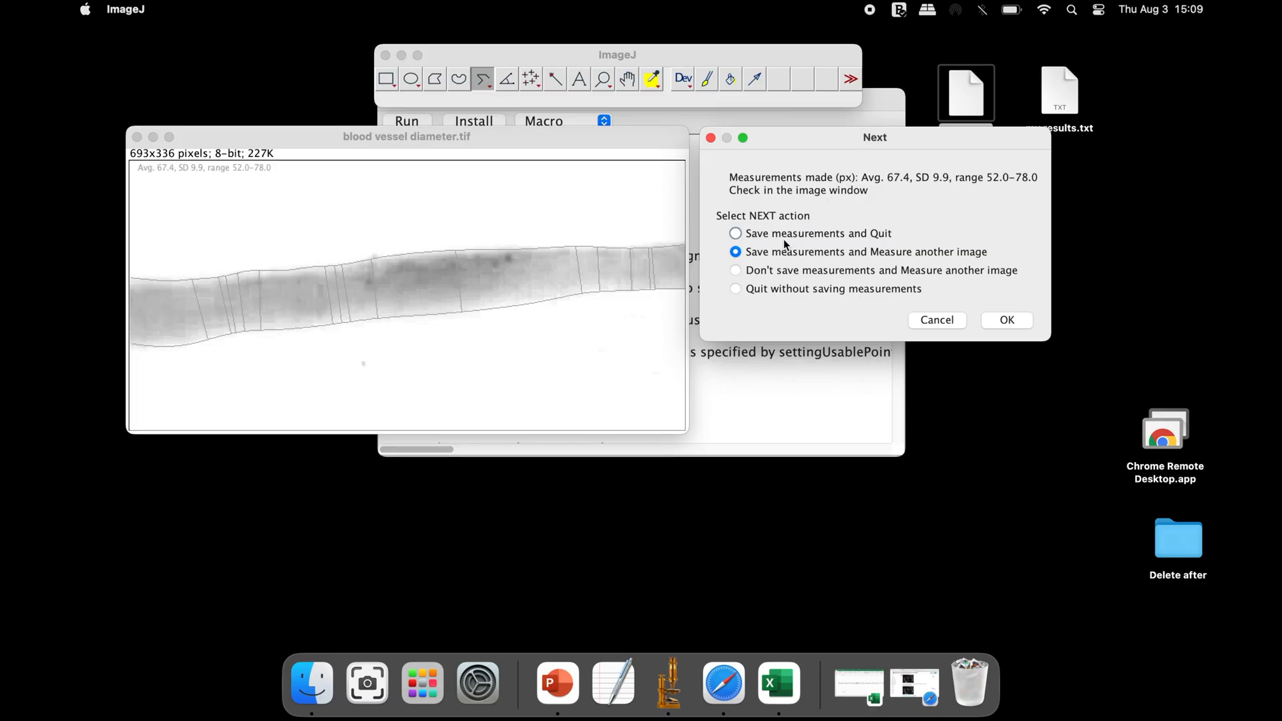
{"action": "mouse_move", "coordinate": [800, 263]}
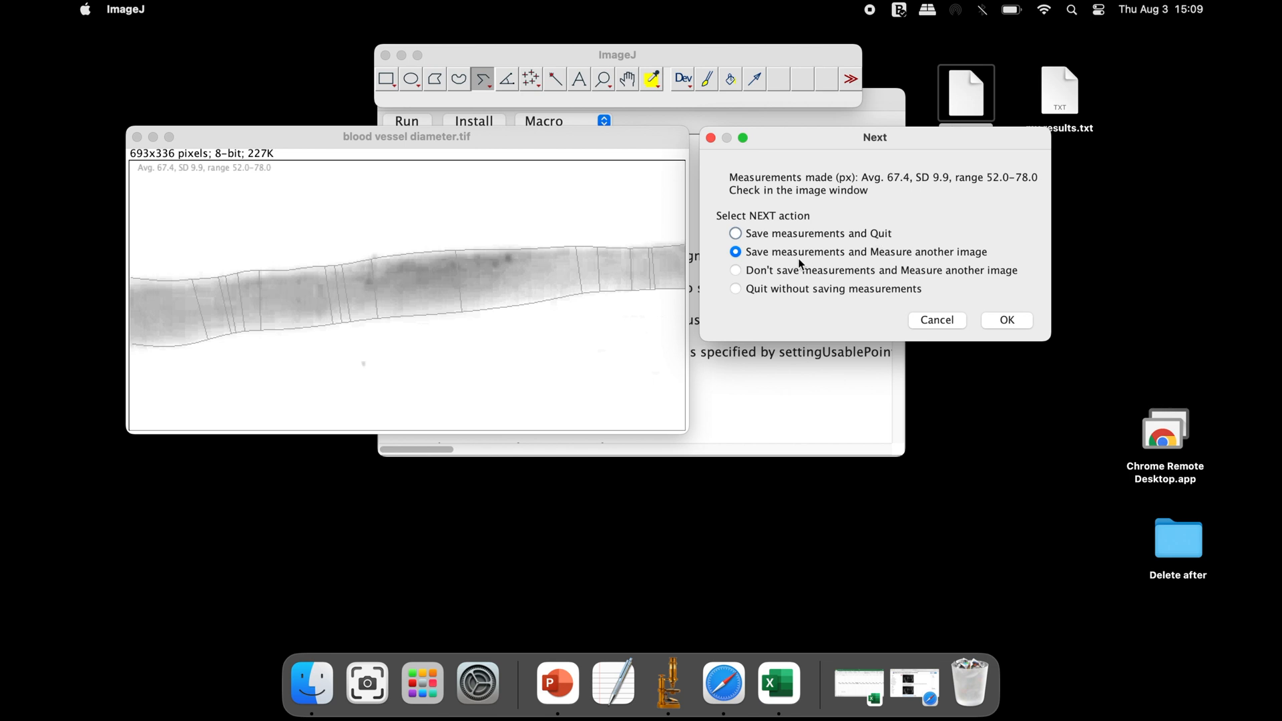
{"action": "mouse_move", "coordinate": [867, 263]}
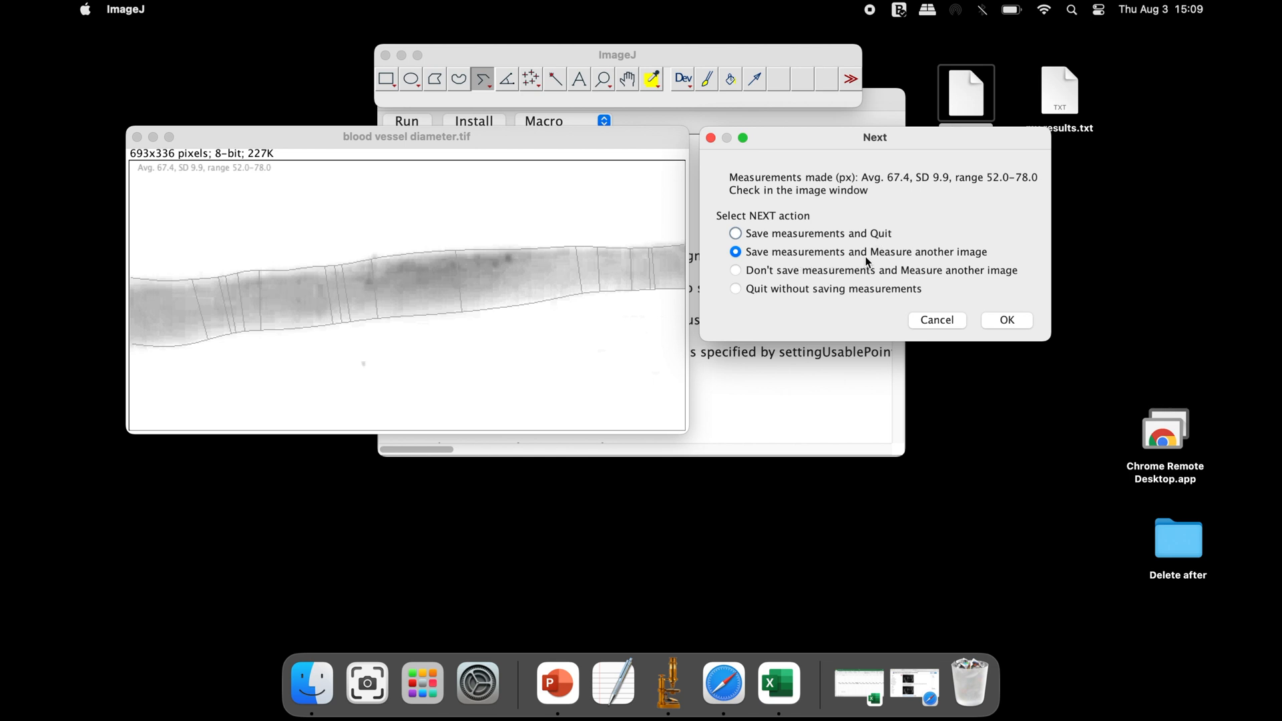
{"action": "left_click", "coordinate": [734, 232]}
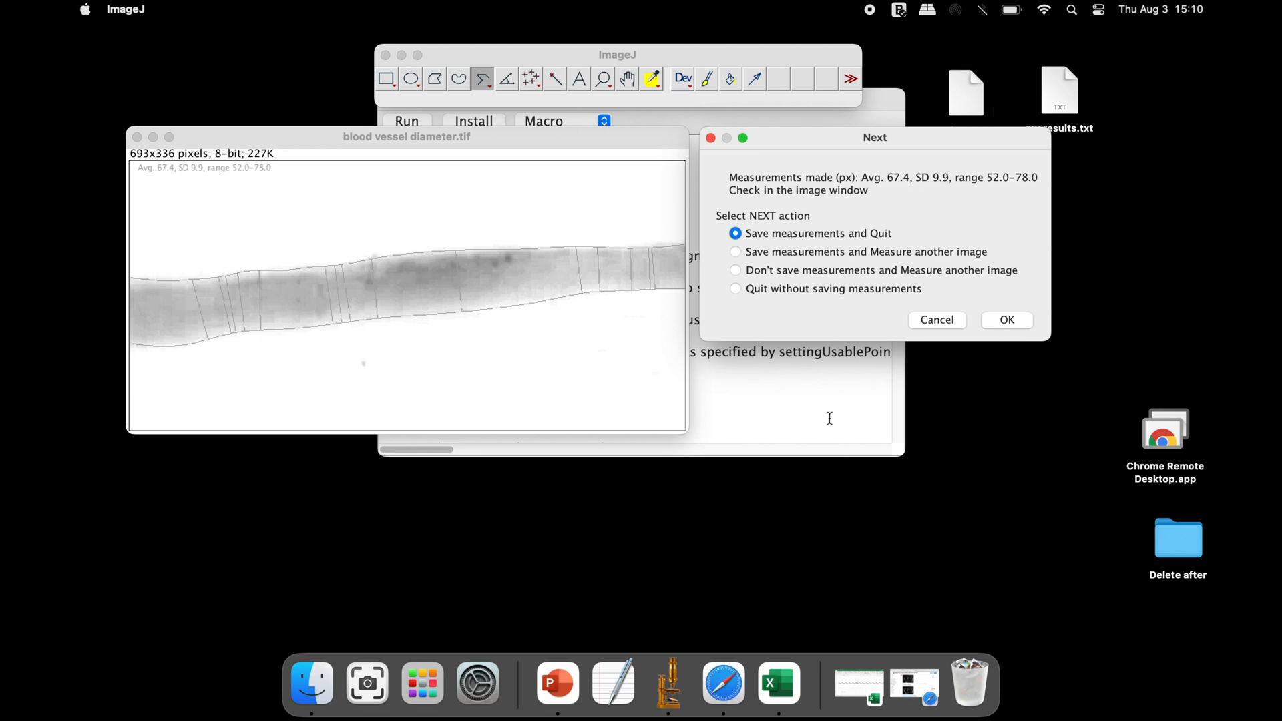
{"action": "left_click", "coordinate": [1007, 319]}
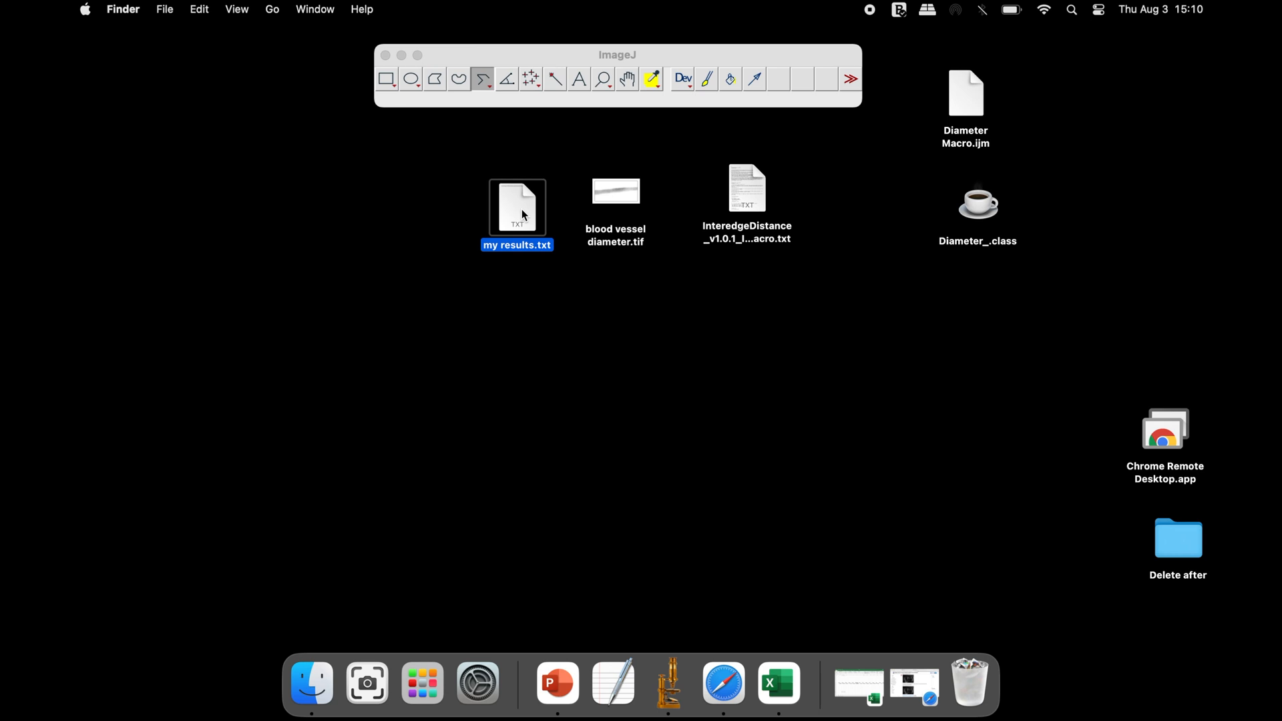
View my results.txt in TextEdit, highlighting the Filename, FileFolder, TimeOfMeasurement and LengthLine1 headers
{"action": "double_click", "coordinate": [516, 208]}
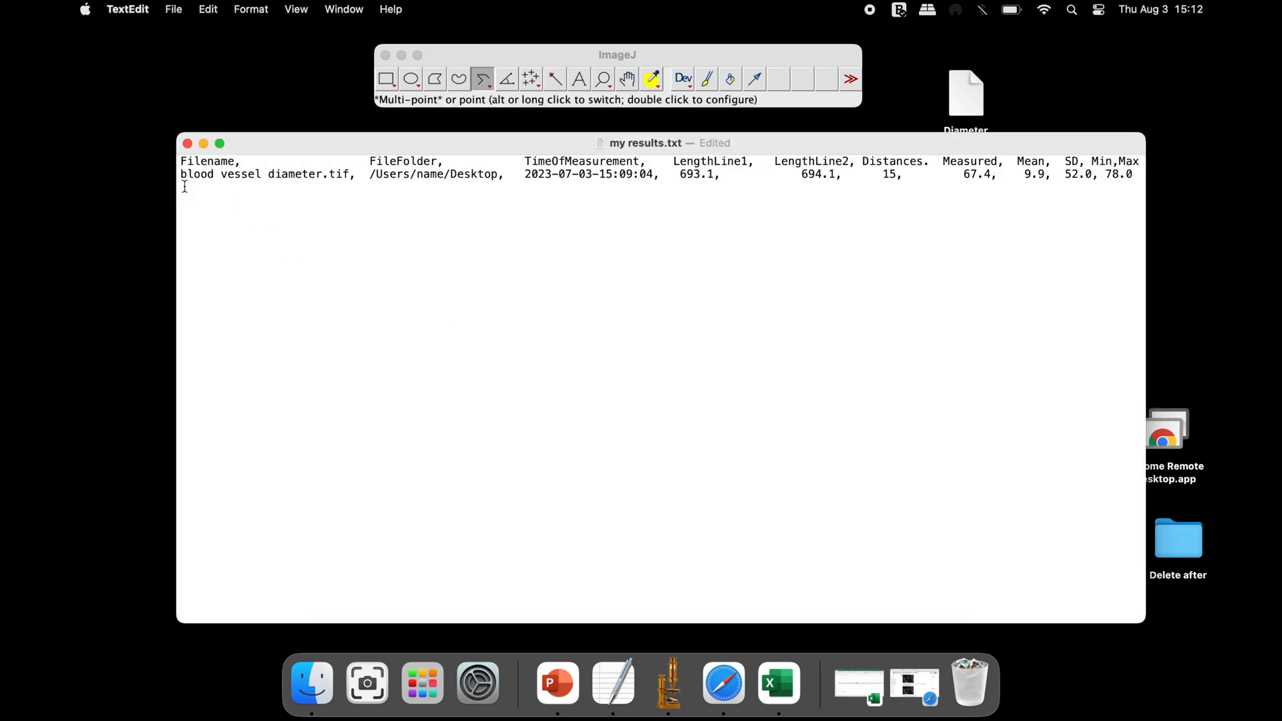
{"action": "double_click", "coordinate": [207, 162]}
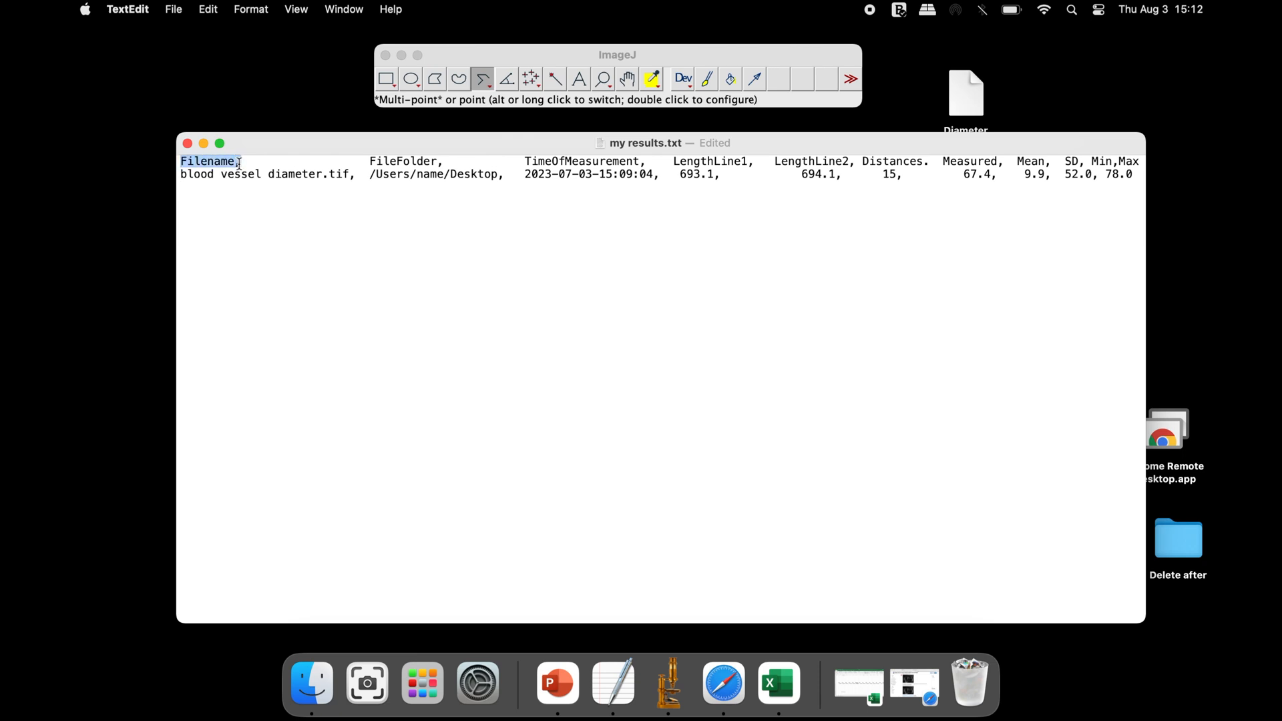
{"action": "double_click", "coordinate": [384, 160]}
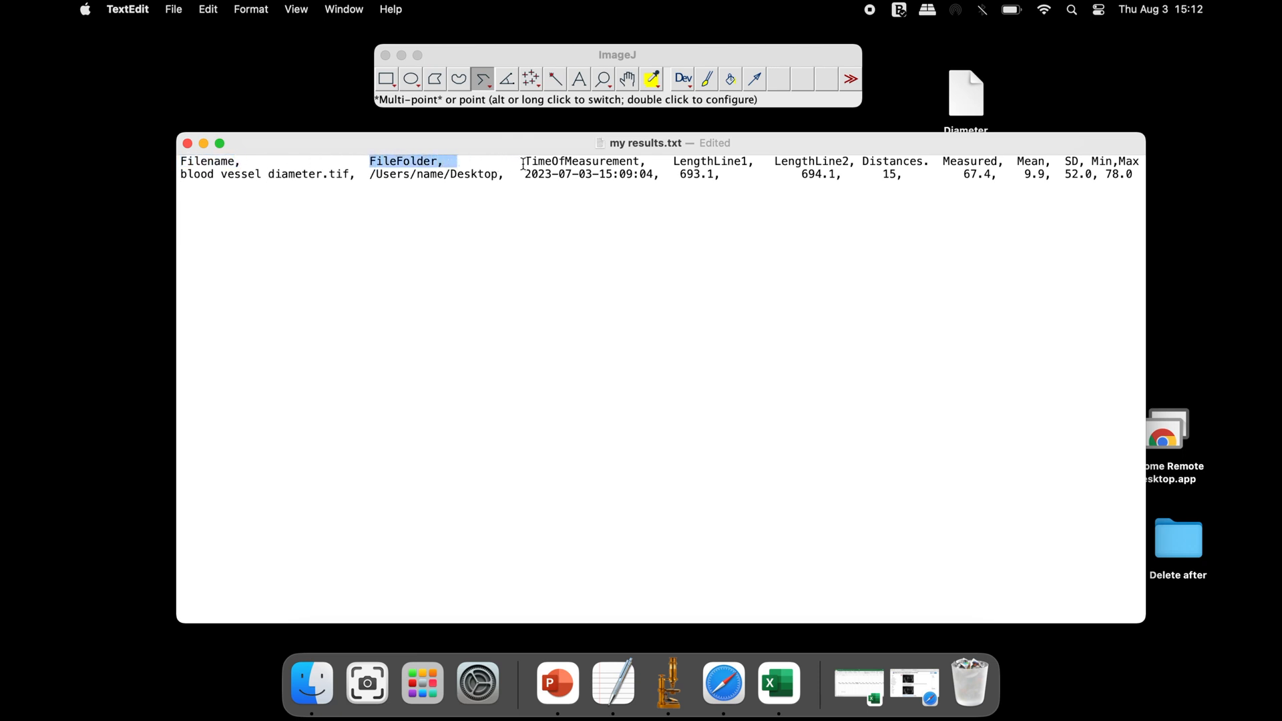
{"action": "double_click", "coordinate": [583, 162]}
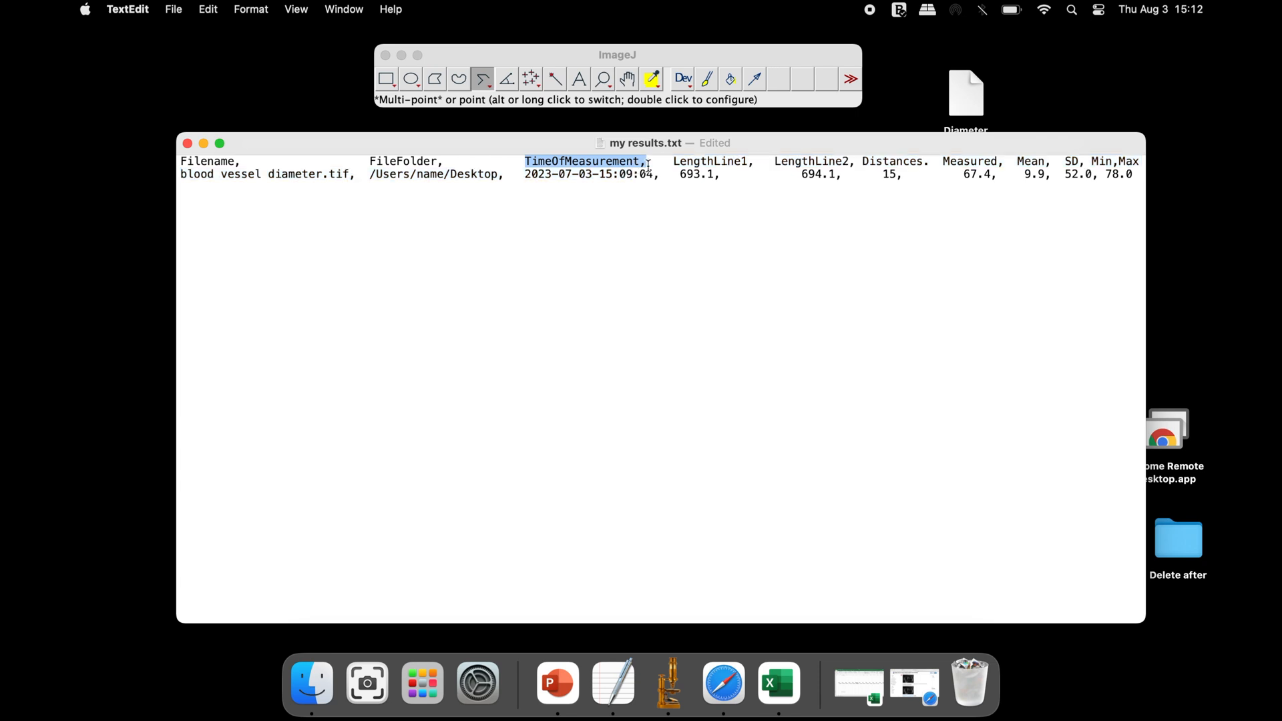
{"action": "double_click", "coordinate": [712, 162]}
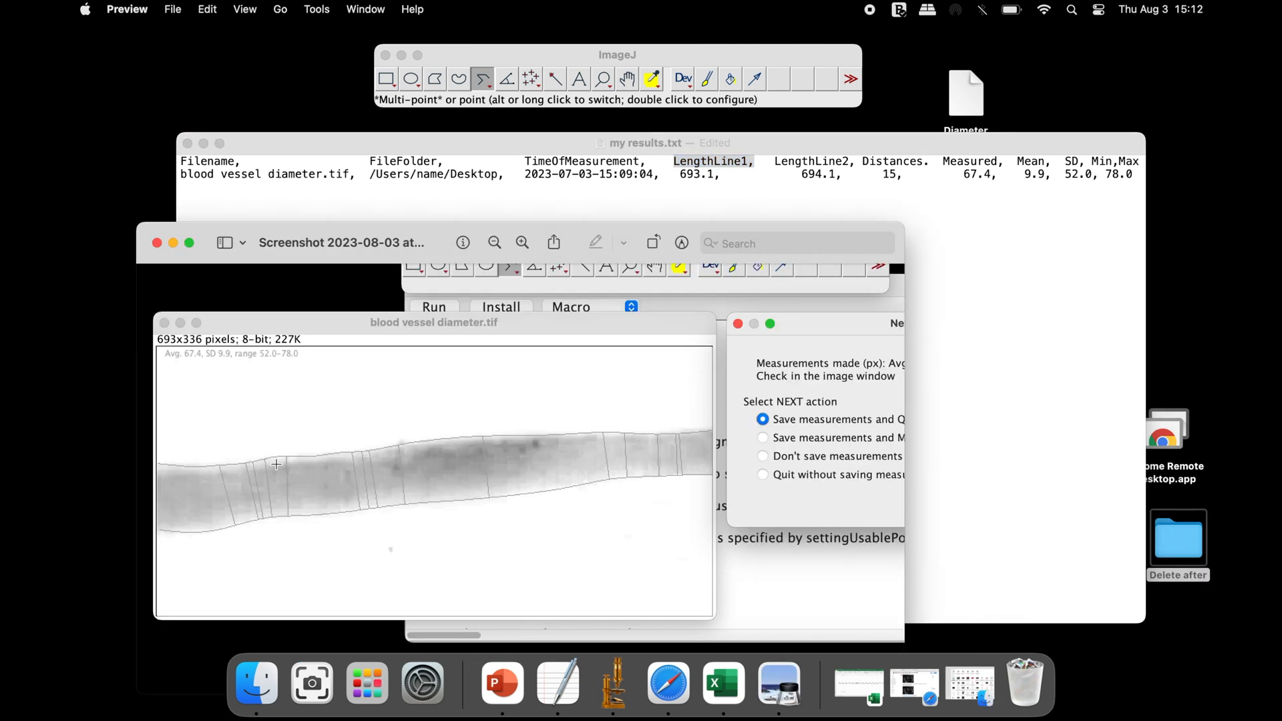
{"action": "mouse_move", "coordinate": [602, 439]}
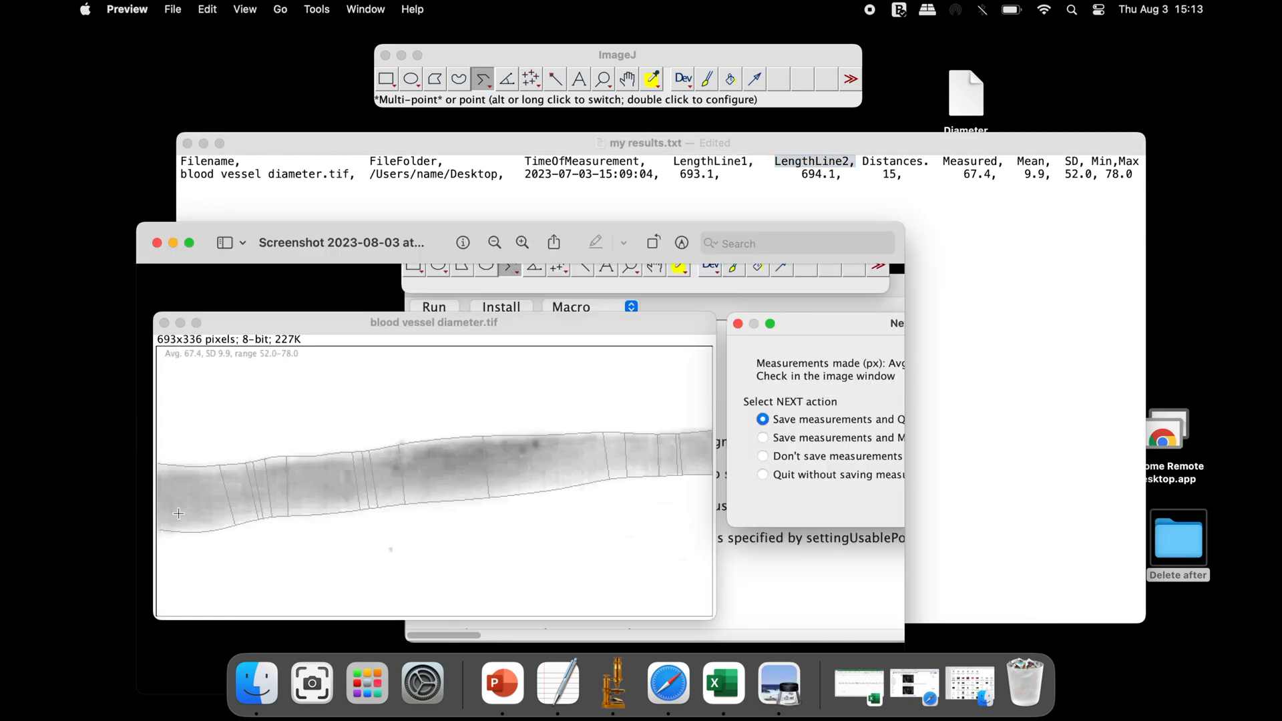
{"action": "mouse_move", "coordinate": [465, 505]}
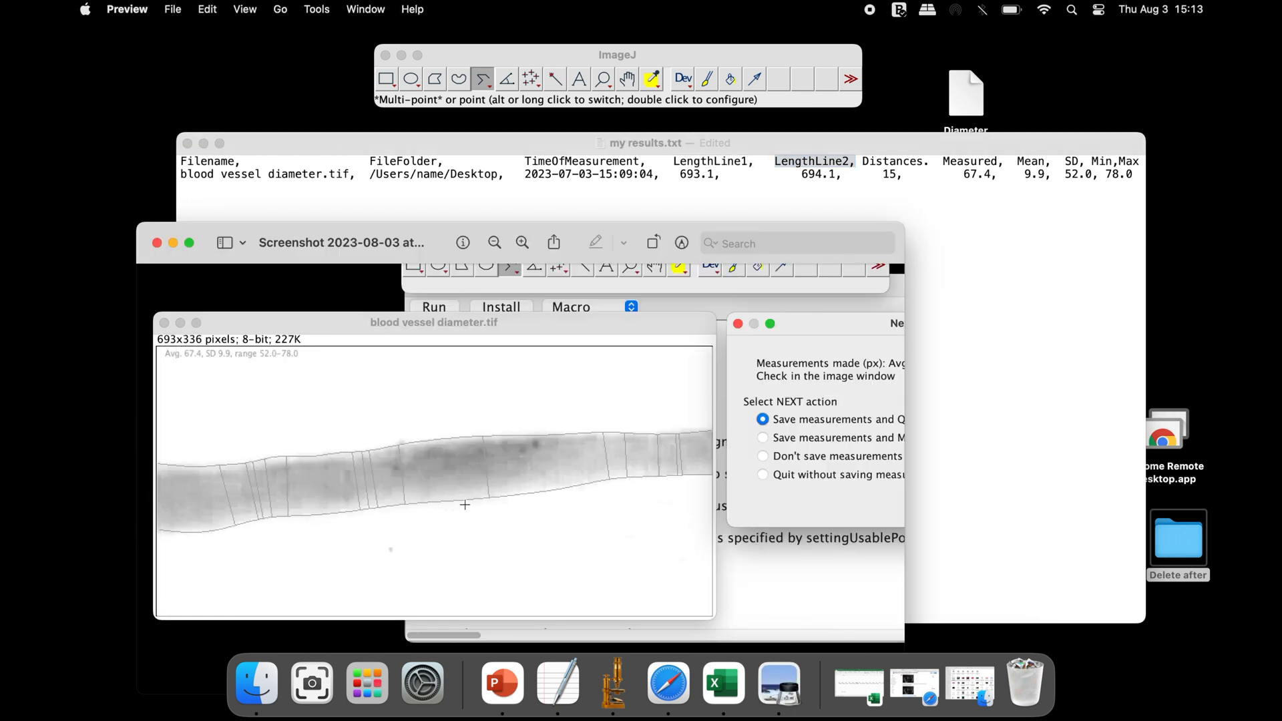
{"action": "mouse_move", "coordinate": [646, 480]}
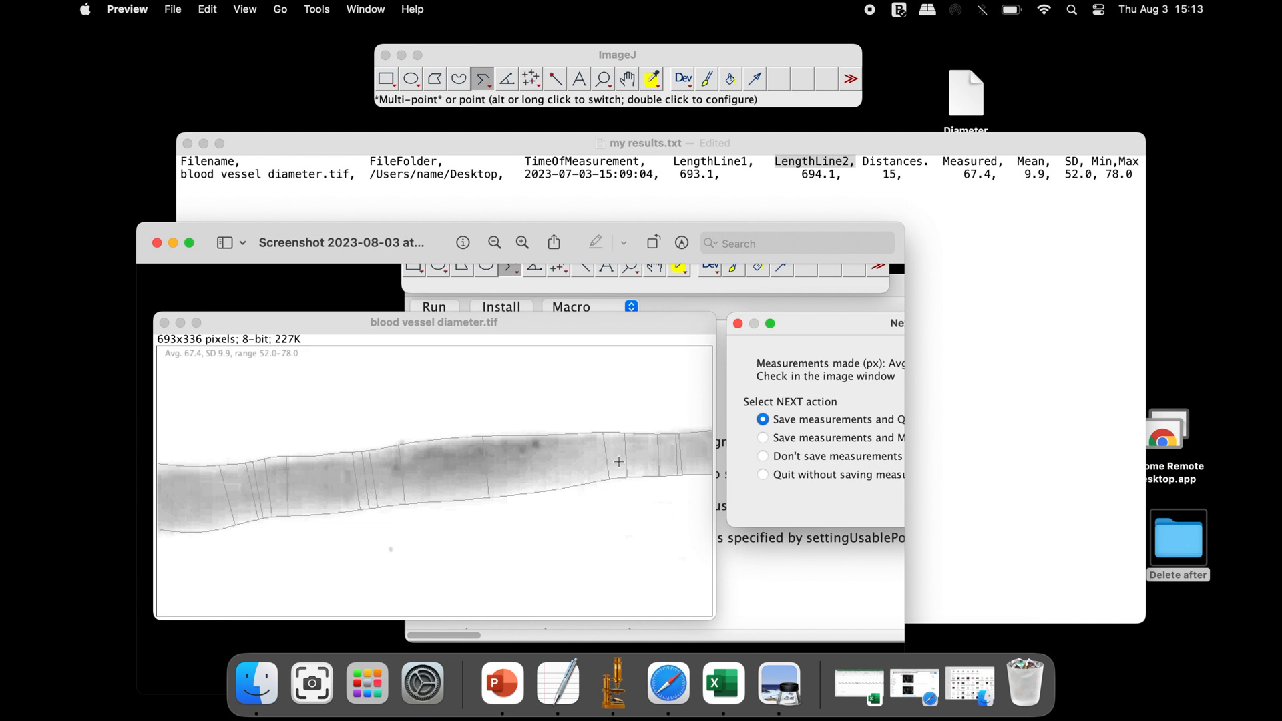
{"action": "mouse_move", "coordinate": [408, 505]}
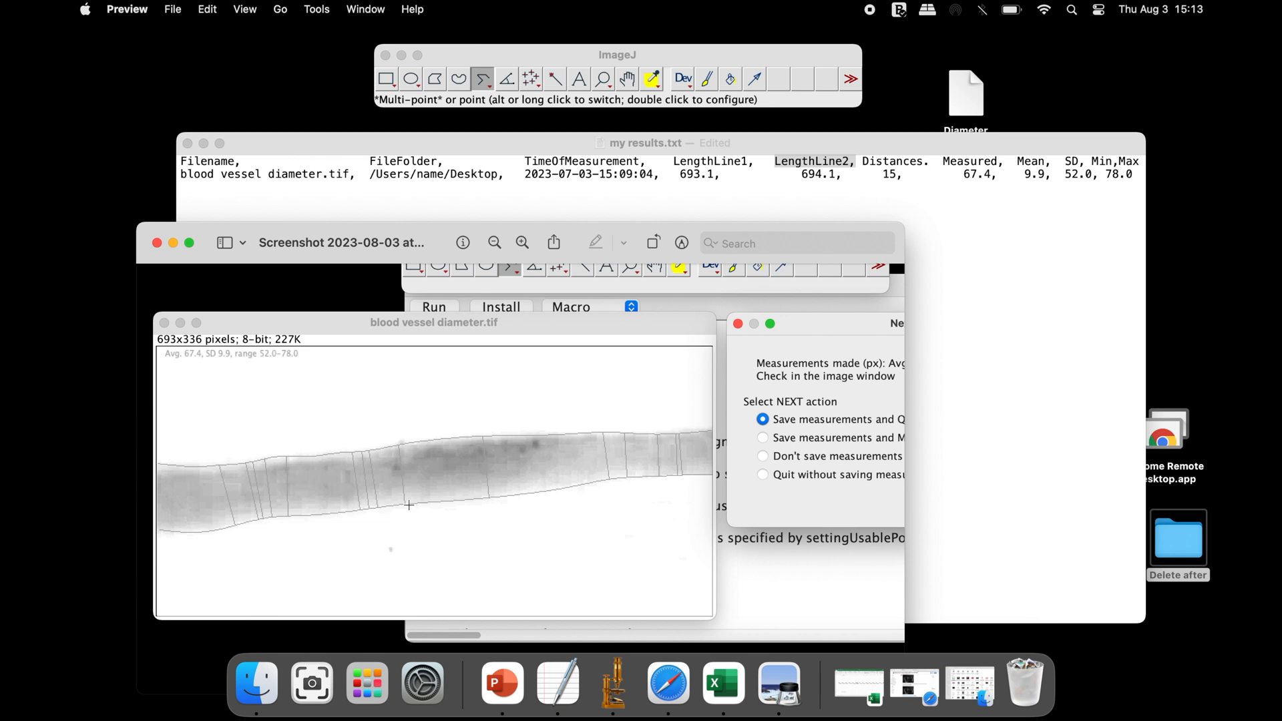
{"action": "mouse_move", "coordinate": [930, 212]}
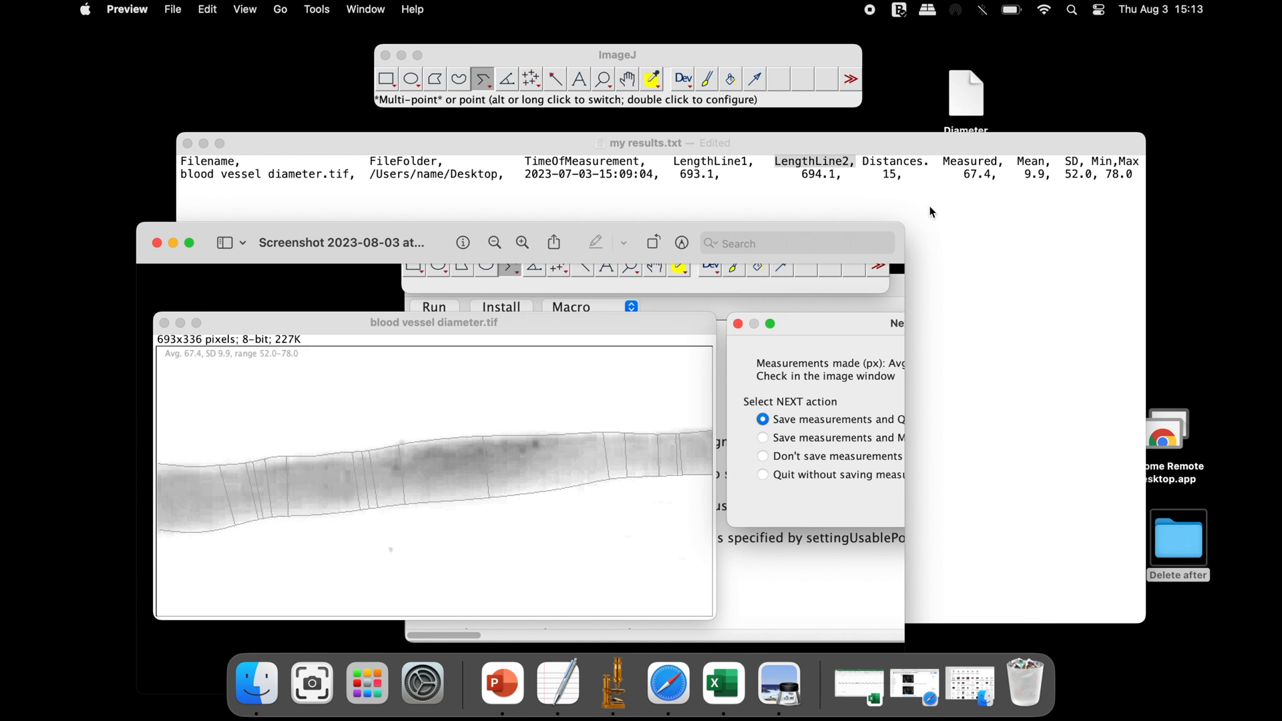
{"action": "mouse_move", "coordinate": [970, 183]}
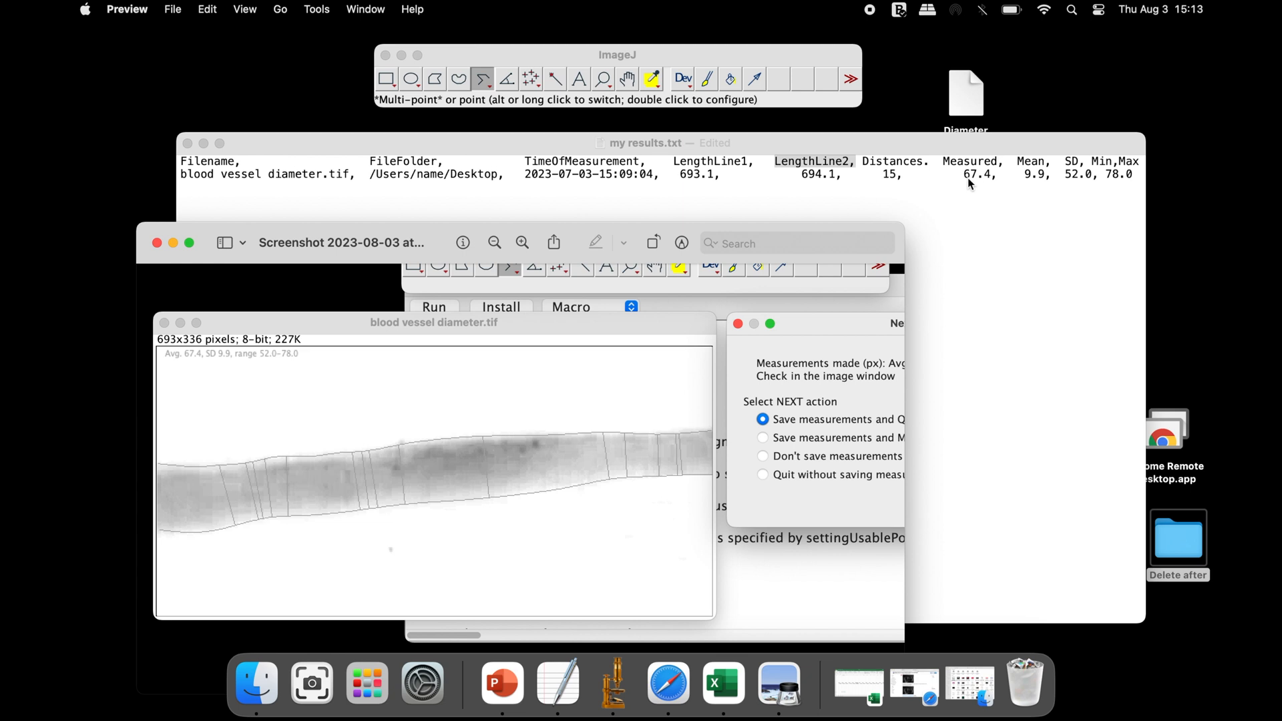
{"action": "mouse_move", "coordinate": [1028, 178]}
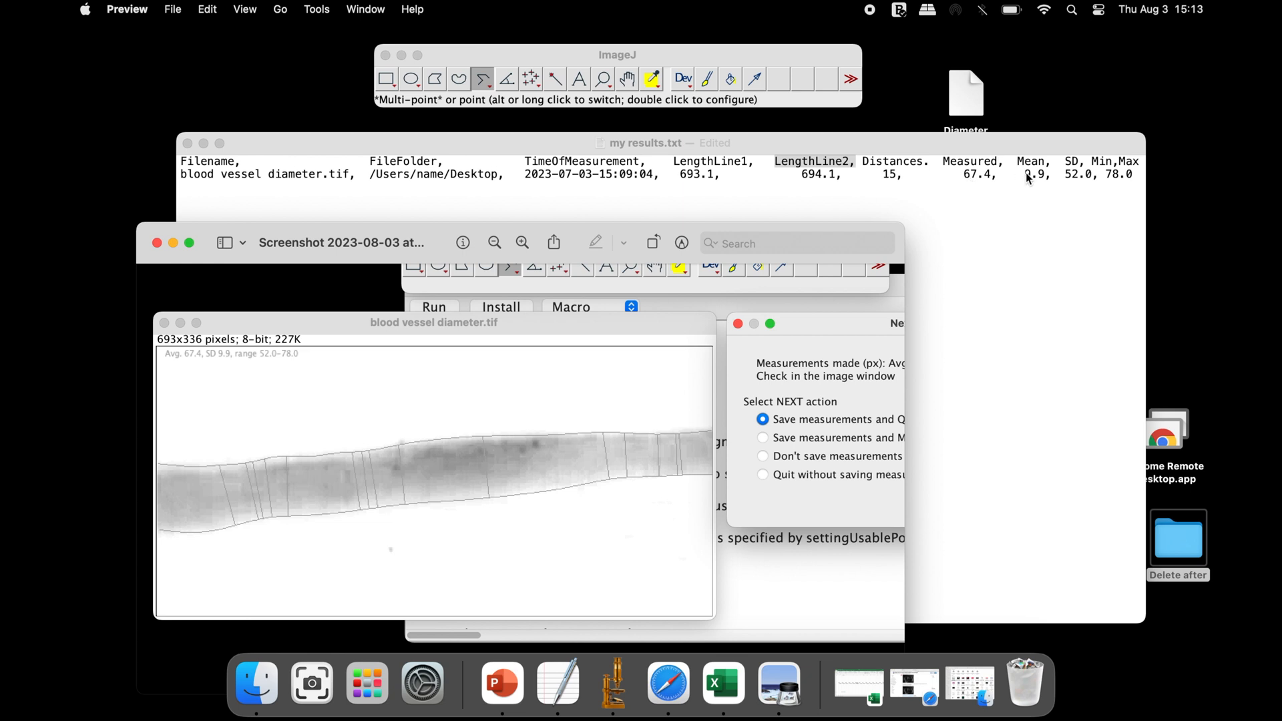